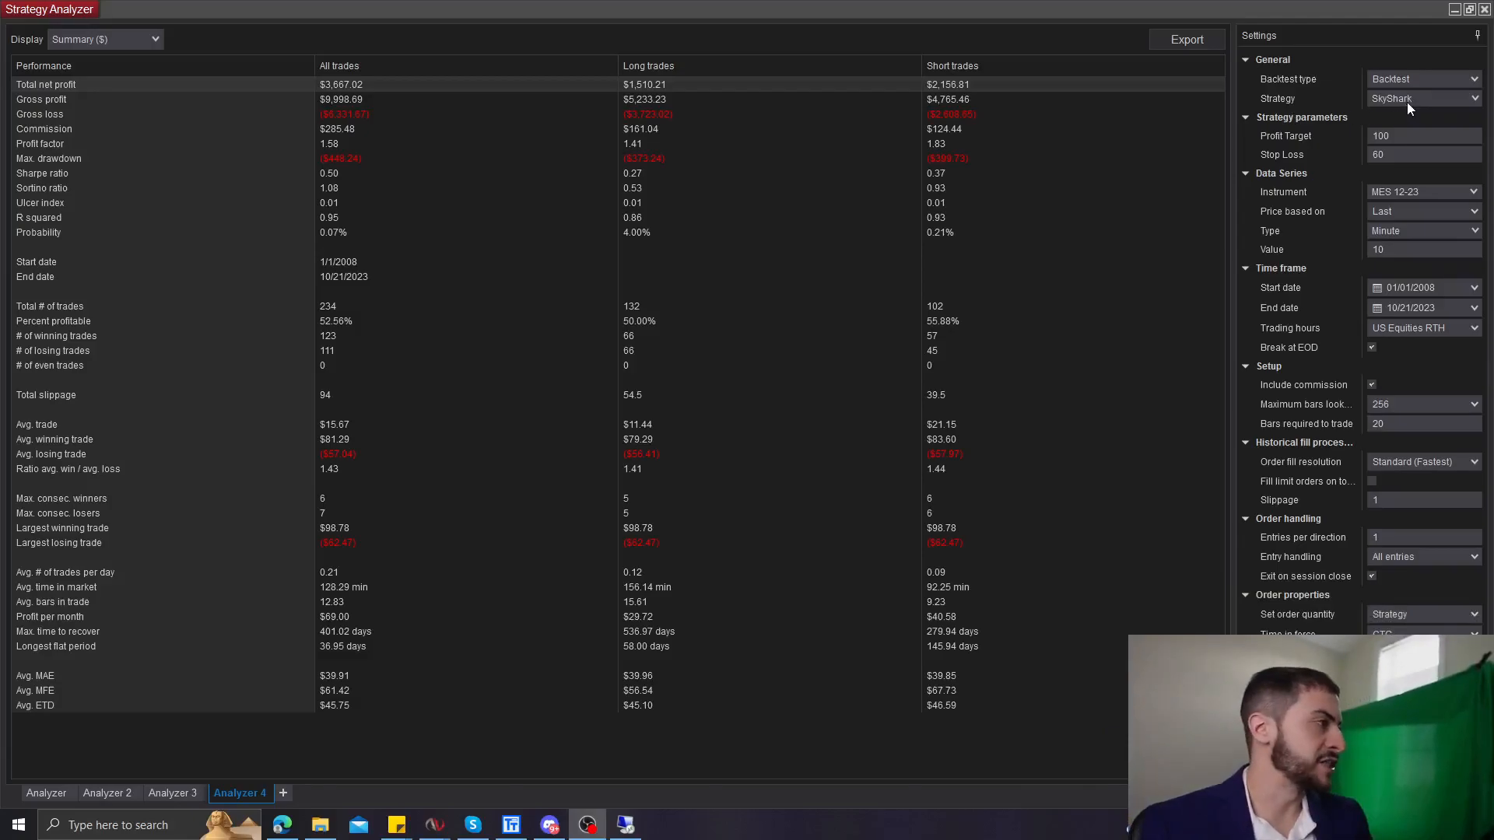
pyautogui.moveTo(828, 203)
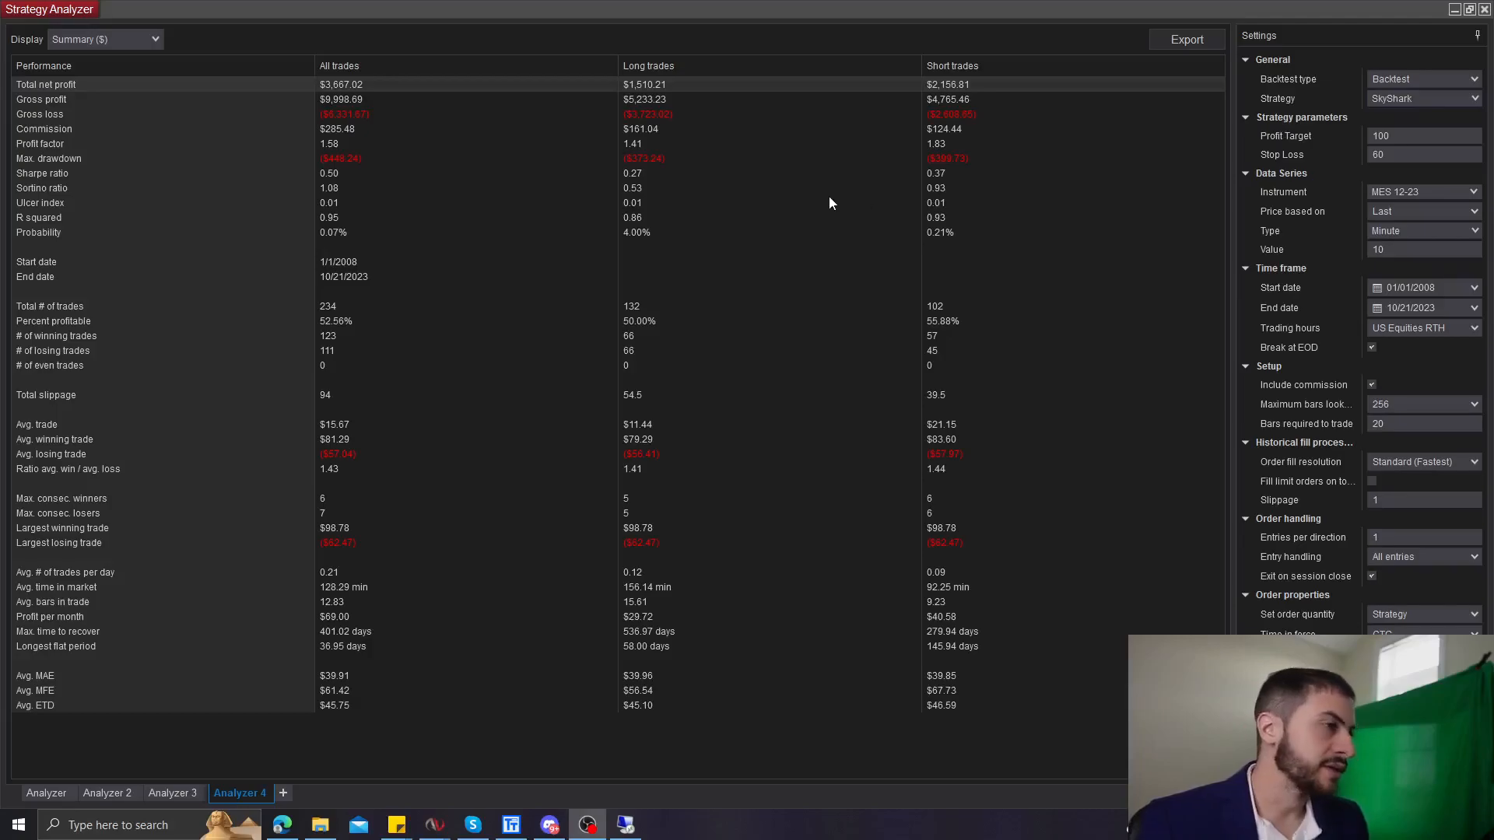
# Save the SkyShark backtest settings over the existing Micro strategy template.
pyautogui.click(1419, 192)
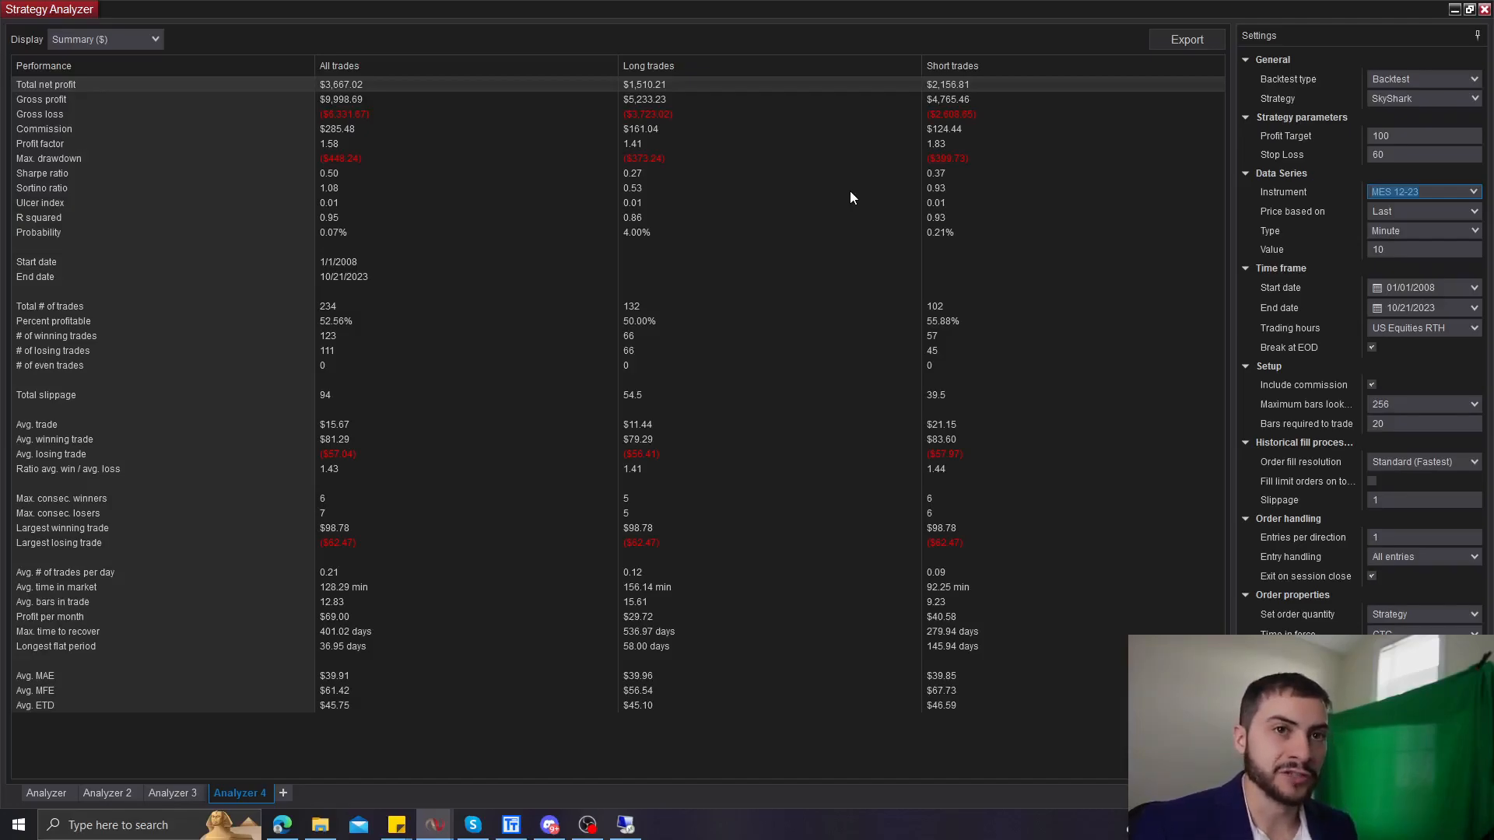
pyautogui.moveTo(786, 131)
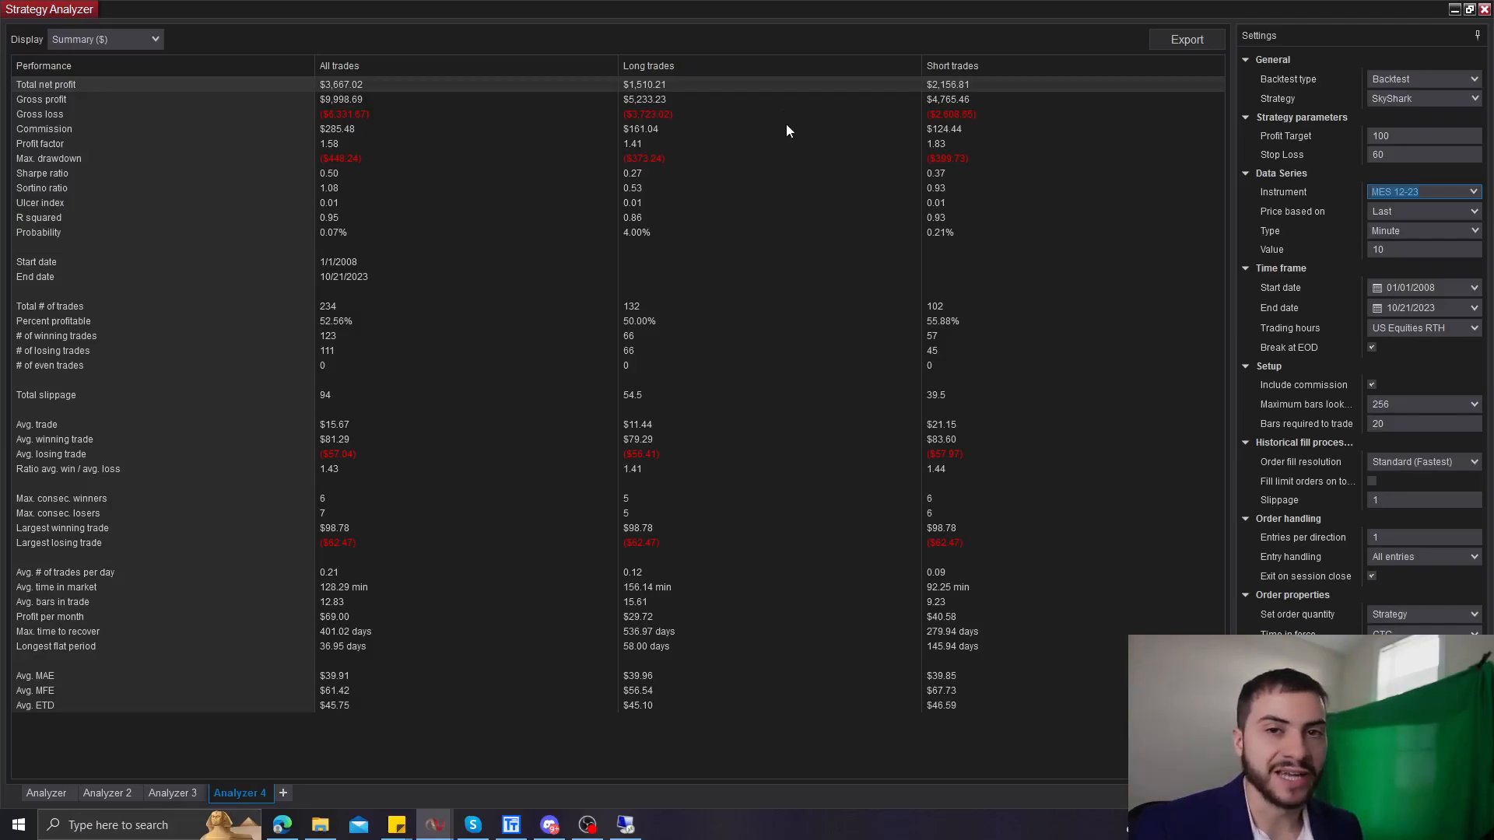
pyautogui.click(1419, 154)
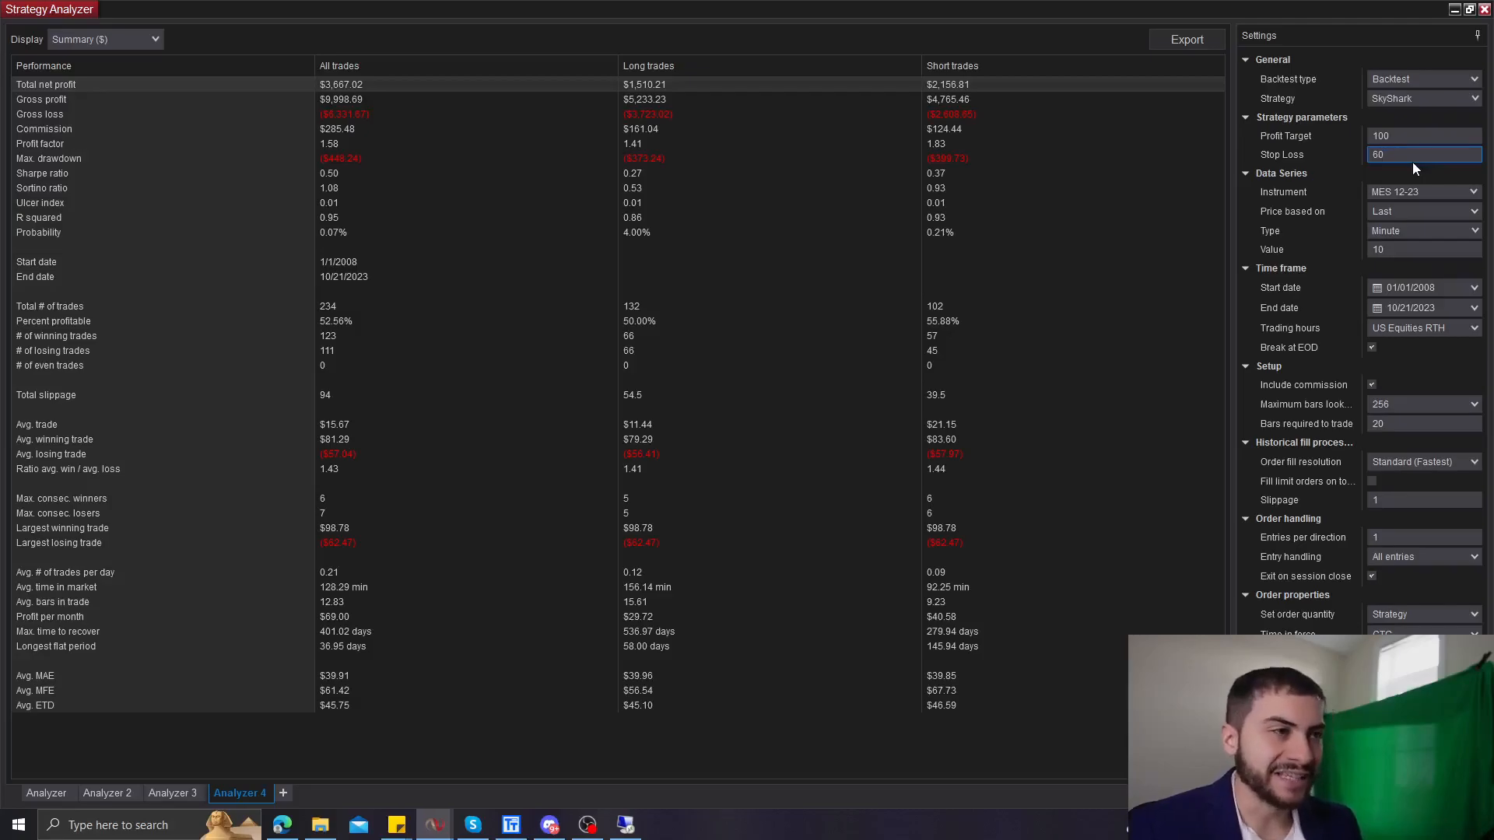
pyautogui.moveTo(1260, 203)
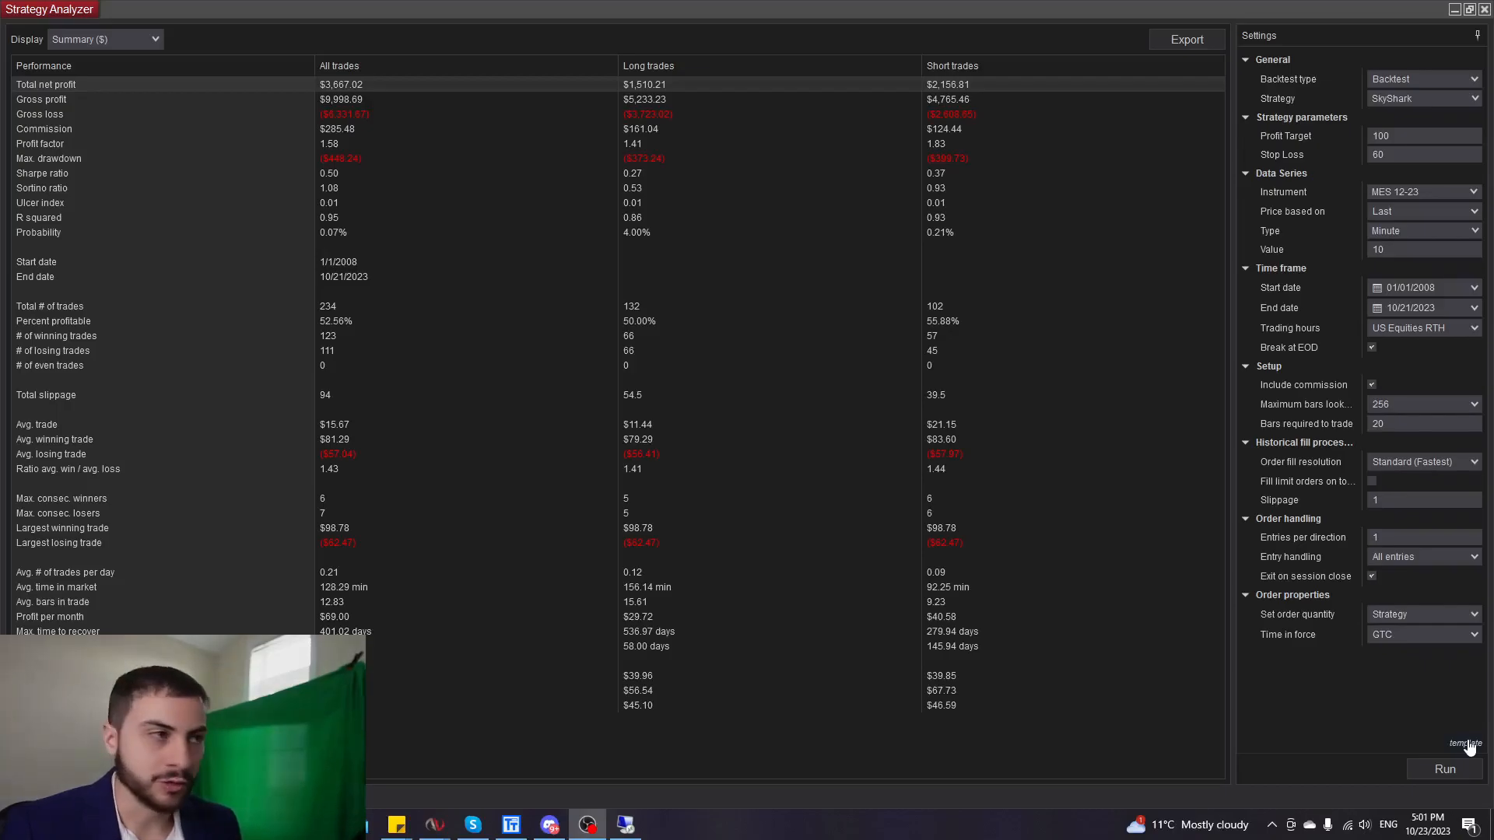
pyautogui.moveTo(1426, 726)
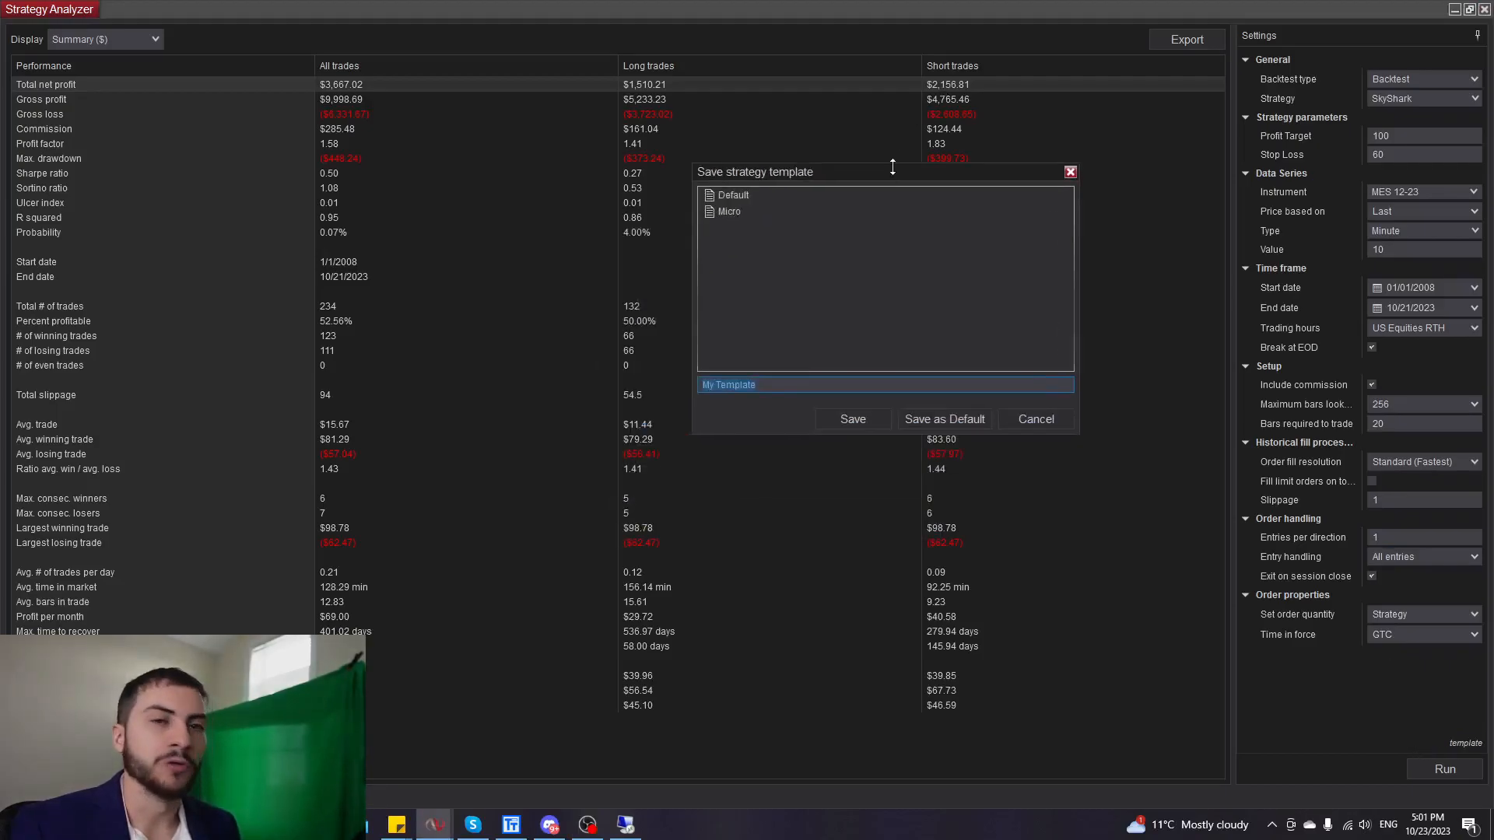
pyautogui.click(729, 211)
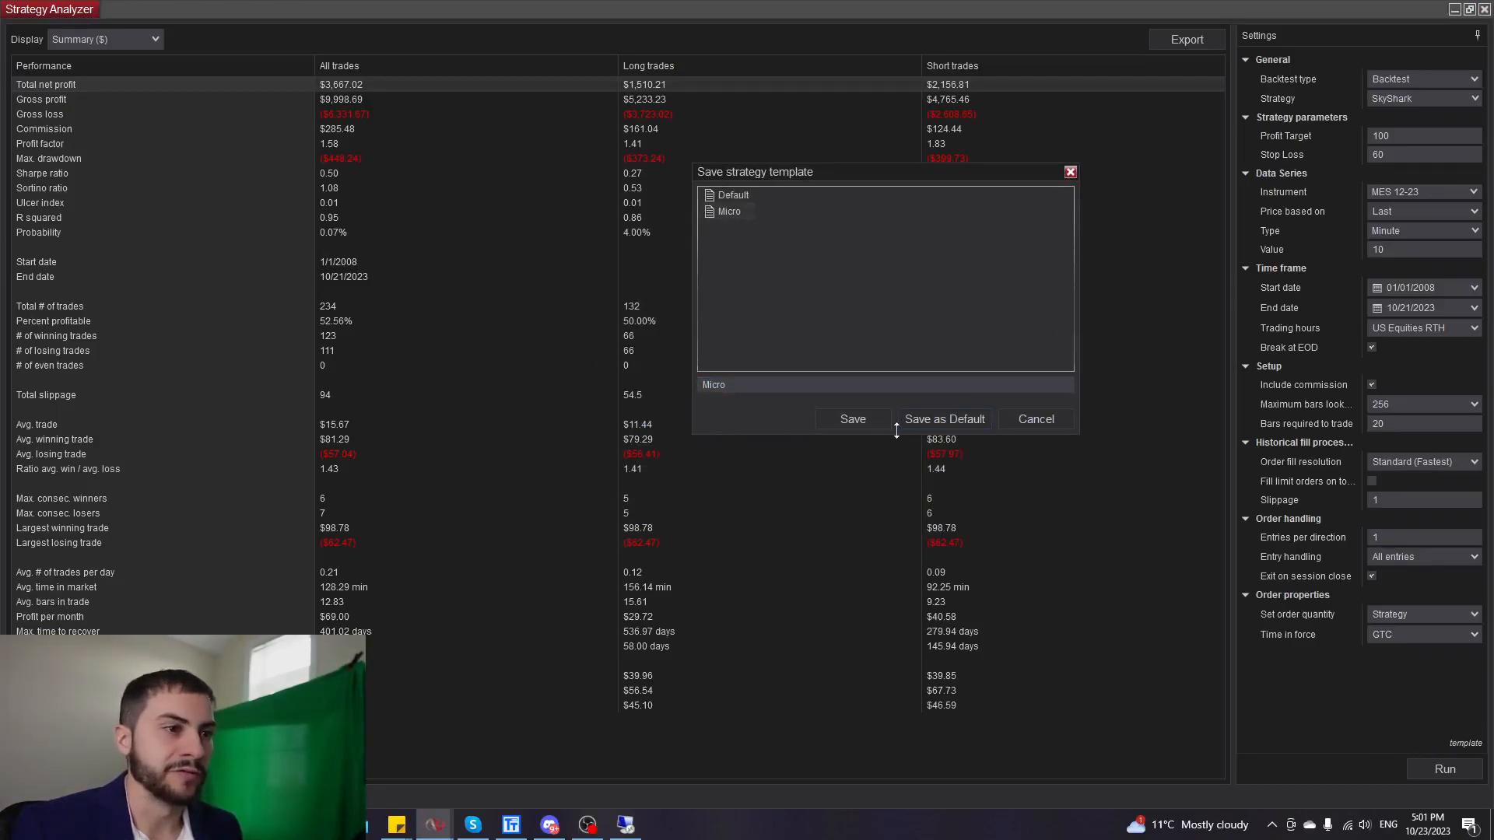
pyautogui.click(1034, 420)
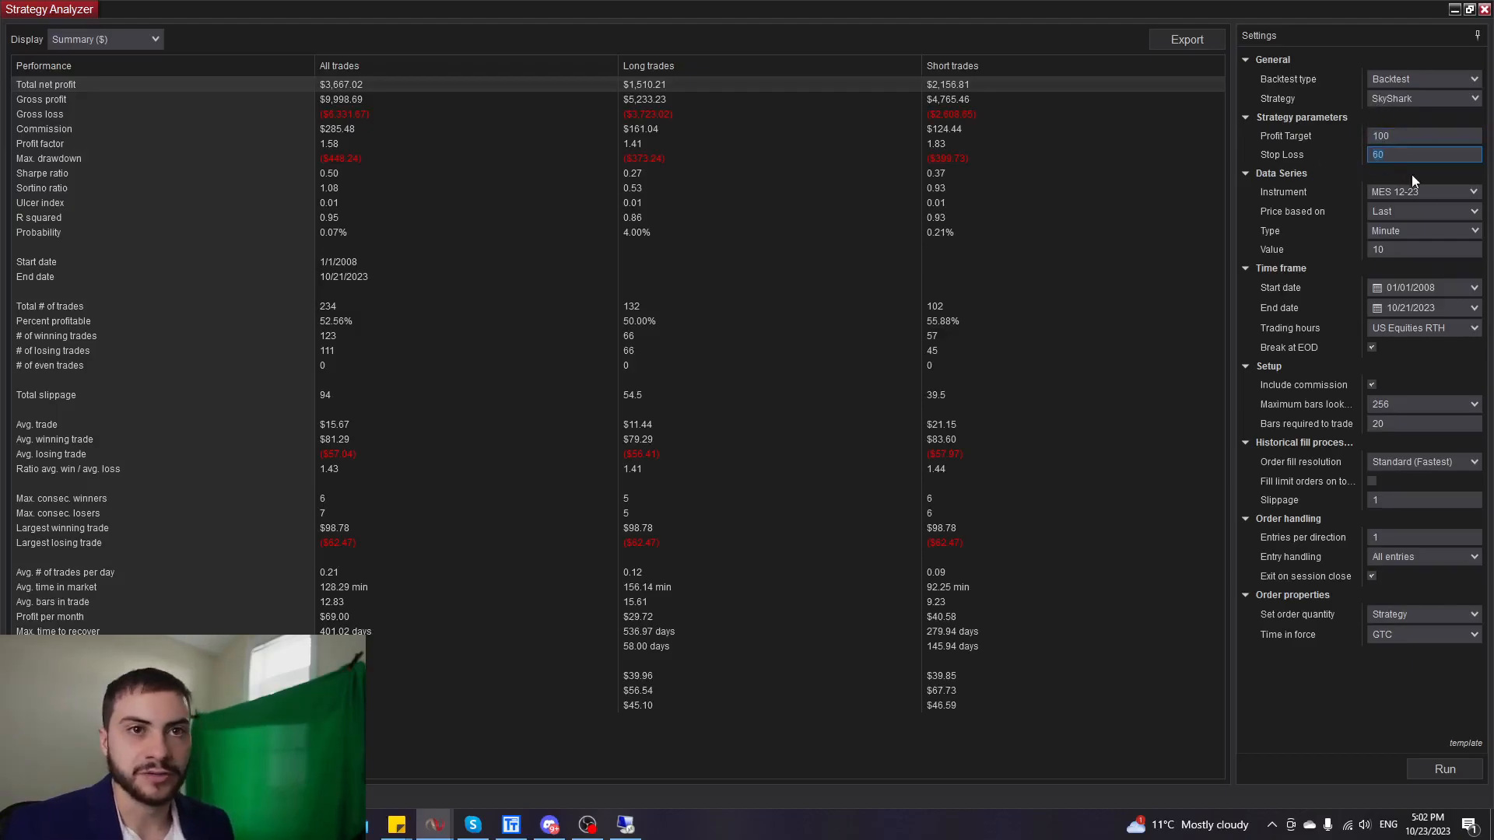
pyautogui.click(1419, 192)
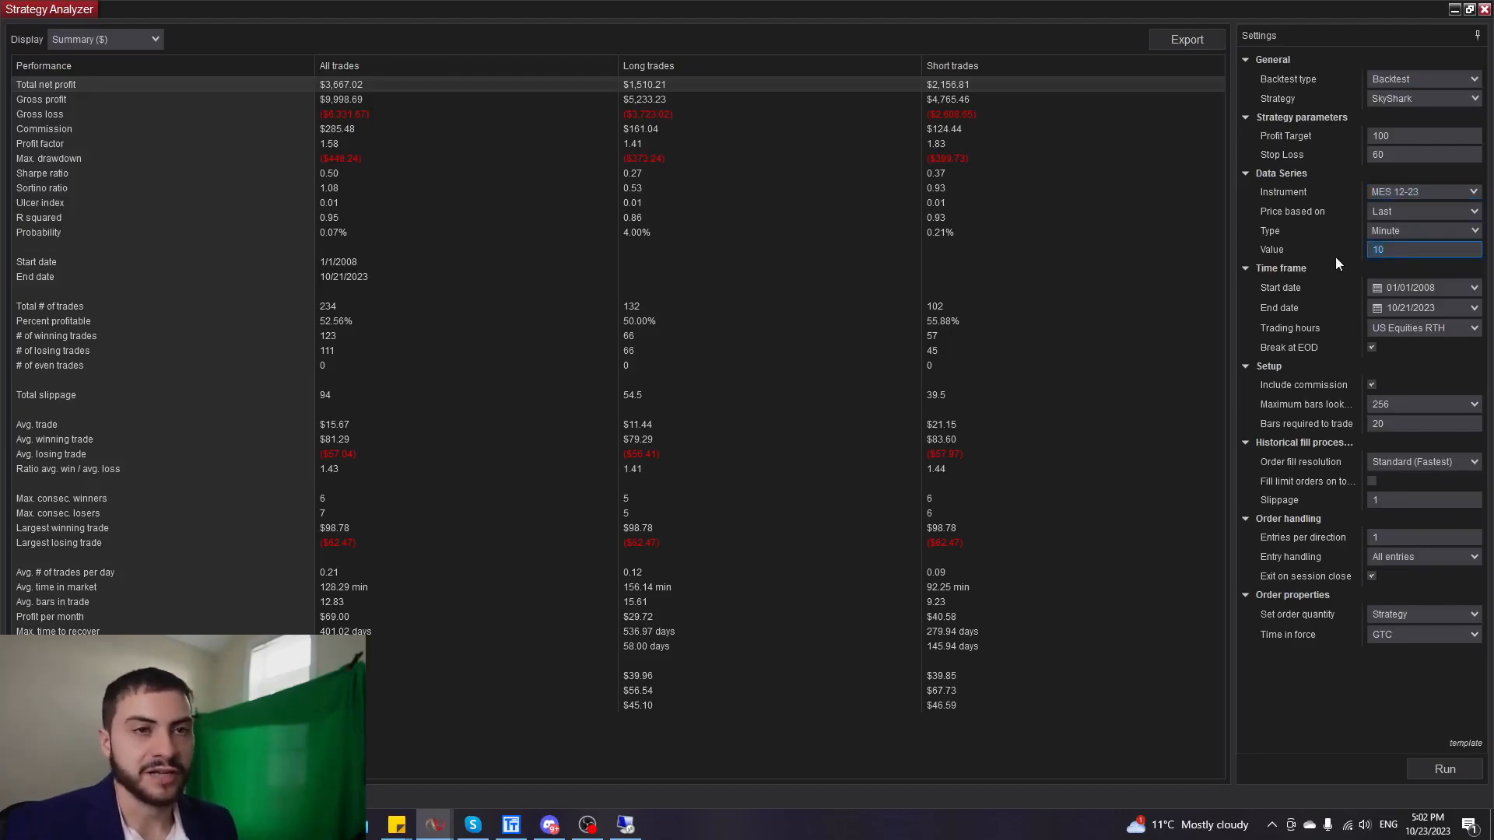
pyautogui.moveTo(1214, 319)
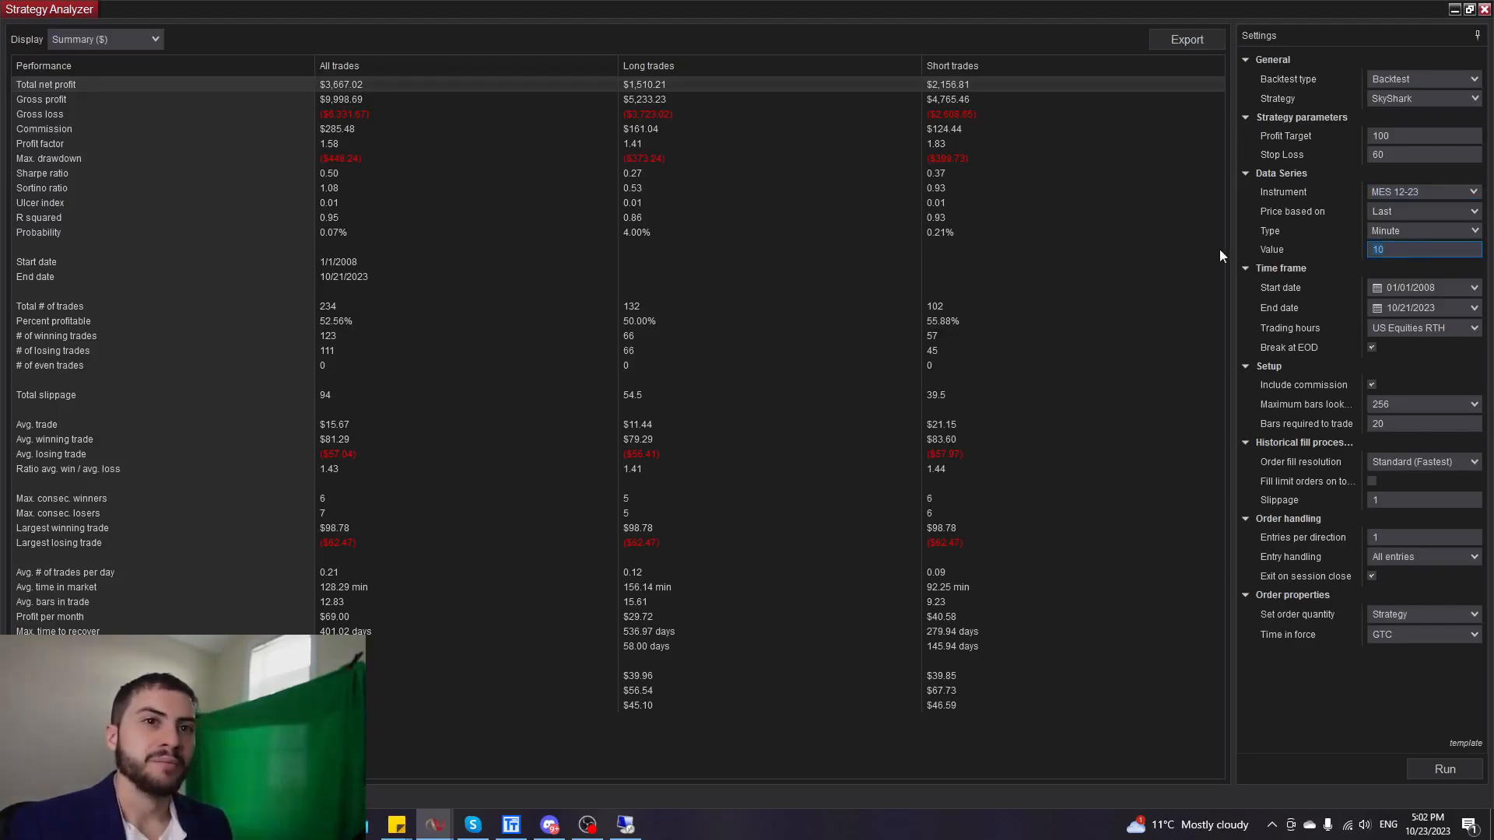
pyautogui.click(1419, 154)
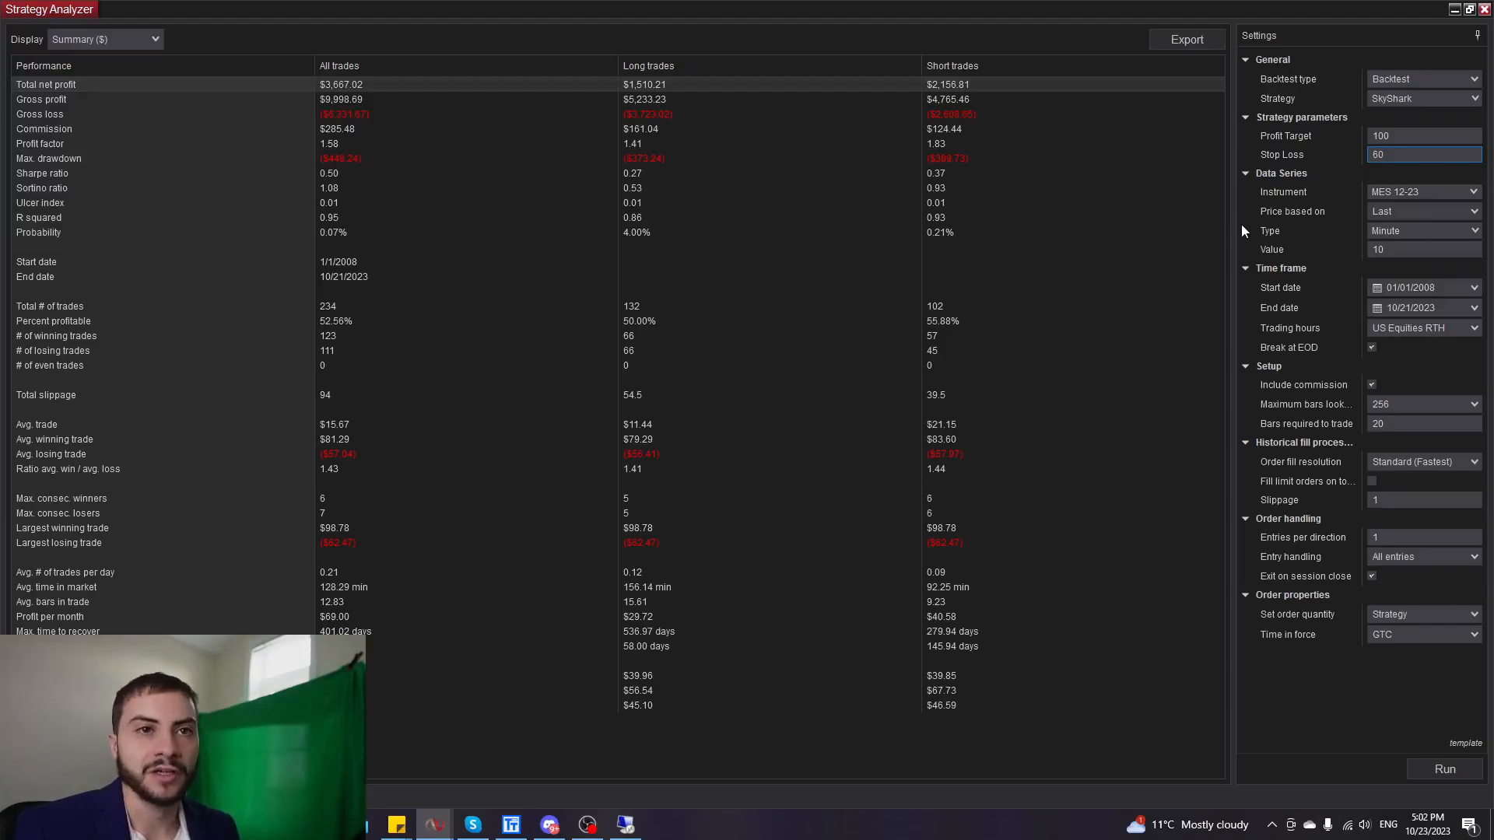
pyautogui.click(1419, 154)
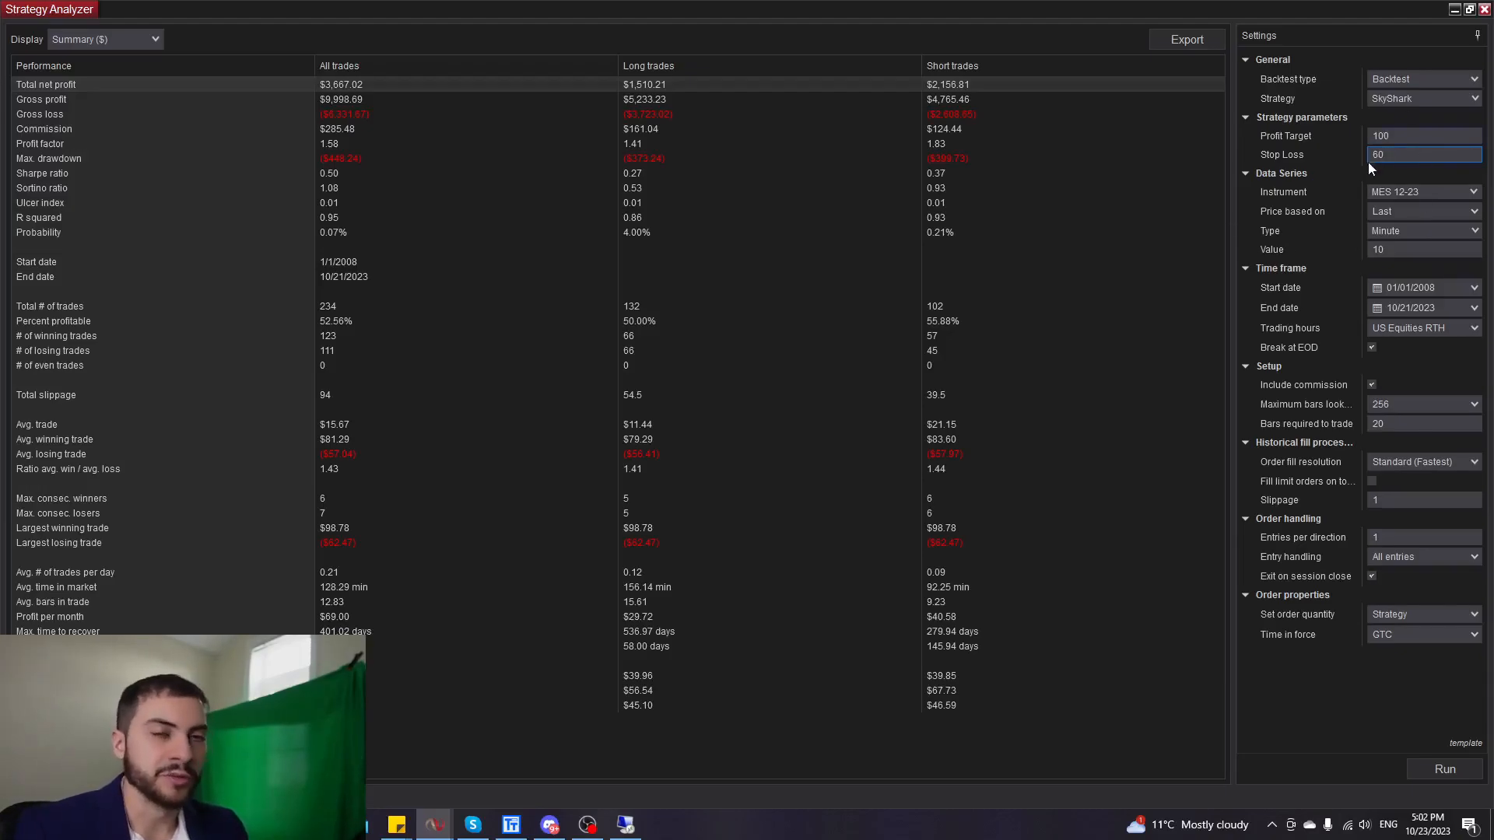
pyautogui.click(1400, 154)
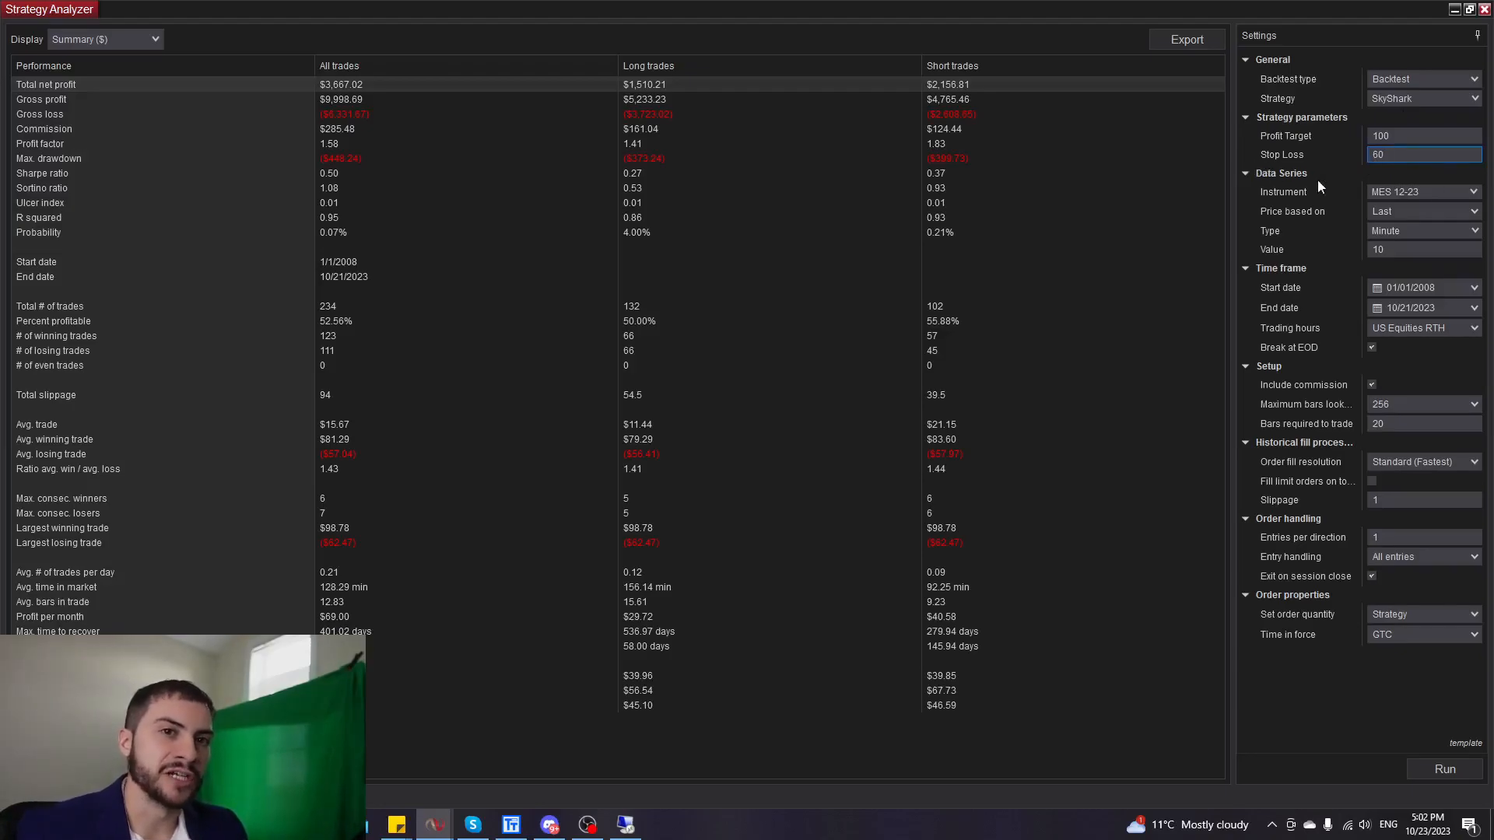
pyautogui.click(1419, 249)
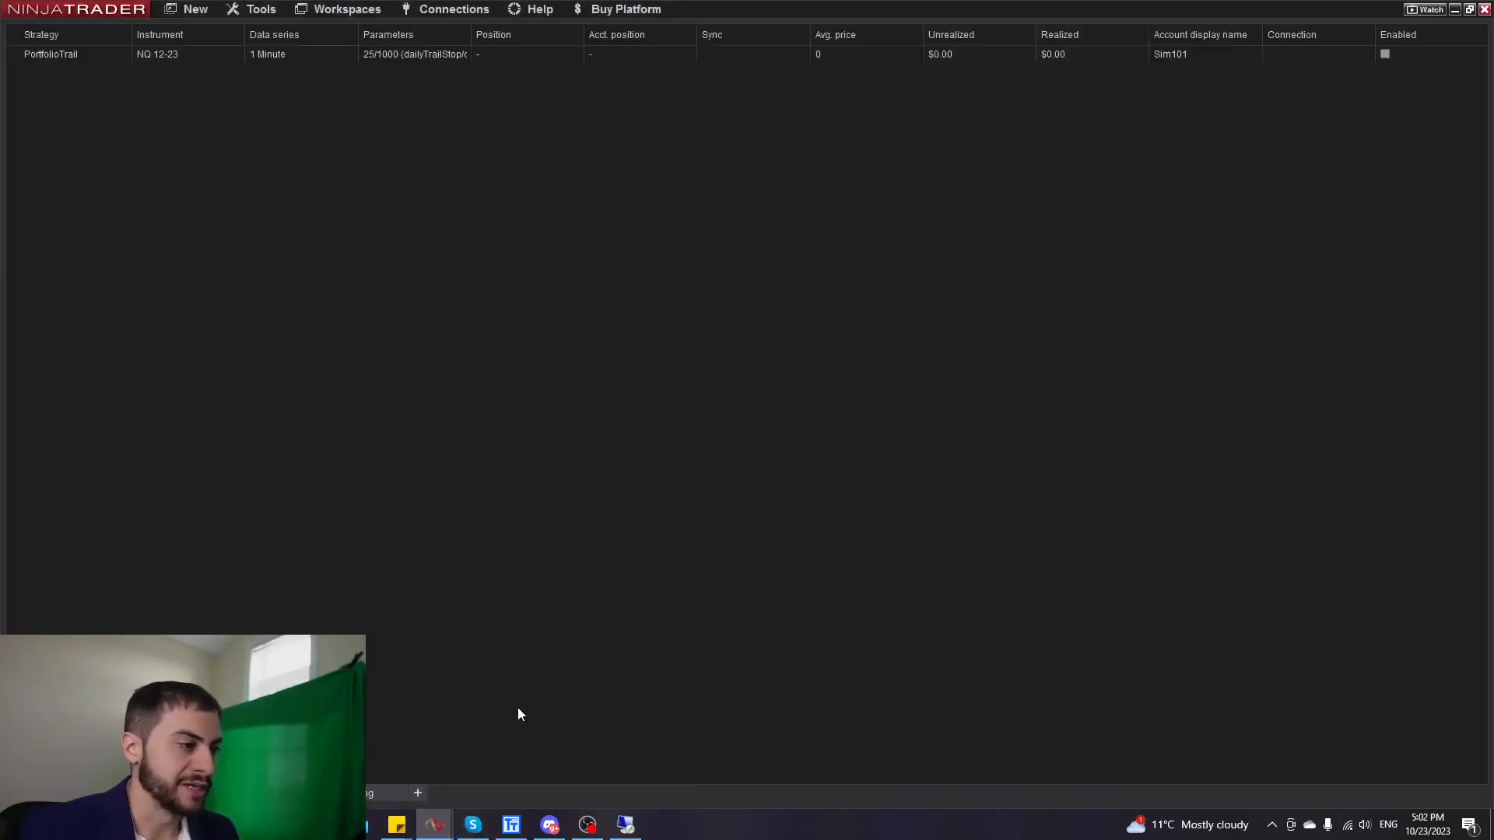
# Select the disabled PortfolioTrail strategy on NQ 12-23 for removal.
pyautogui.click(454, 9)
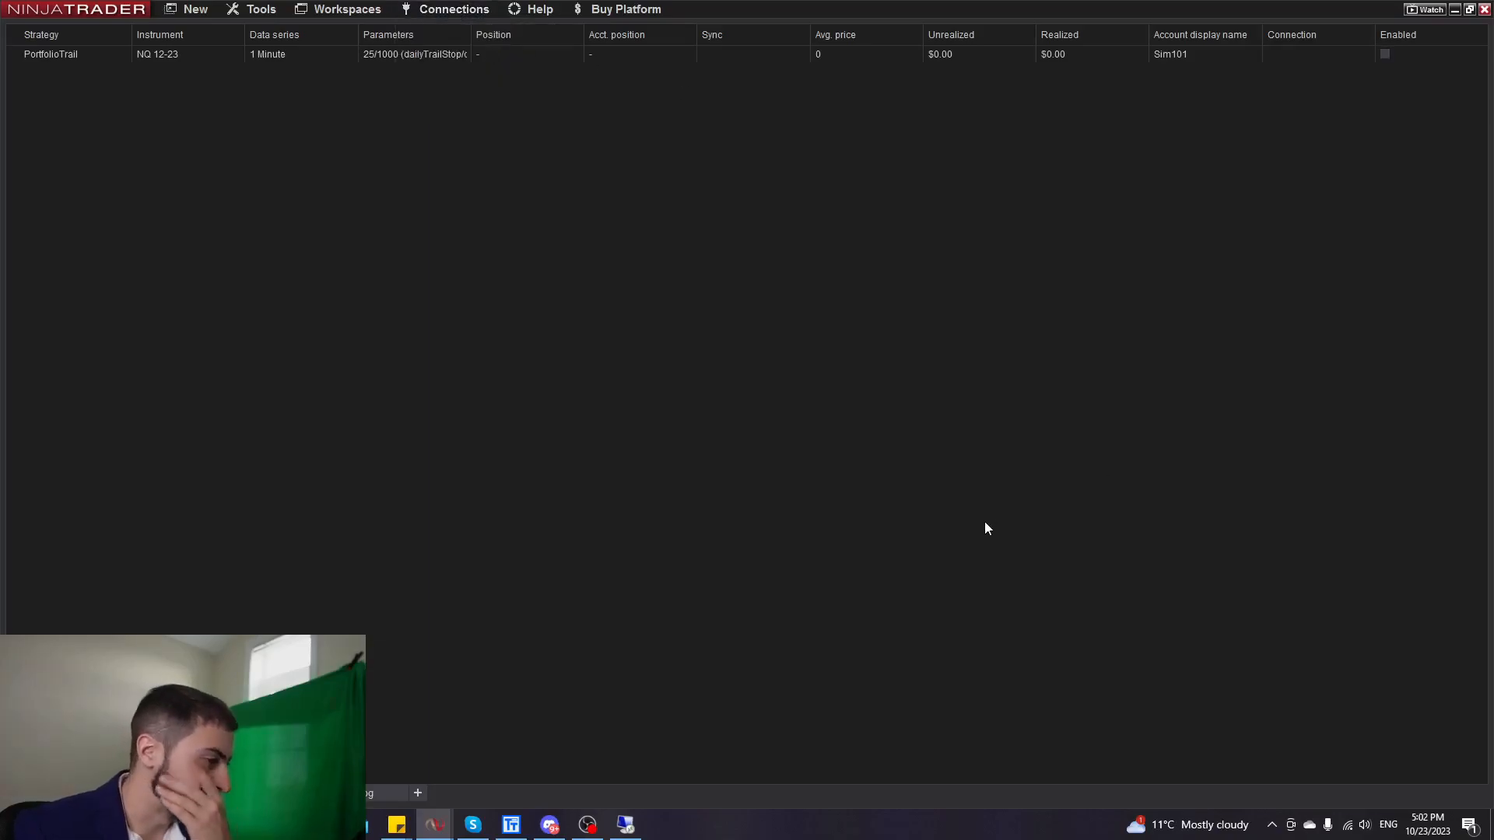
pyautogui.moveTo(682, 63)
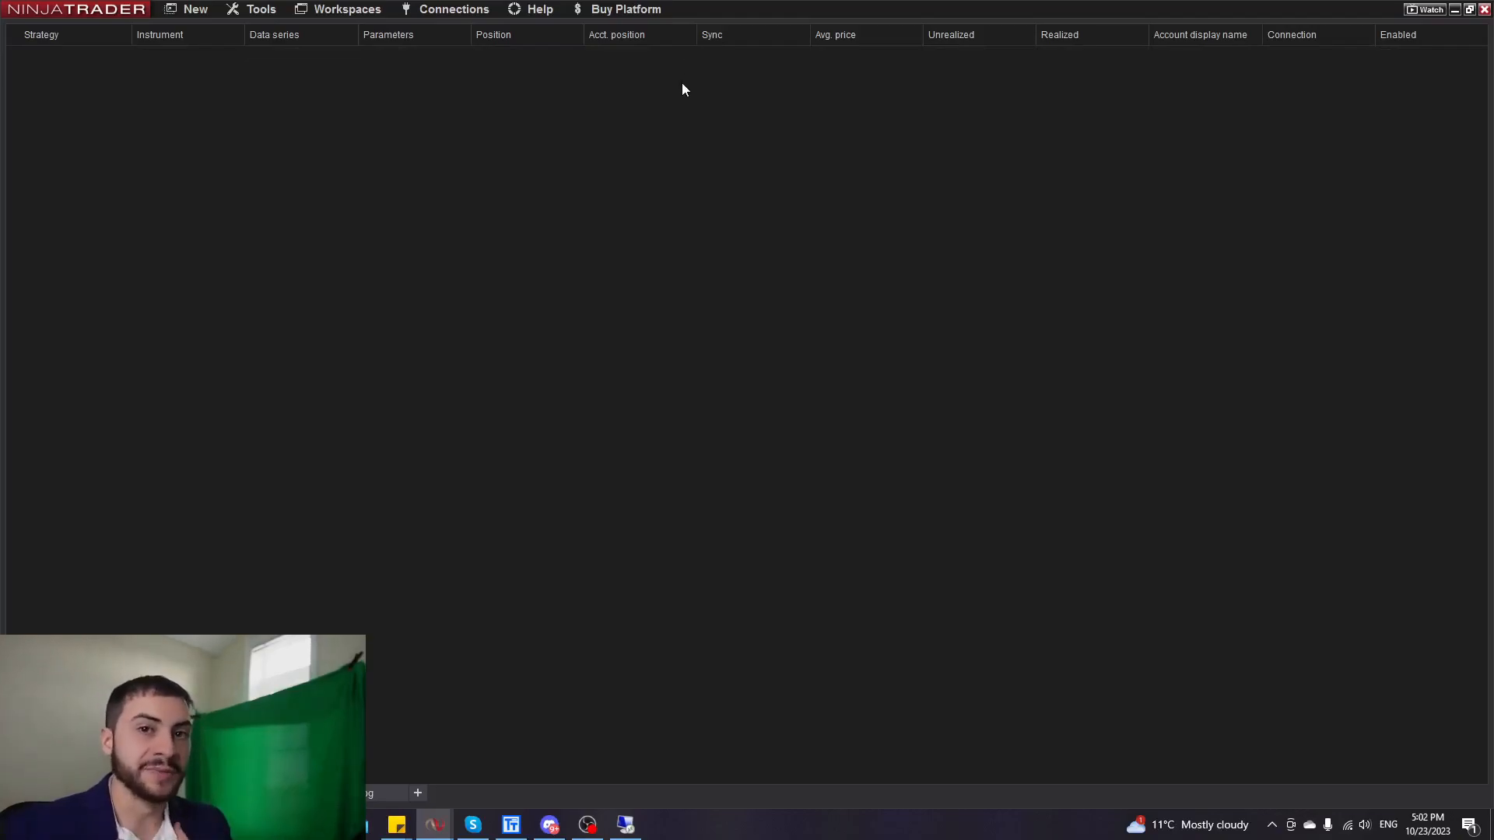
pyautogui.moveTo(609, 80)
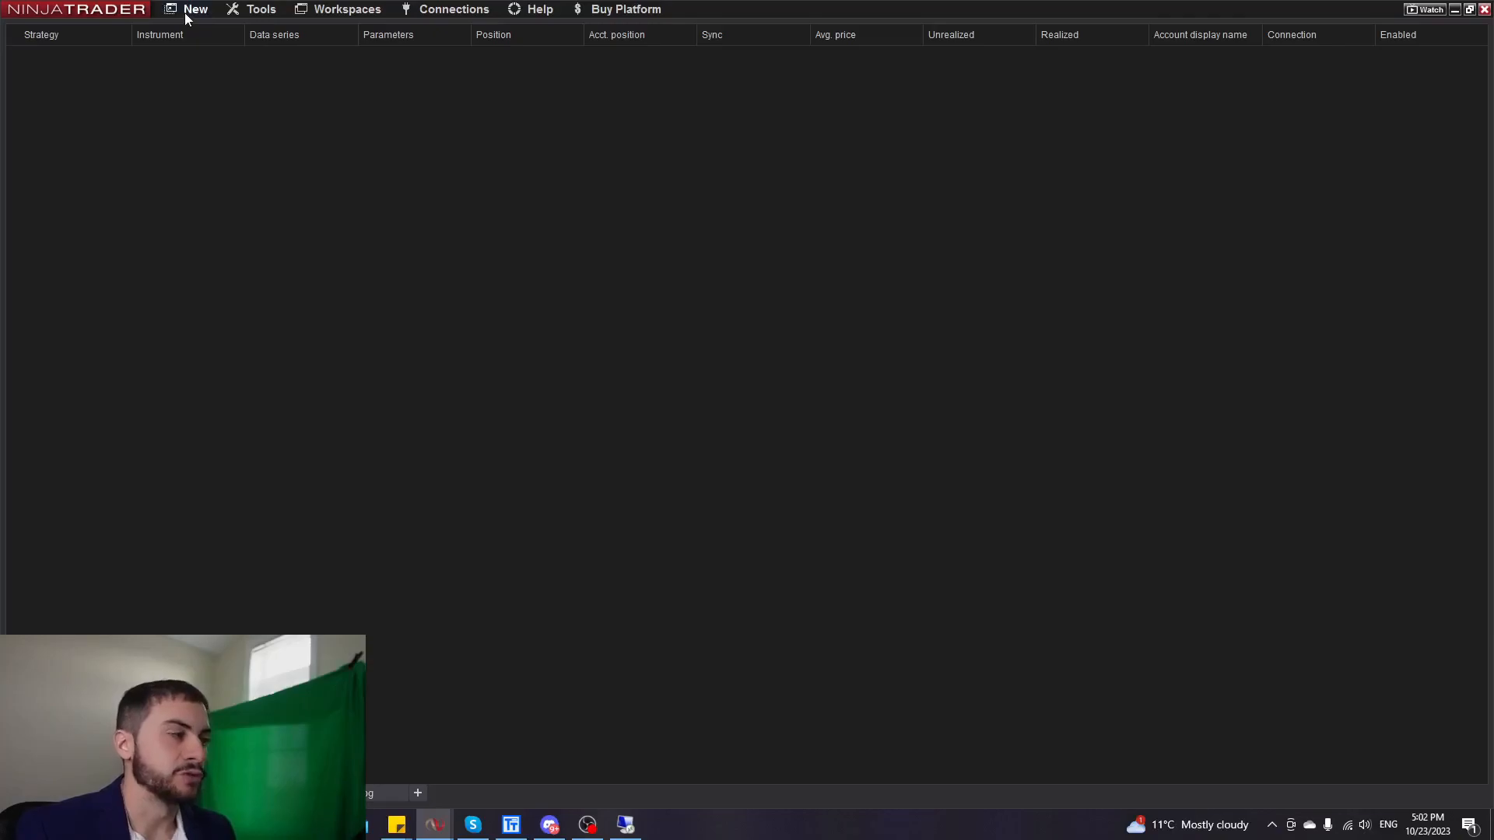
# Open a new chart for the MES Micro E-mini S&P 500 future with a 10-minute value.
pyautogui.click(195, 9)
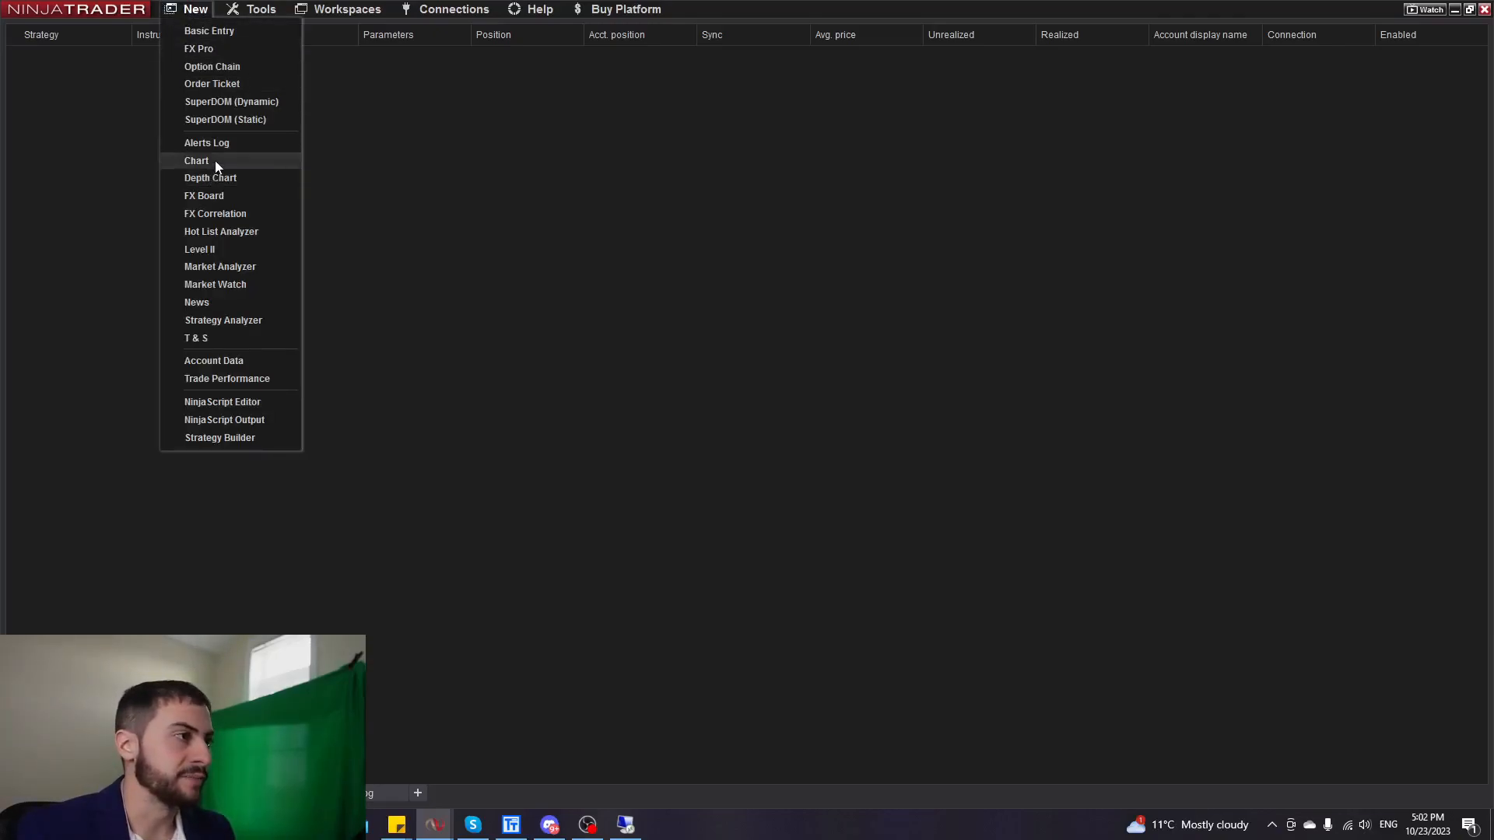
pyautogui.click(196, 160)
pyautogui.write('MES')
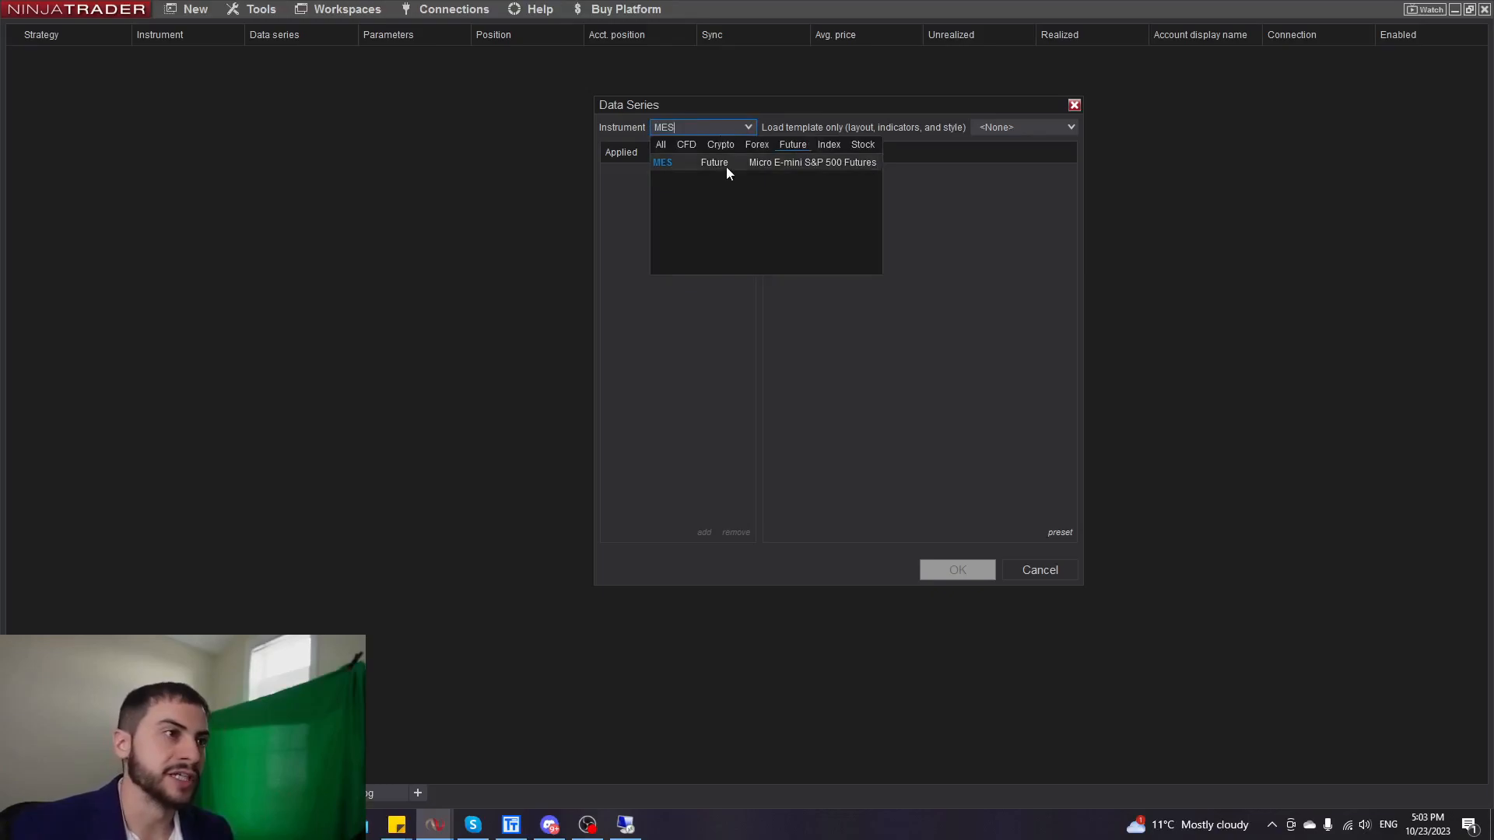
pyautogui.click(661, 162)
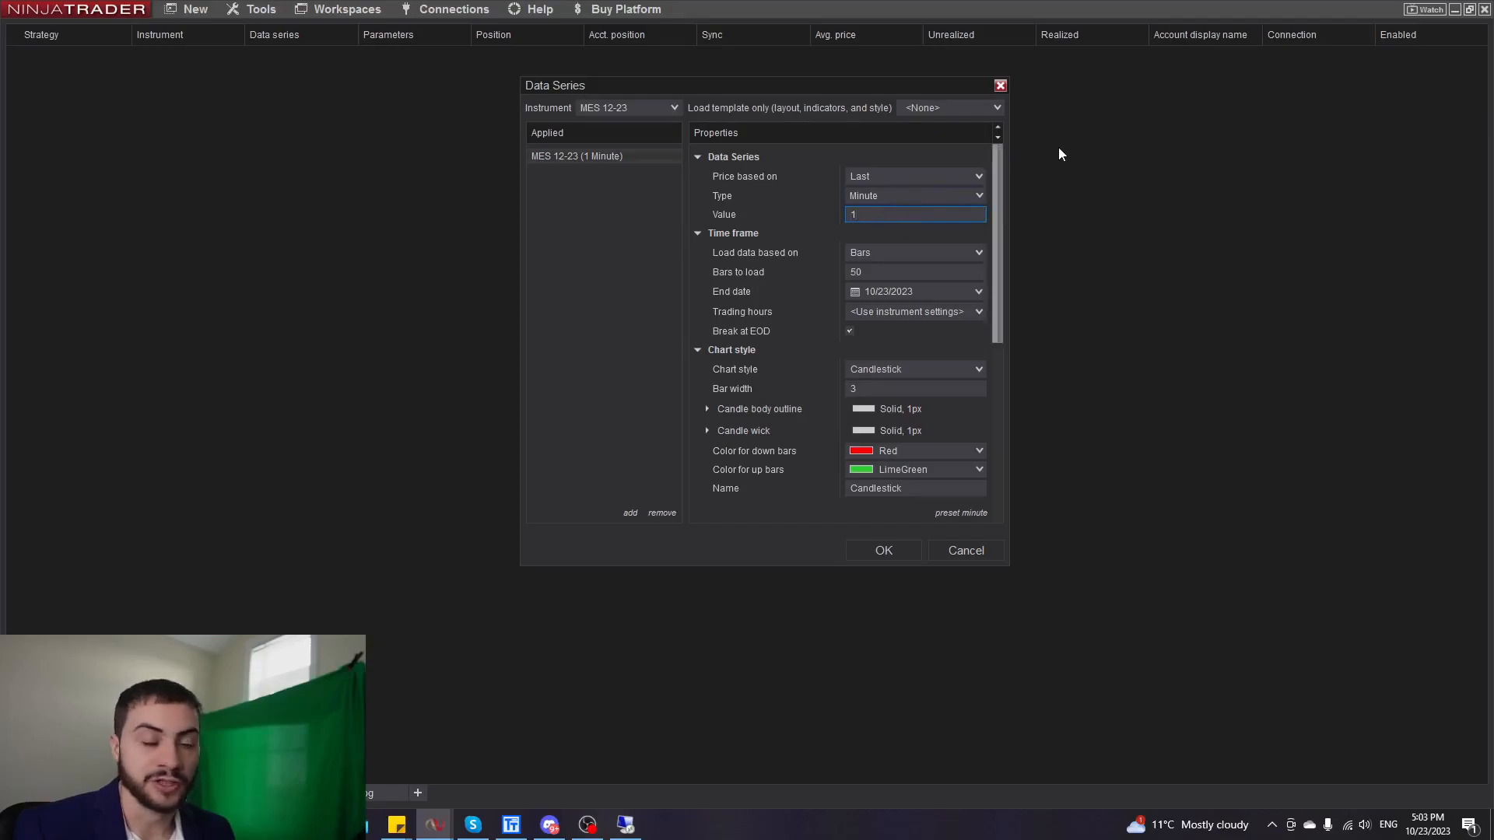
pyautogui.write('0')
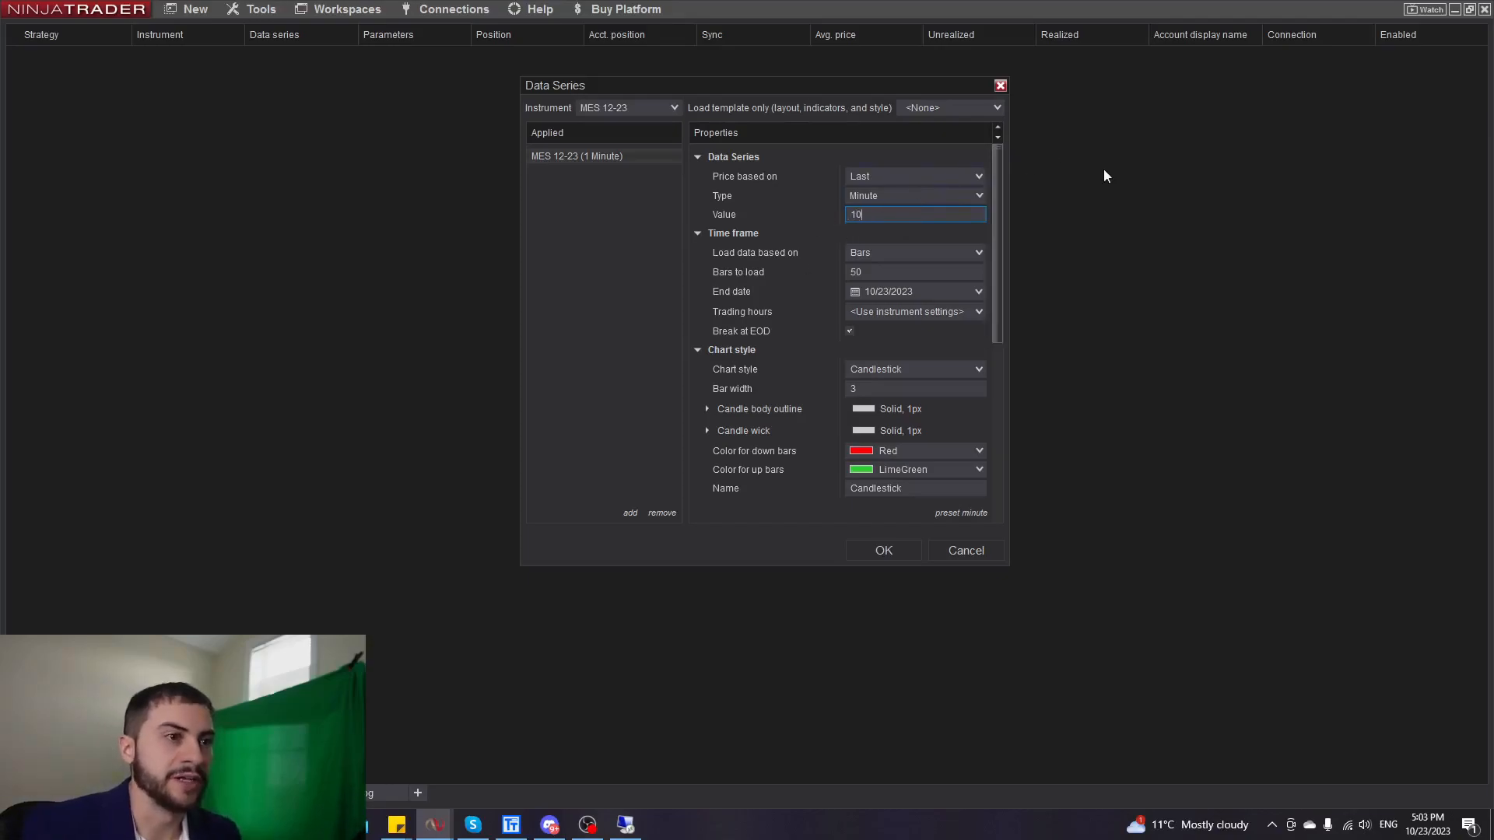
pyautogui.click(915, 271)
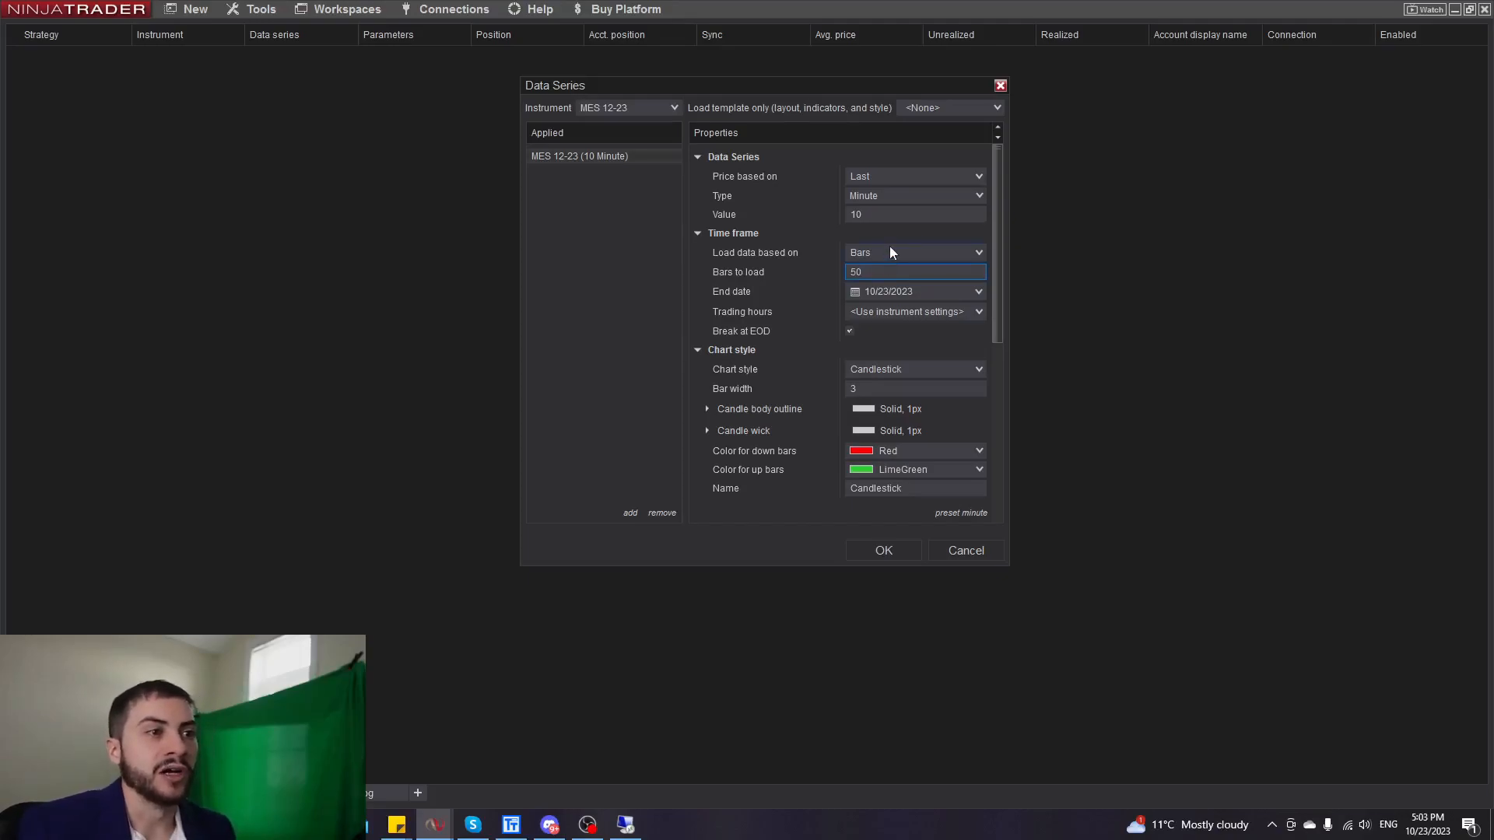
# Set Load data based on to Days with 200 days to load.
pyautogui.click(977, 251)
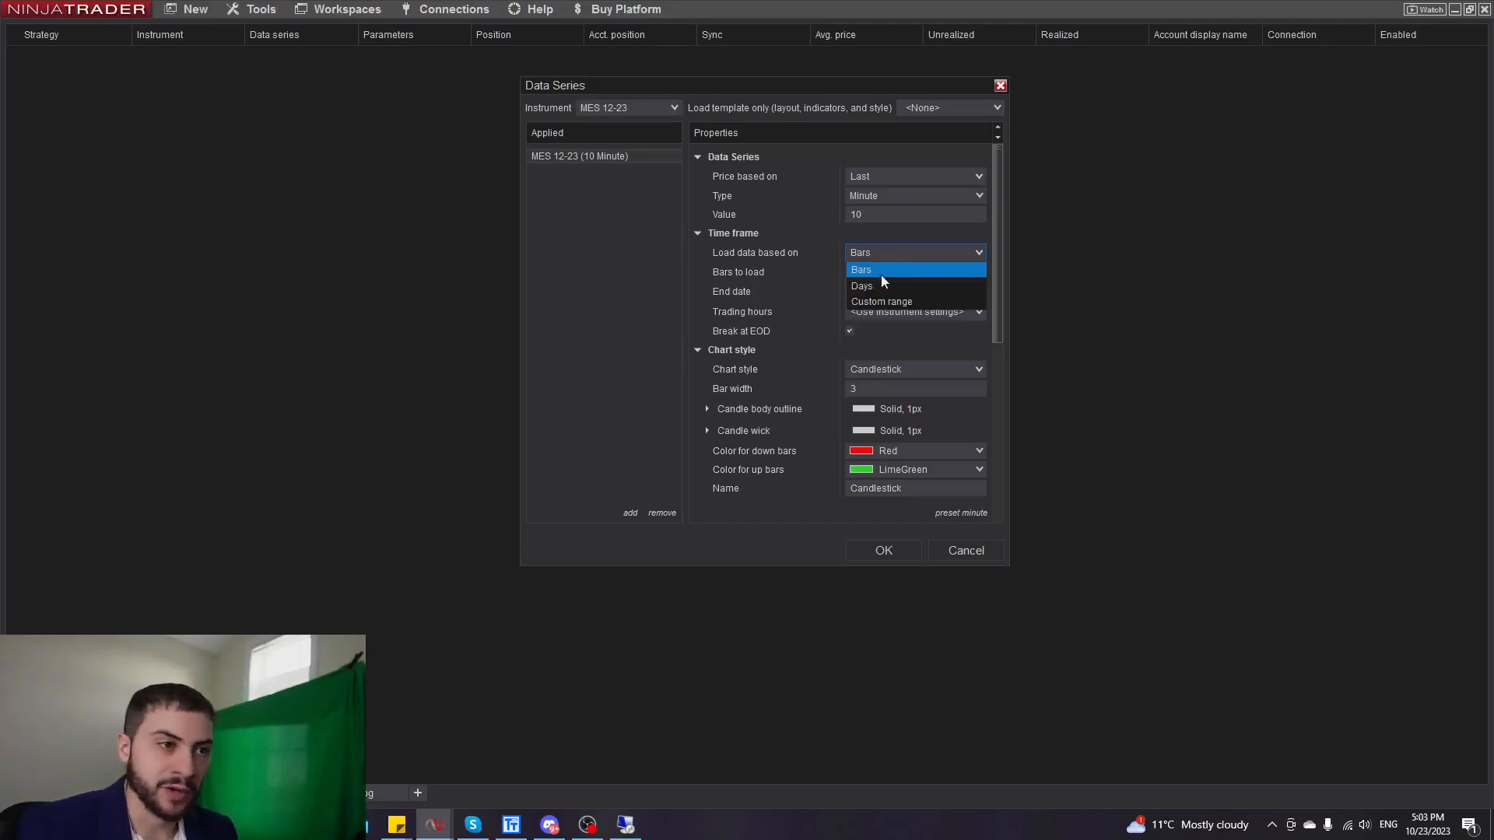
pyautogui.click(861, 286)
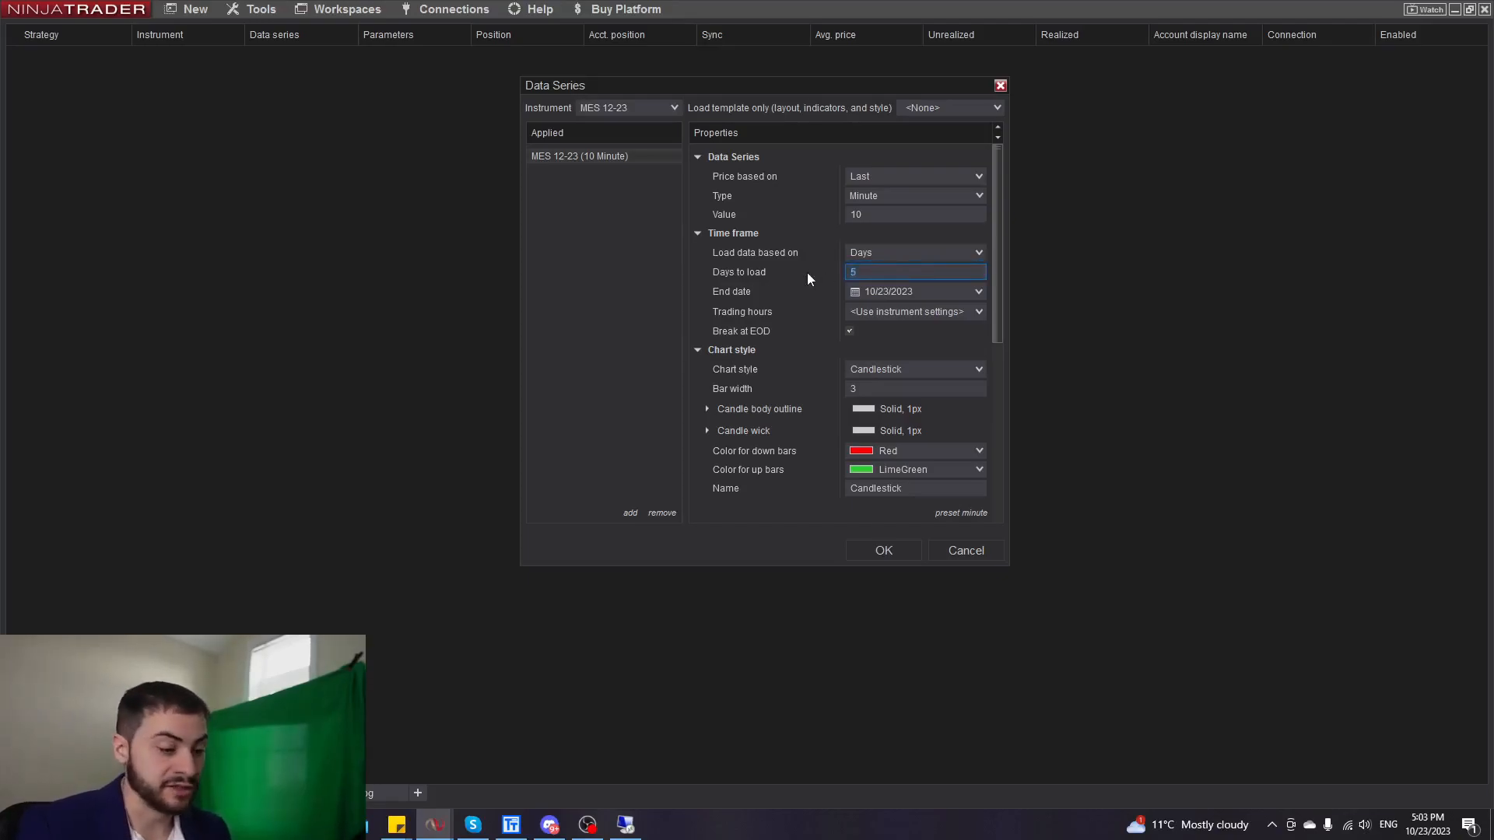
pyautogui.write('200')
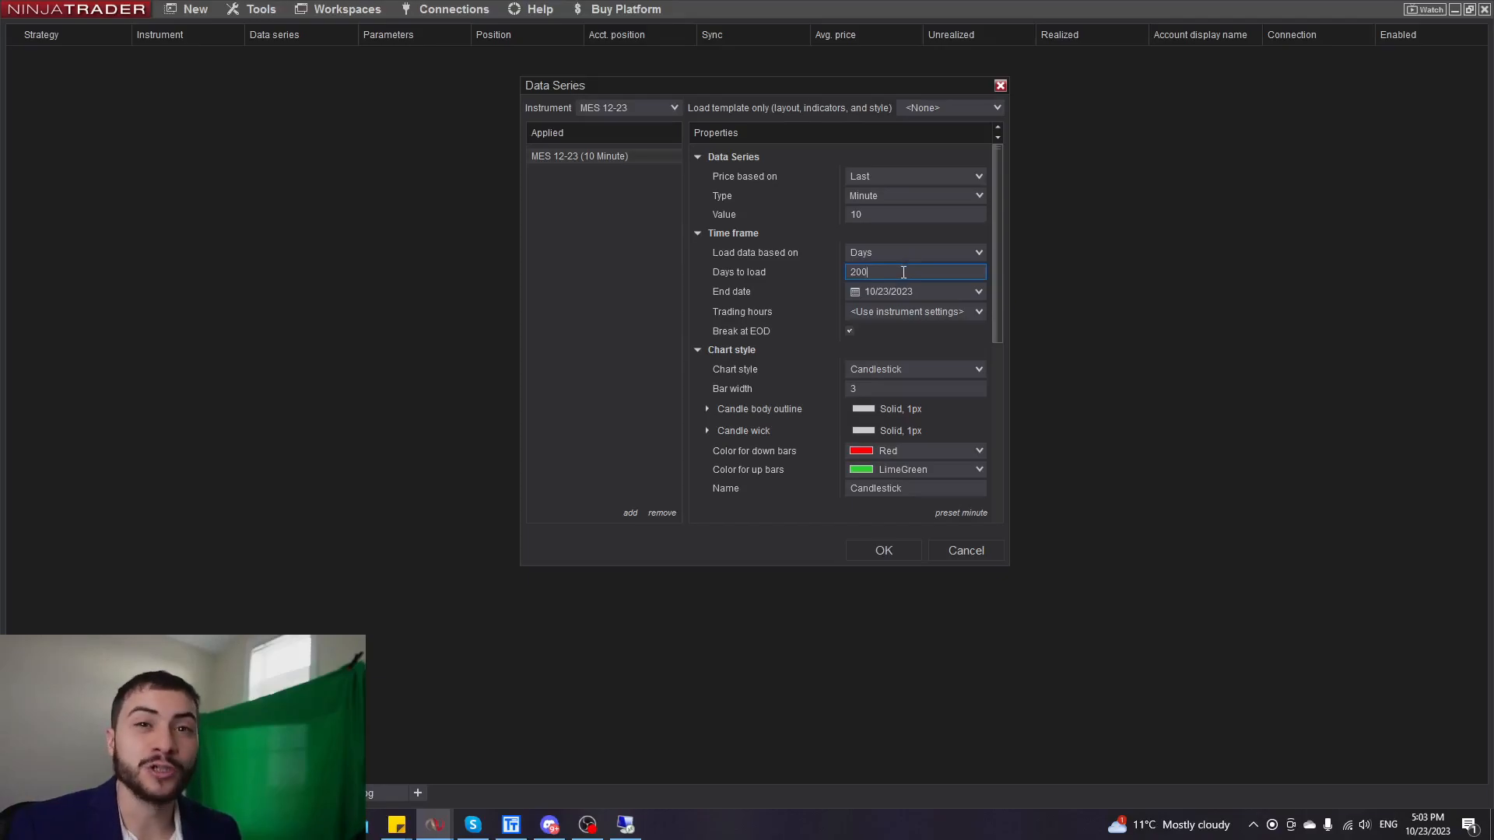
pyautogui.moveTo(894, 286)
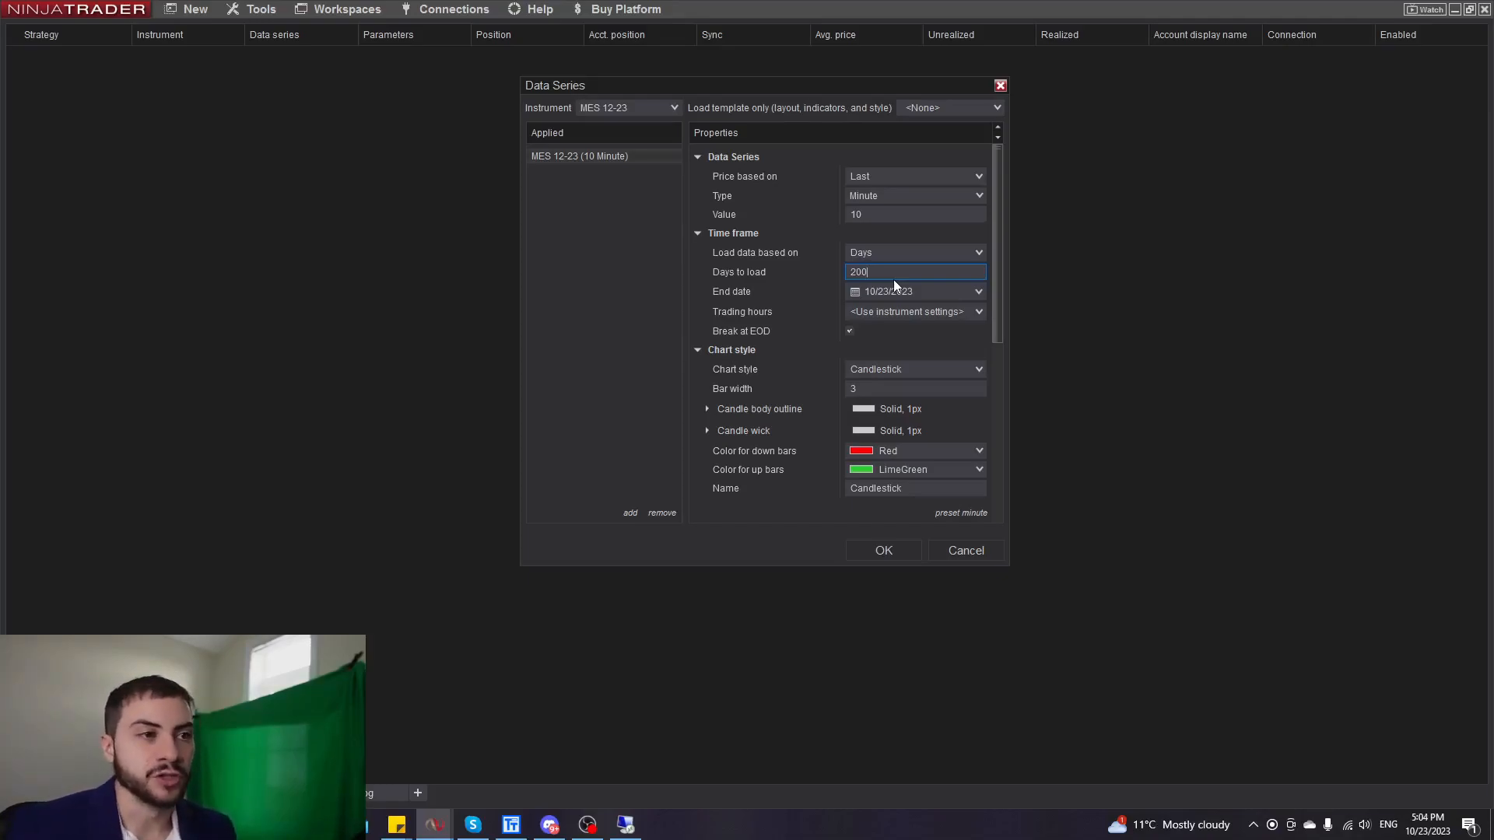
pyautogui.moveTo(903, 102)
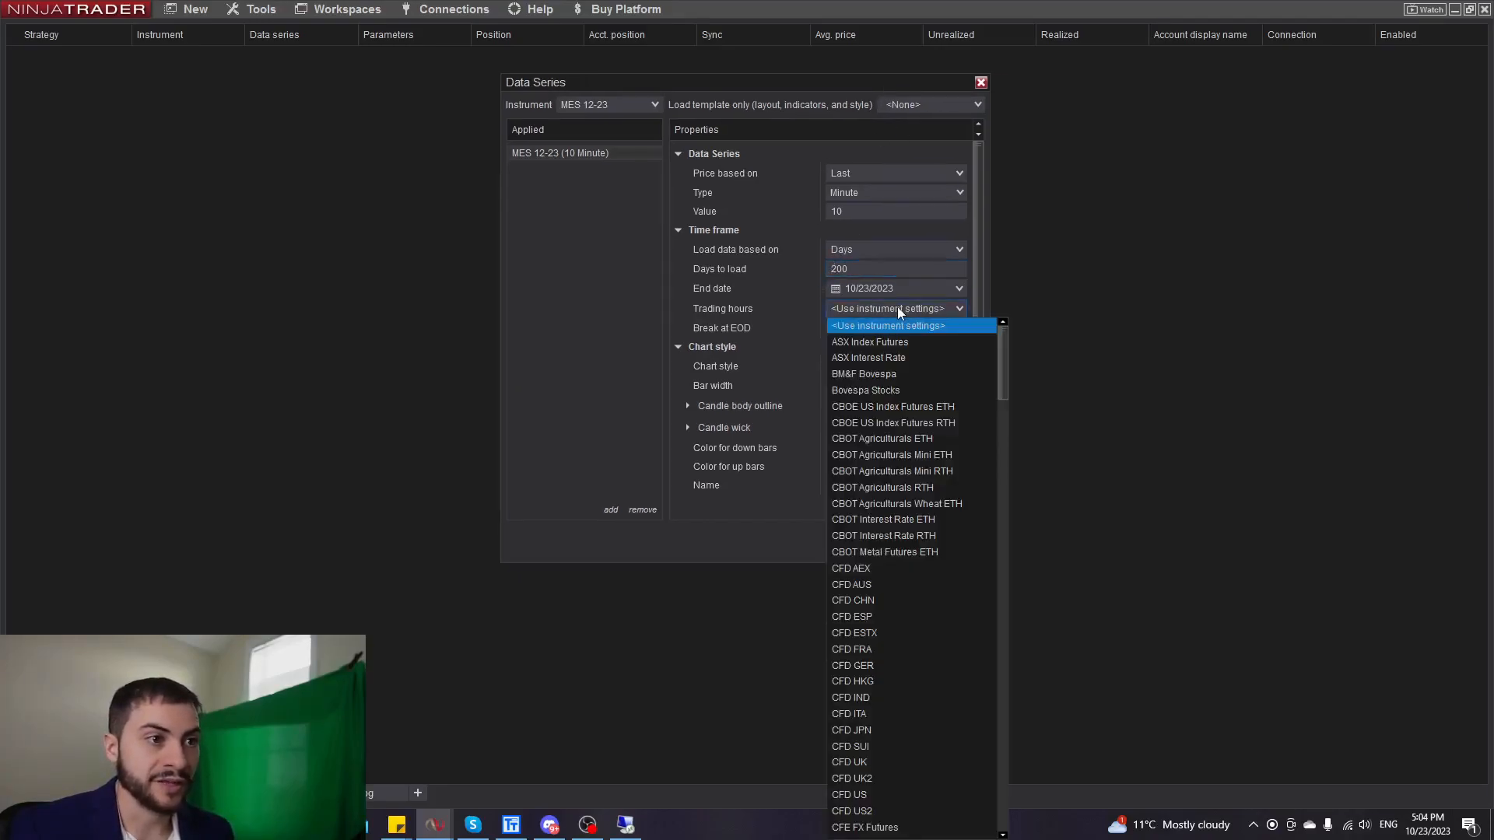
pyautogui.moveTo(905, 334)
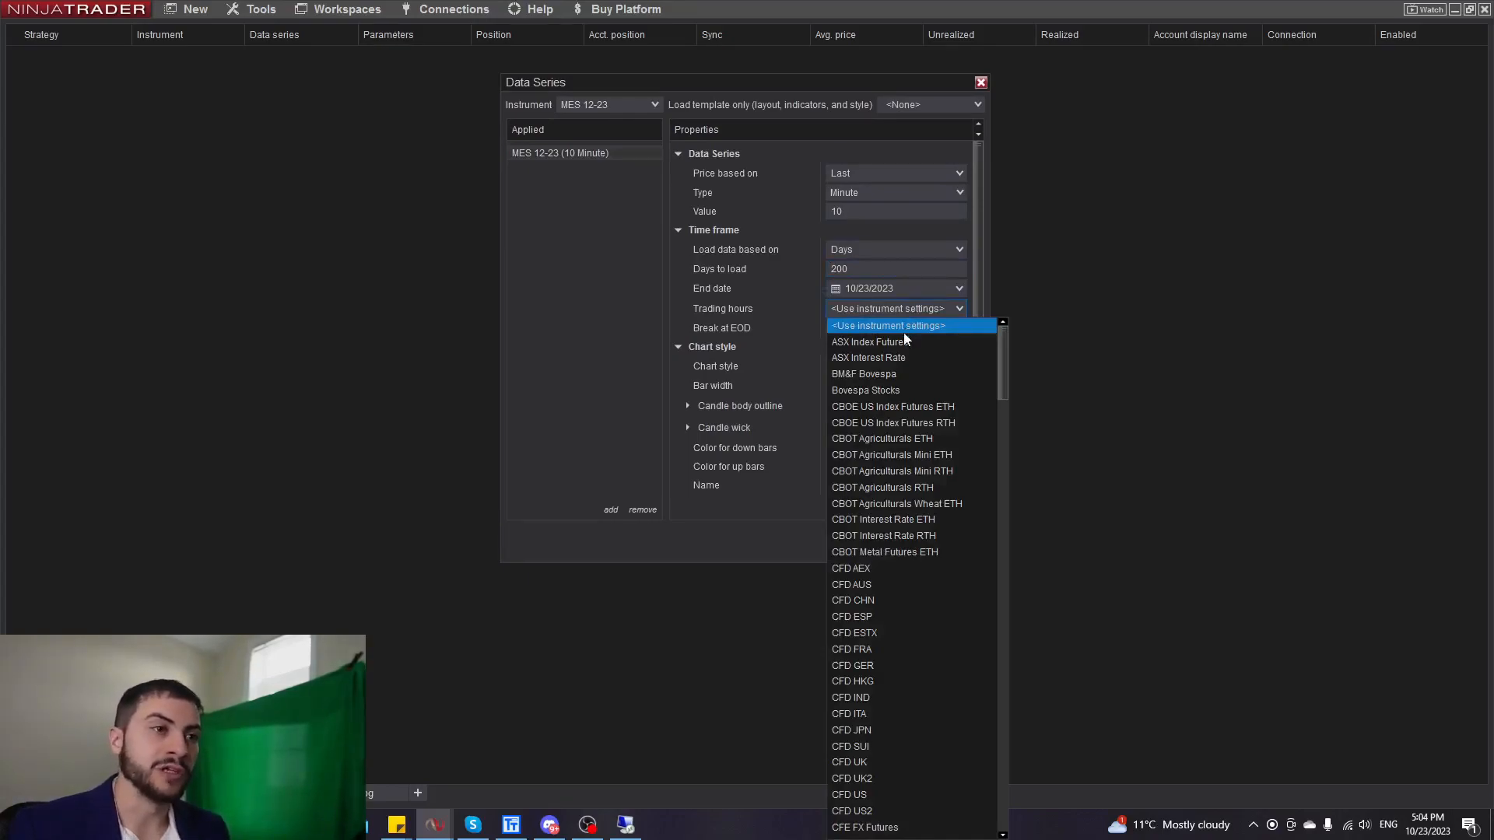
pyautogui.moveTo(879, 342)
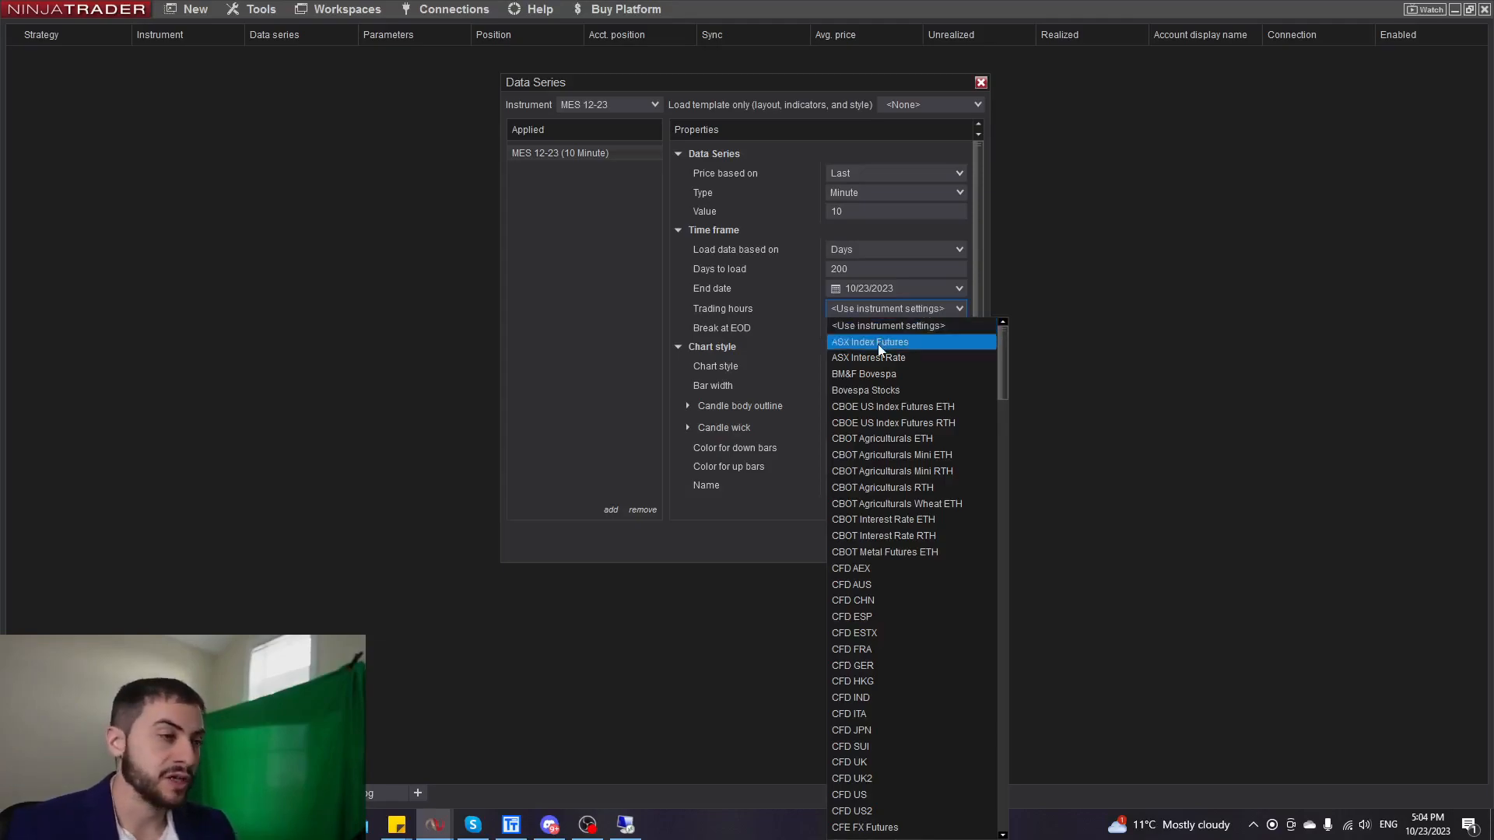
pyautogui.moveTo(886, 325)
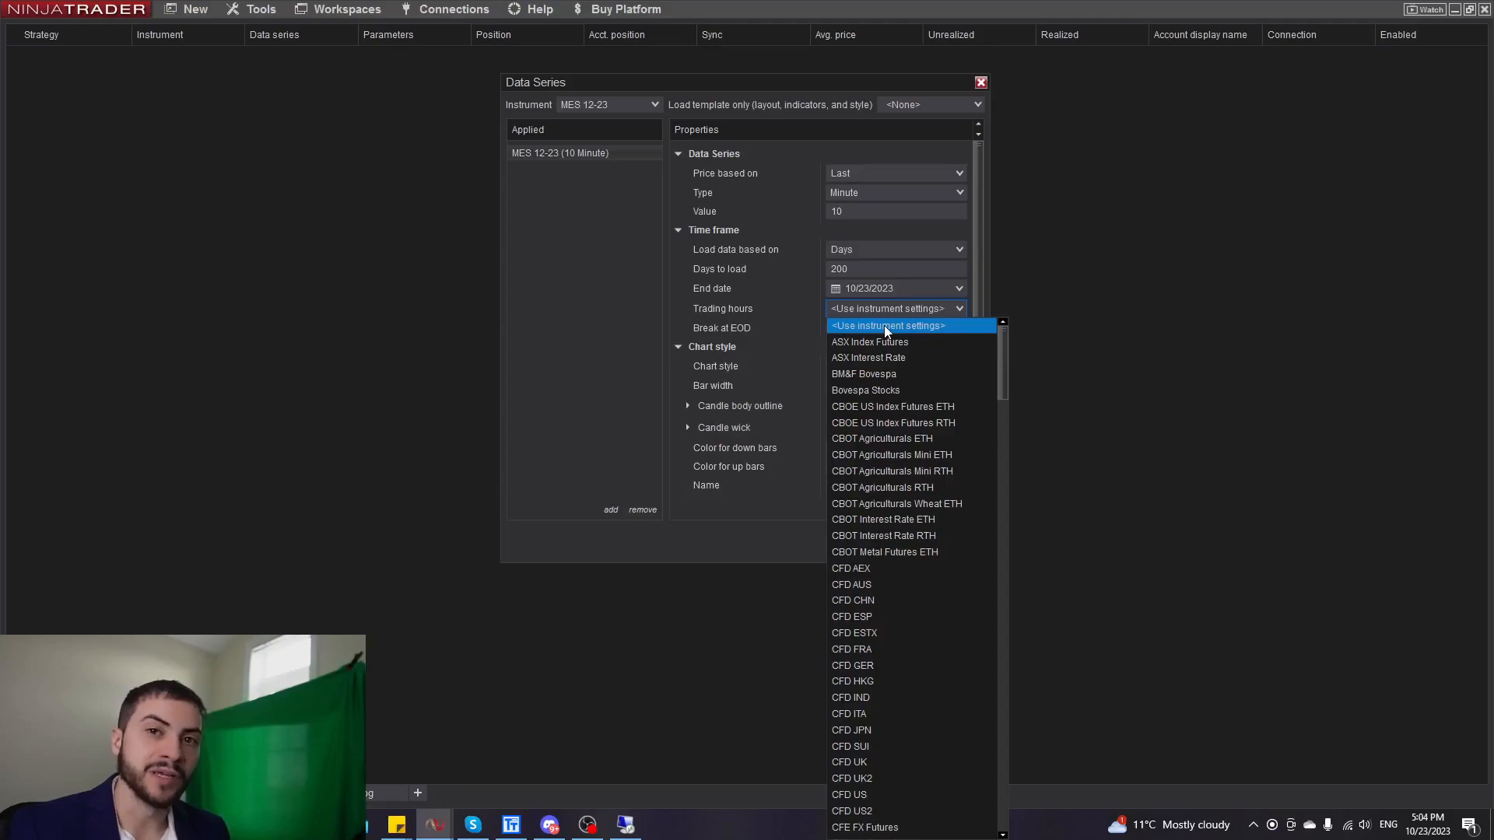
pyautogui.moveTo(917, 334)
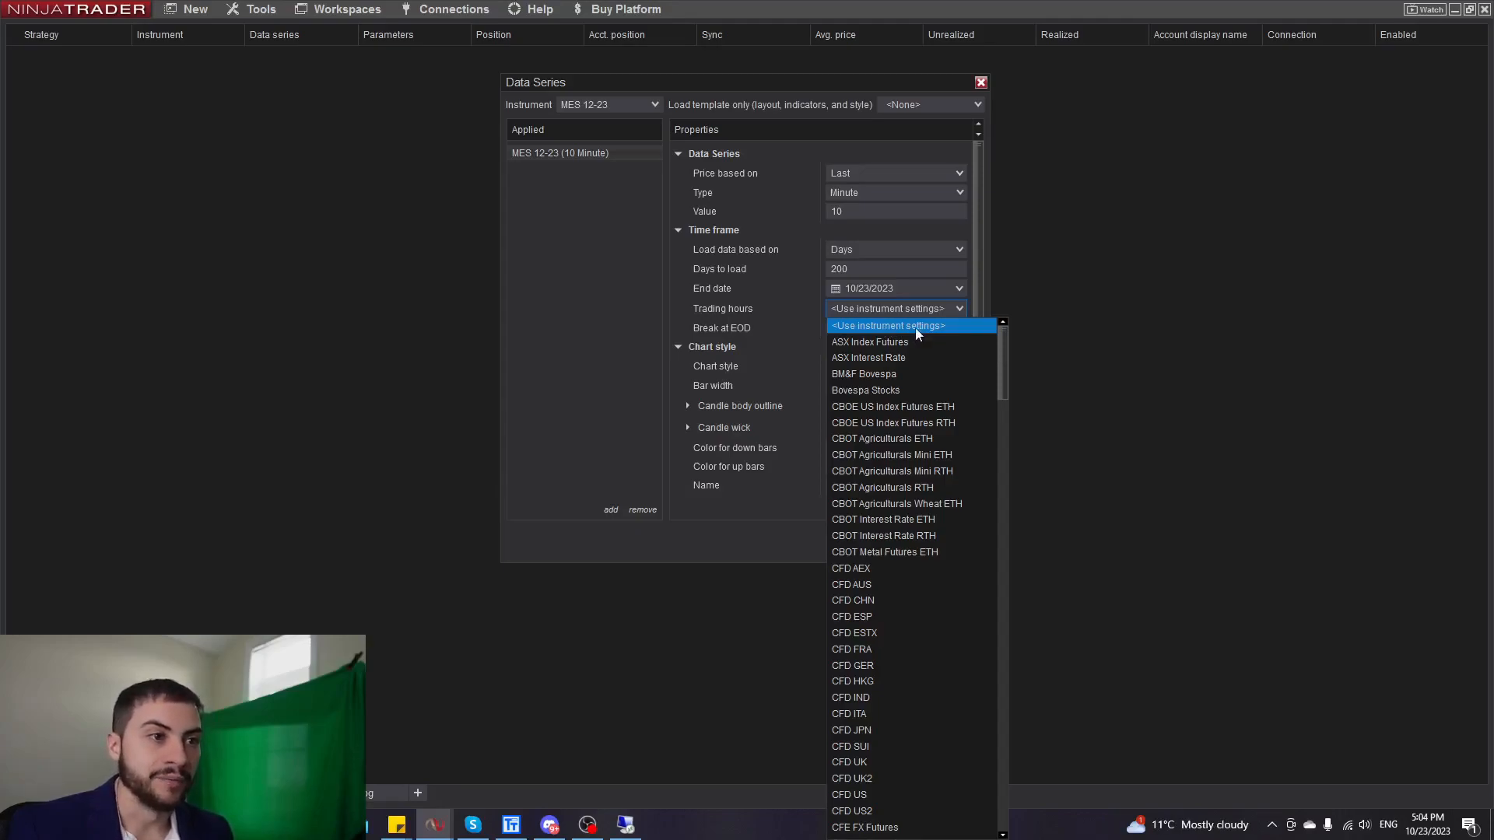
pyautogui.moveTo(869, 341)
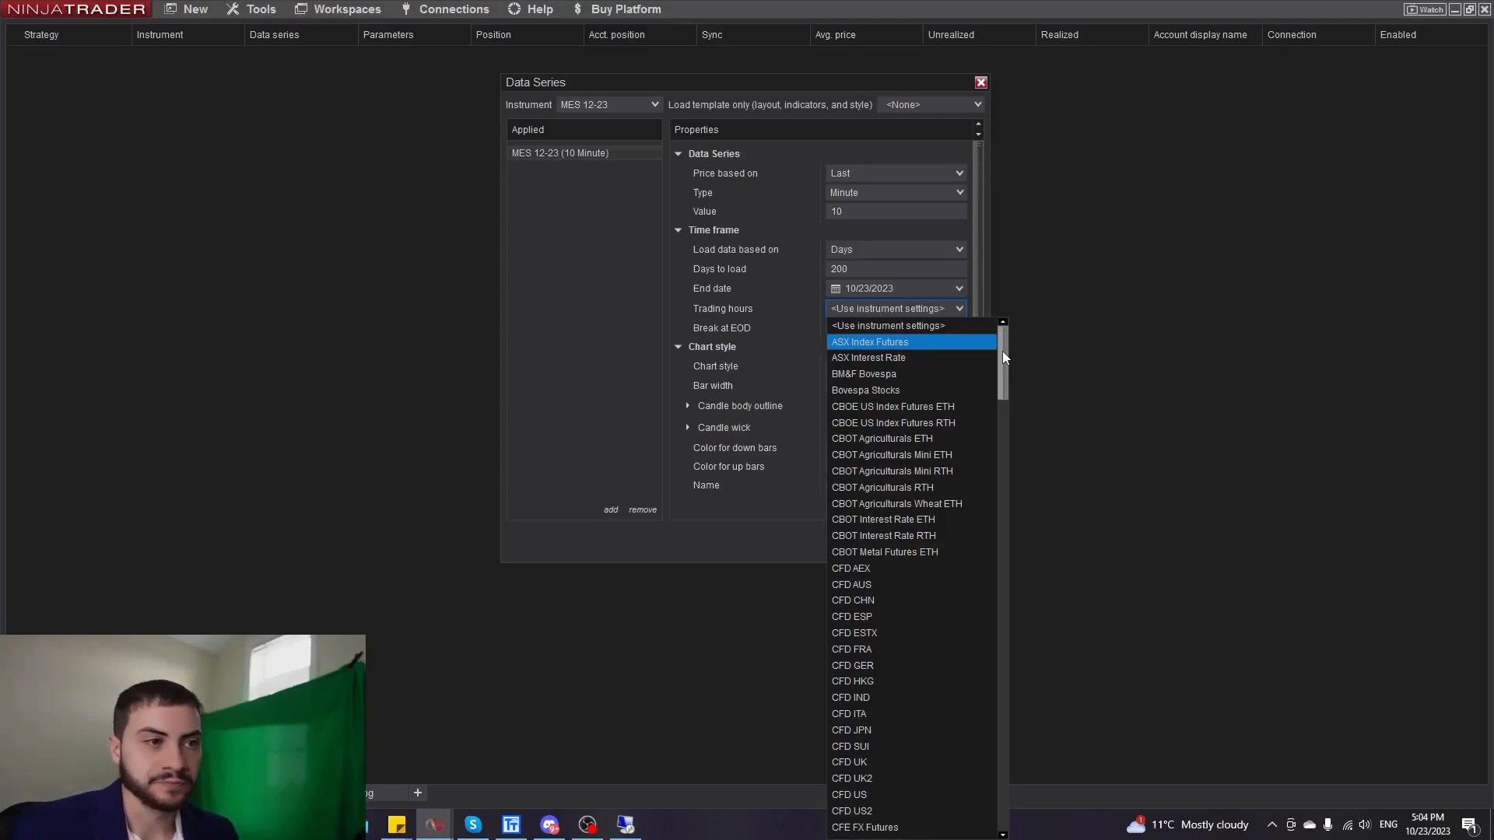
# Choose US Equities RTH as the MES chart's trading hours.
pyautogui.scroll(-3)
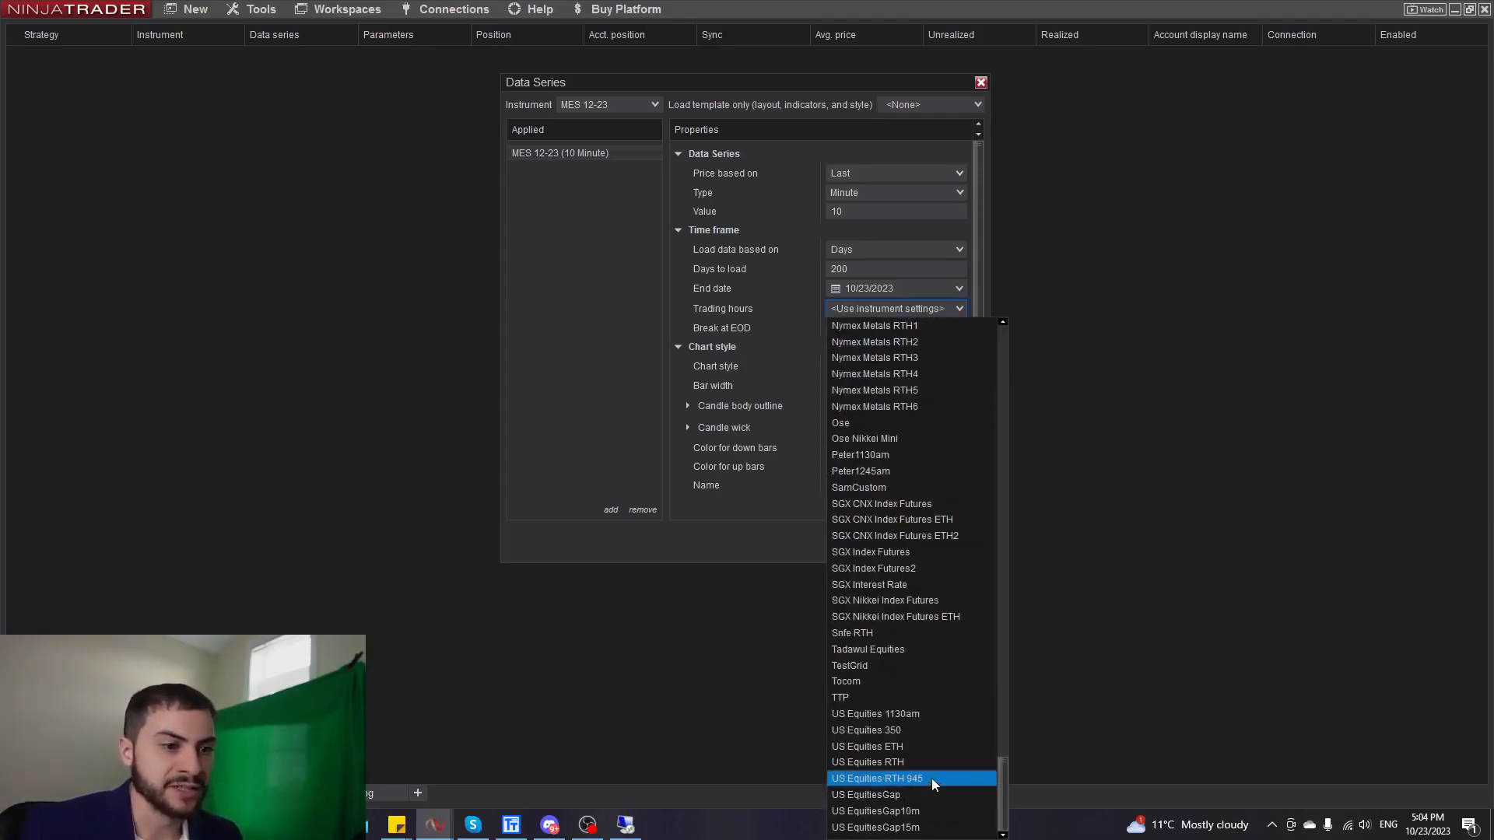
pyautogui.click(867, 761)
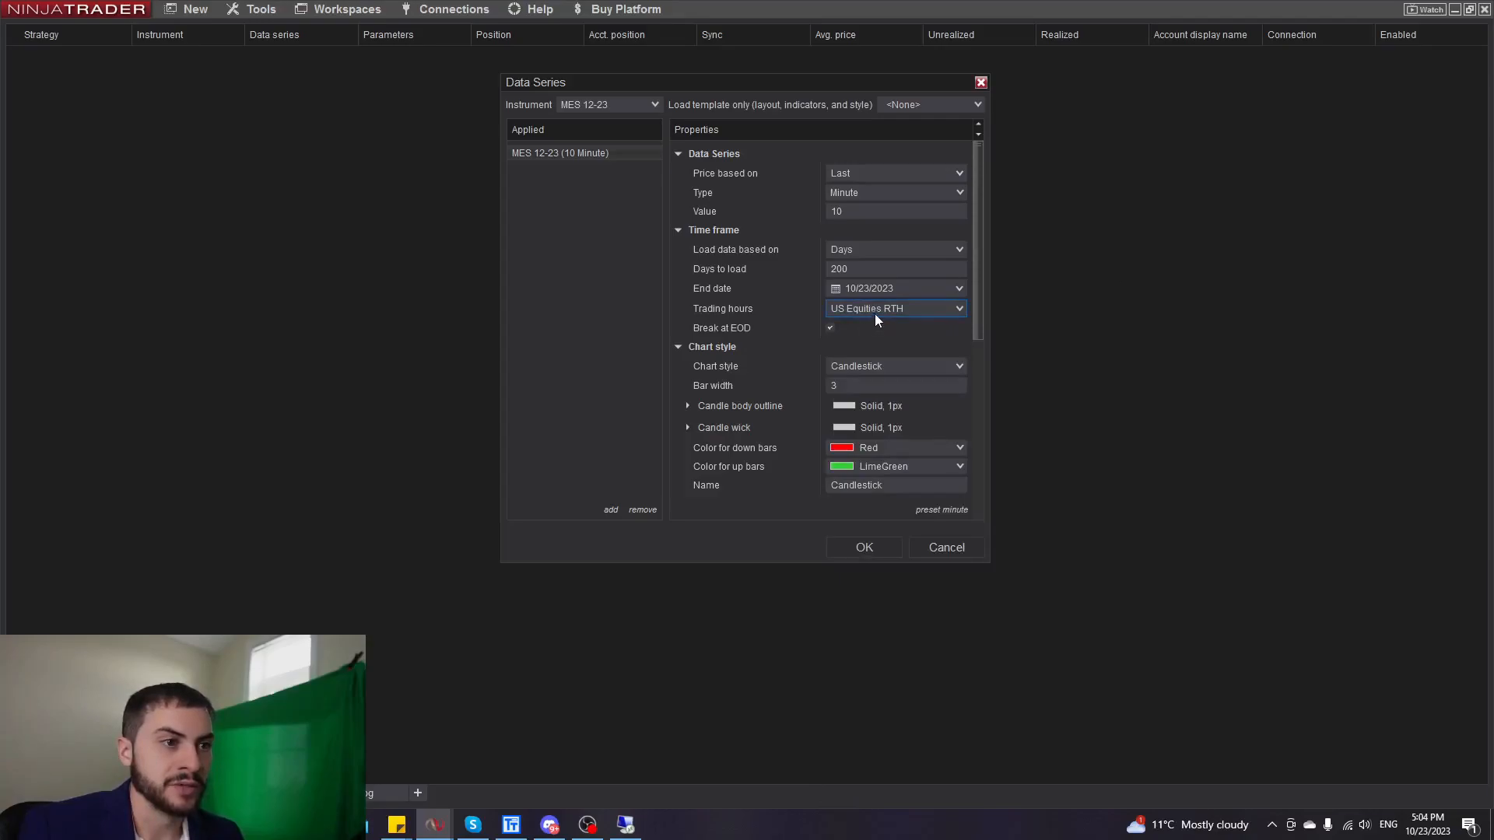
pyautogui.scroll(-3)
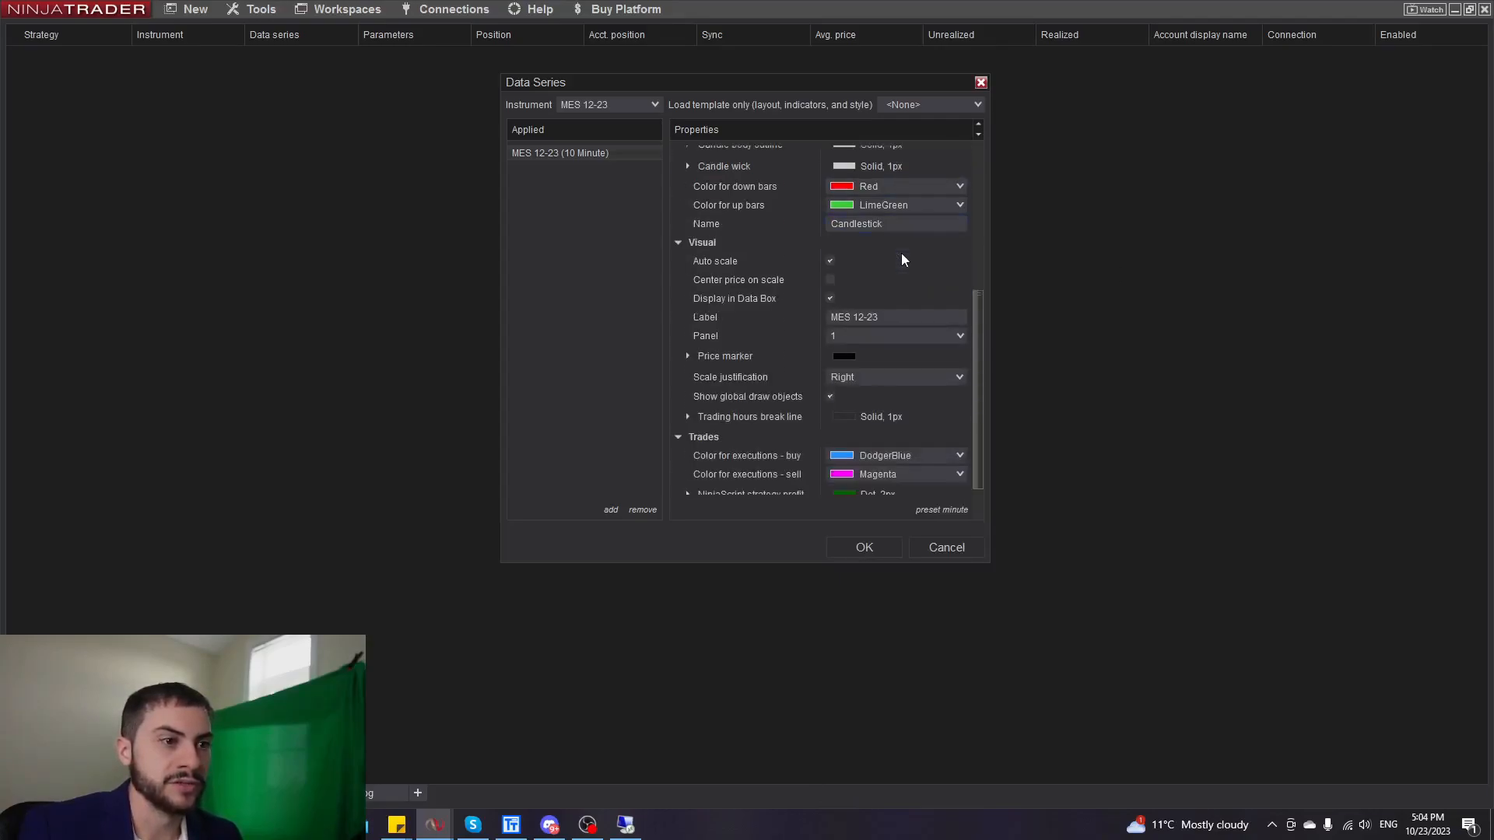
pyautogui.scroll(3)
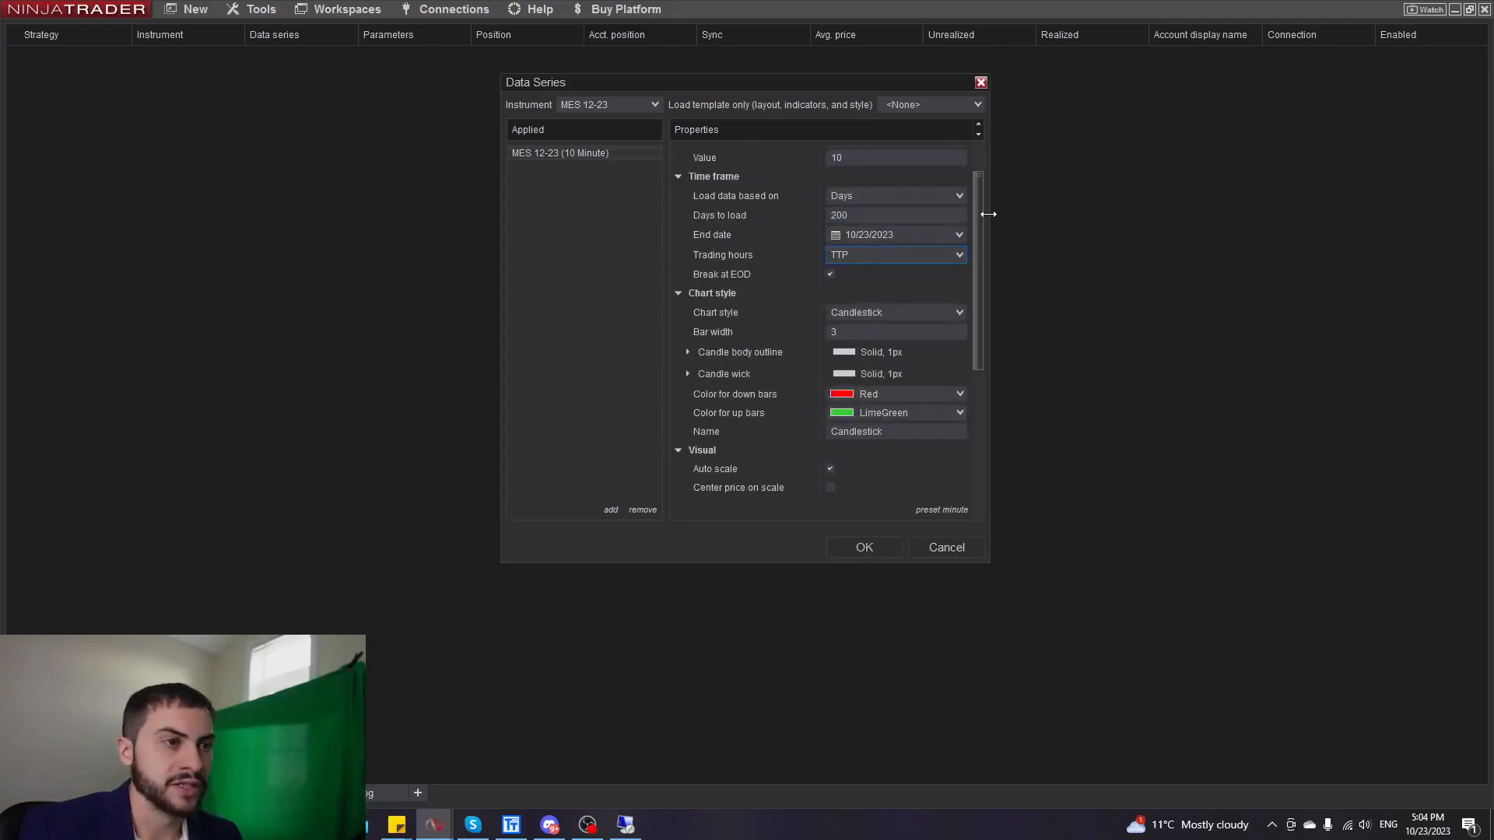
pyautogui.click(958, 254)
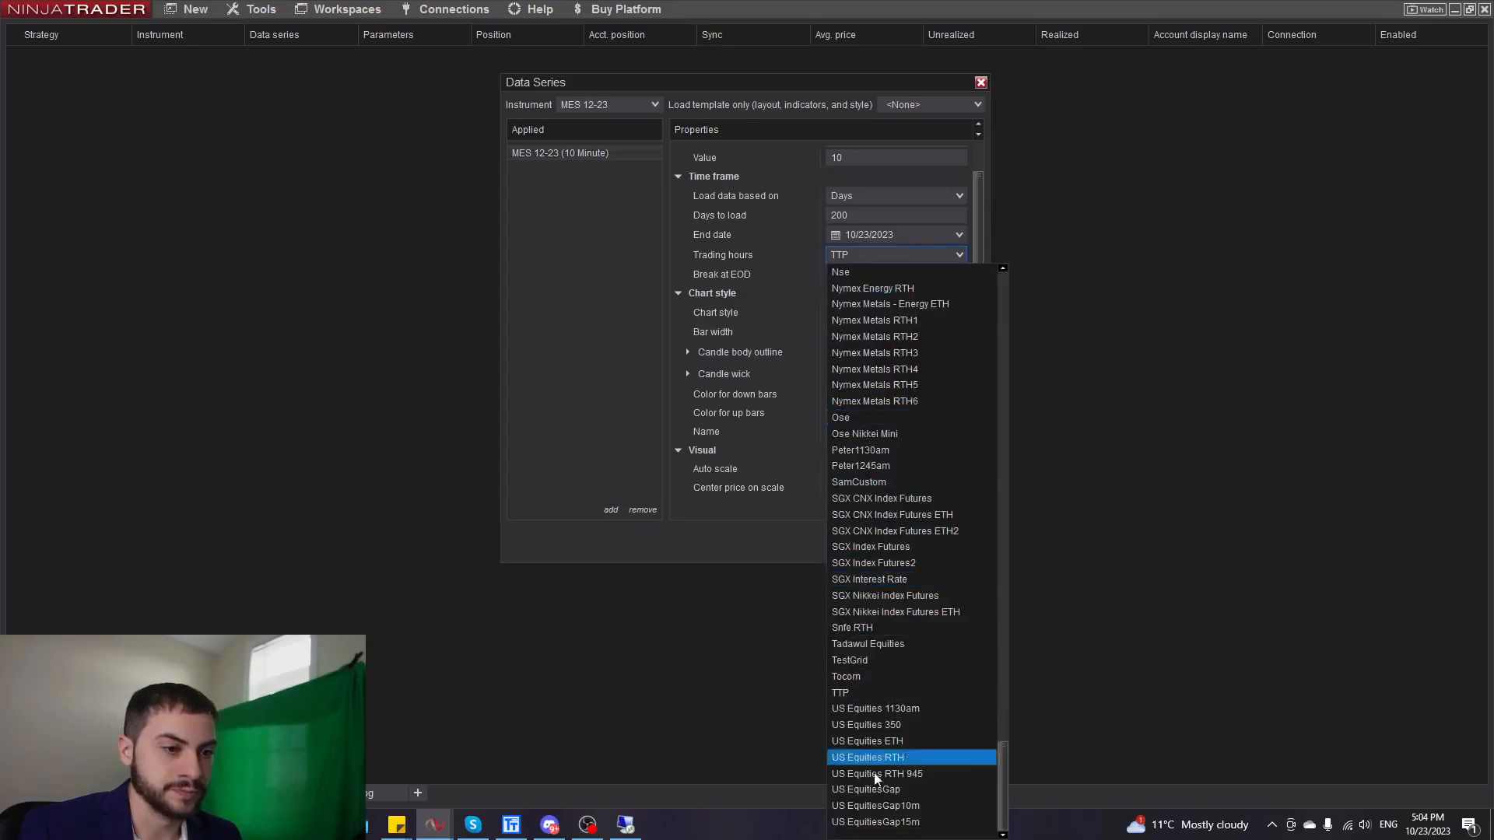
pyautogui.click(866, 756)
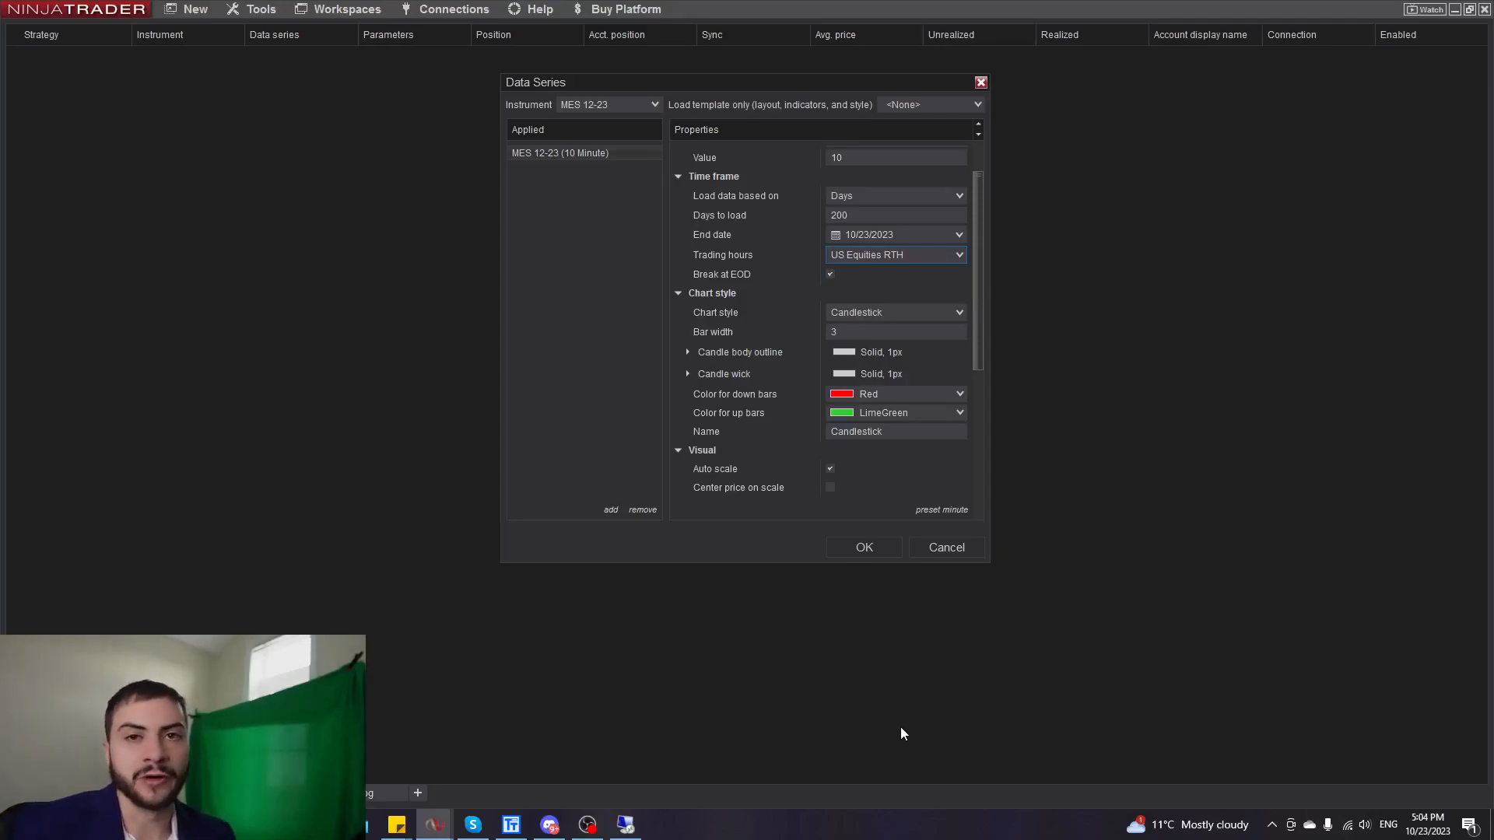
pyautogui.moveTo(865, 502)
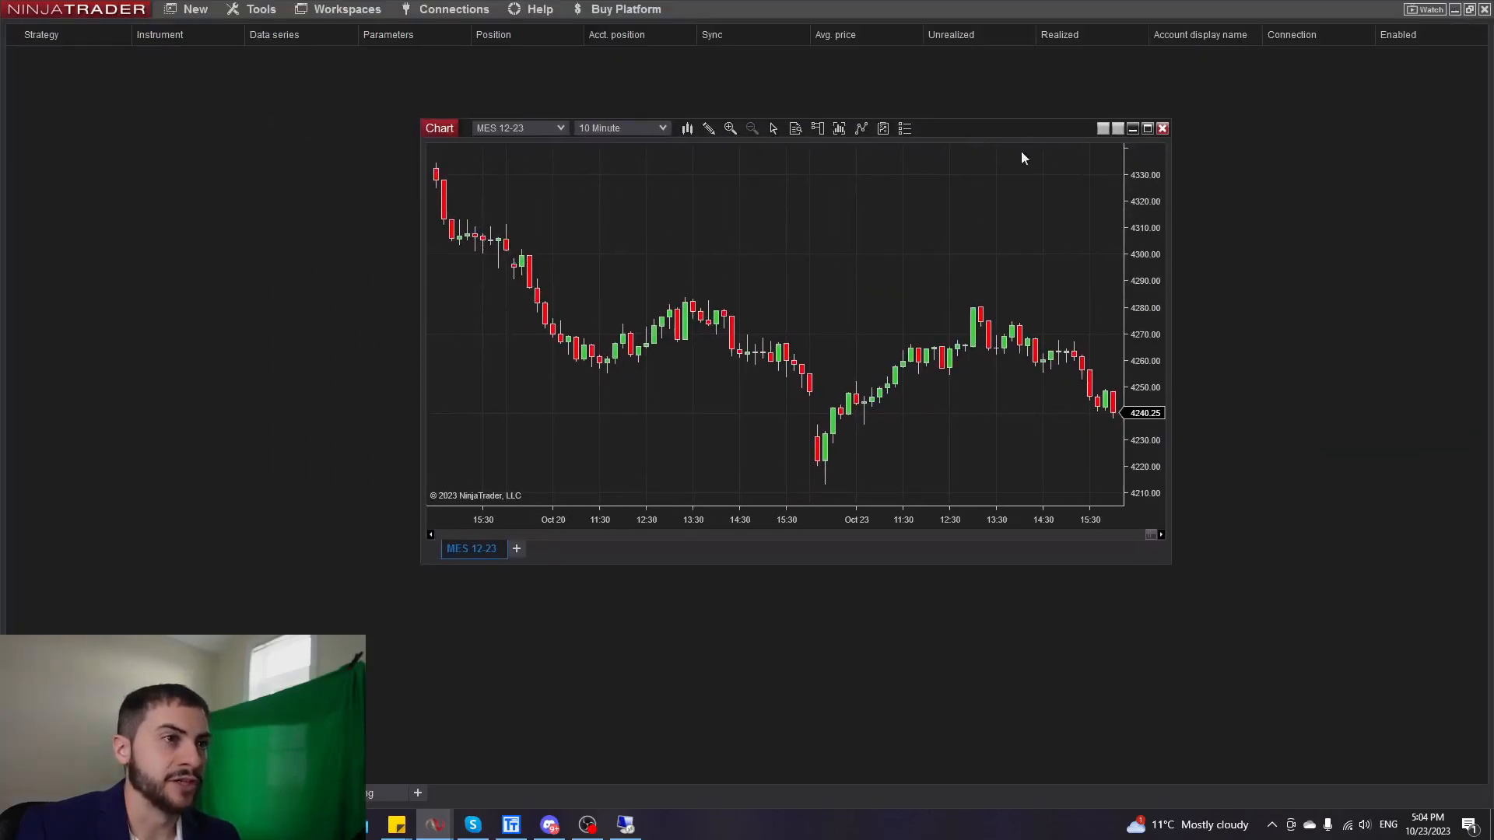
pyautogui.moveTo(947, 148)
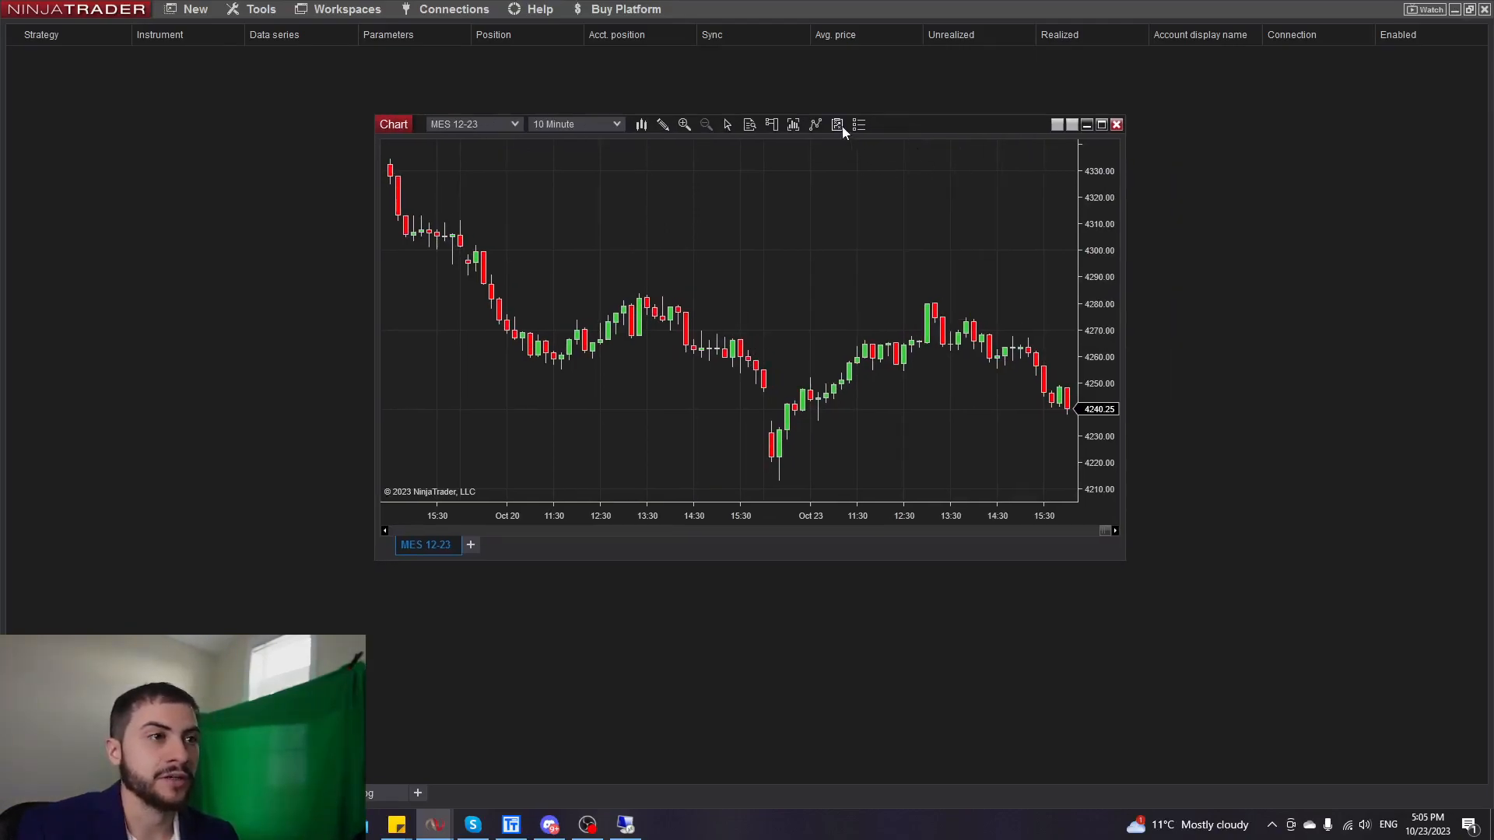
pyautogui.moveTo(836, 124)
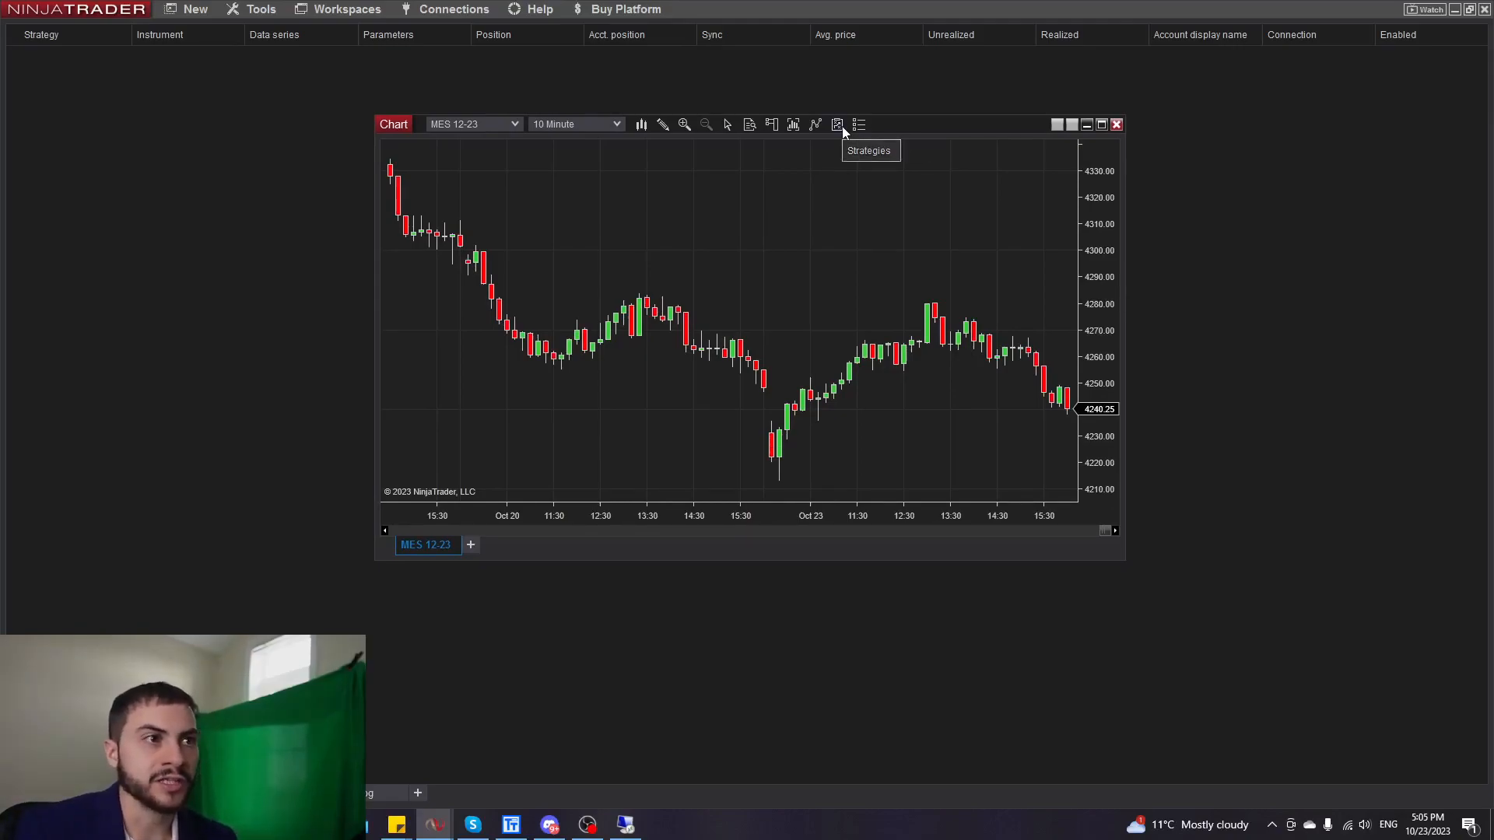
pyautogui.moveTo(760, 158)
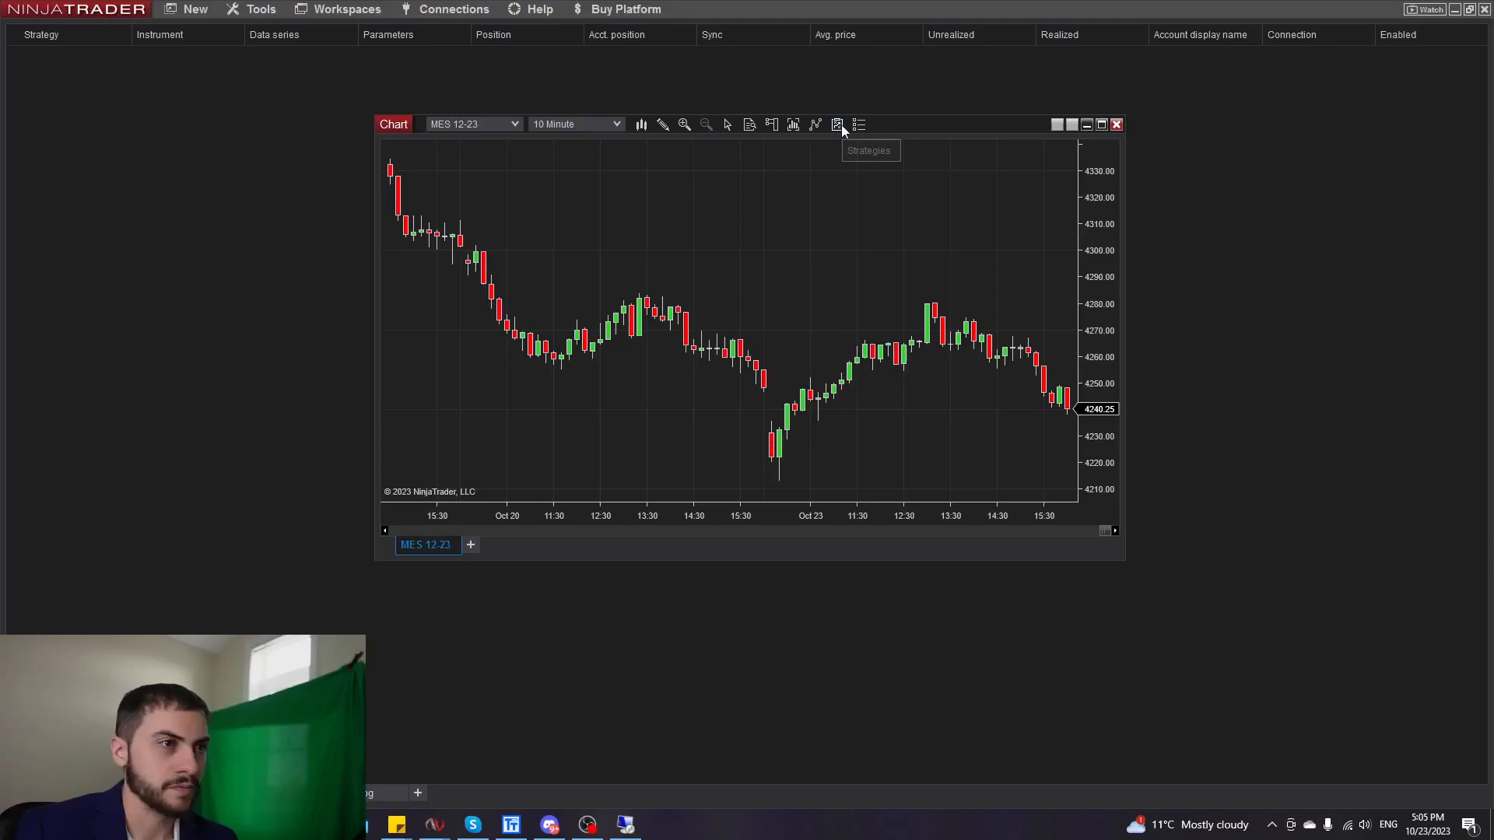
# Open the Strategies window from the MES 12-23 chart's toolbar.
pyautogui.click(836, 124)
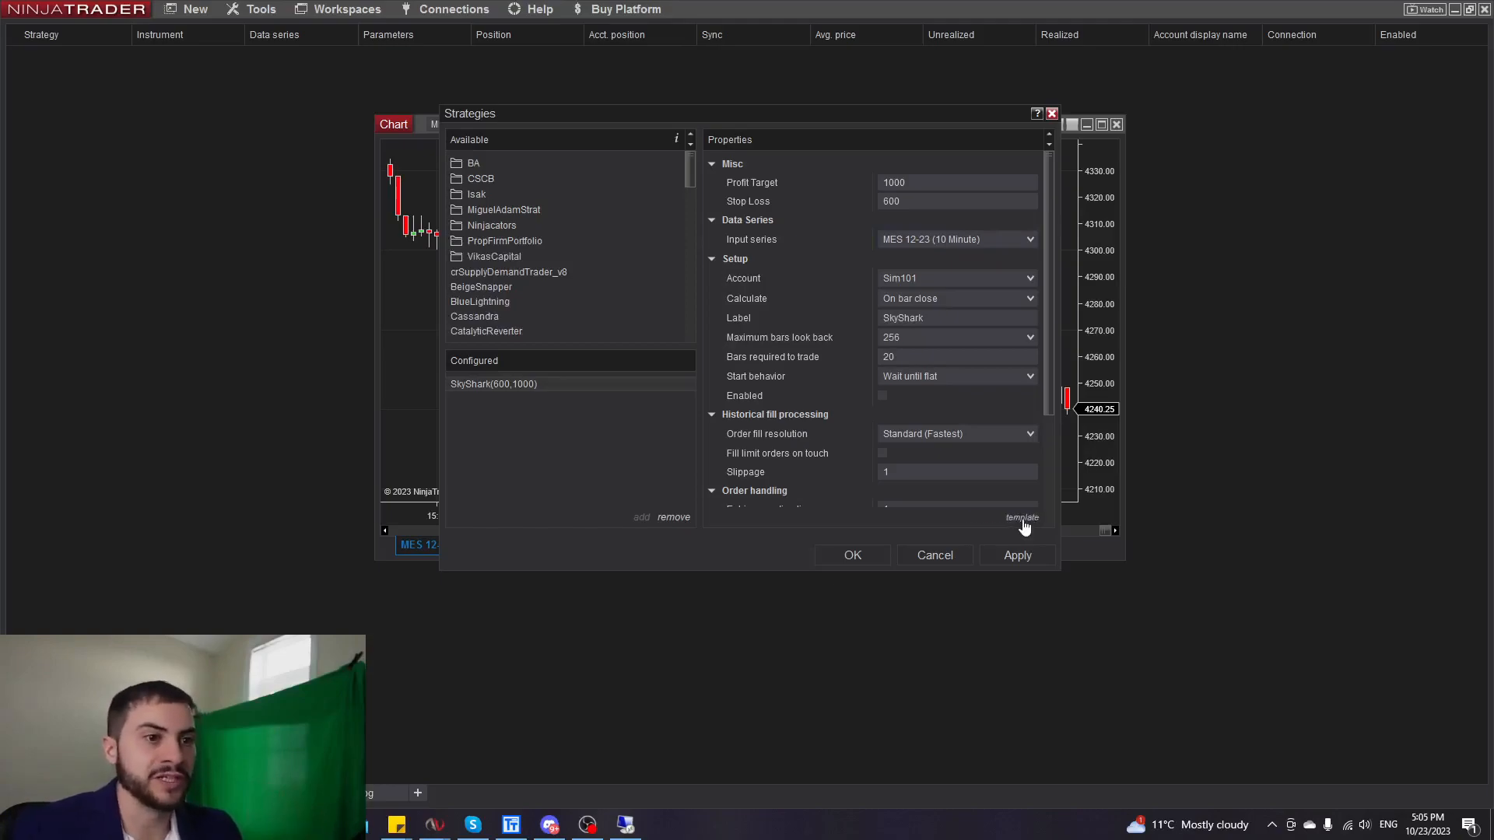
# Load the Micro template, giving SkyShark profit target 100 and stop loss 60.
pyautogui.click(1022, 517)
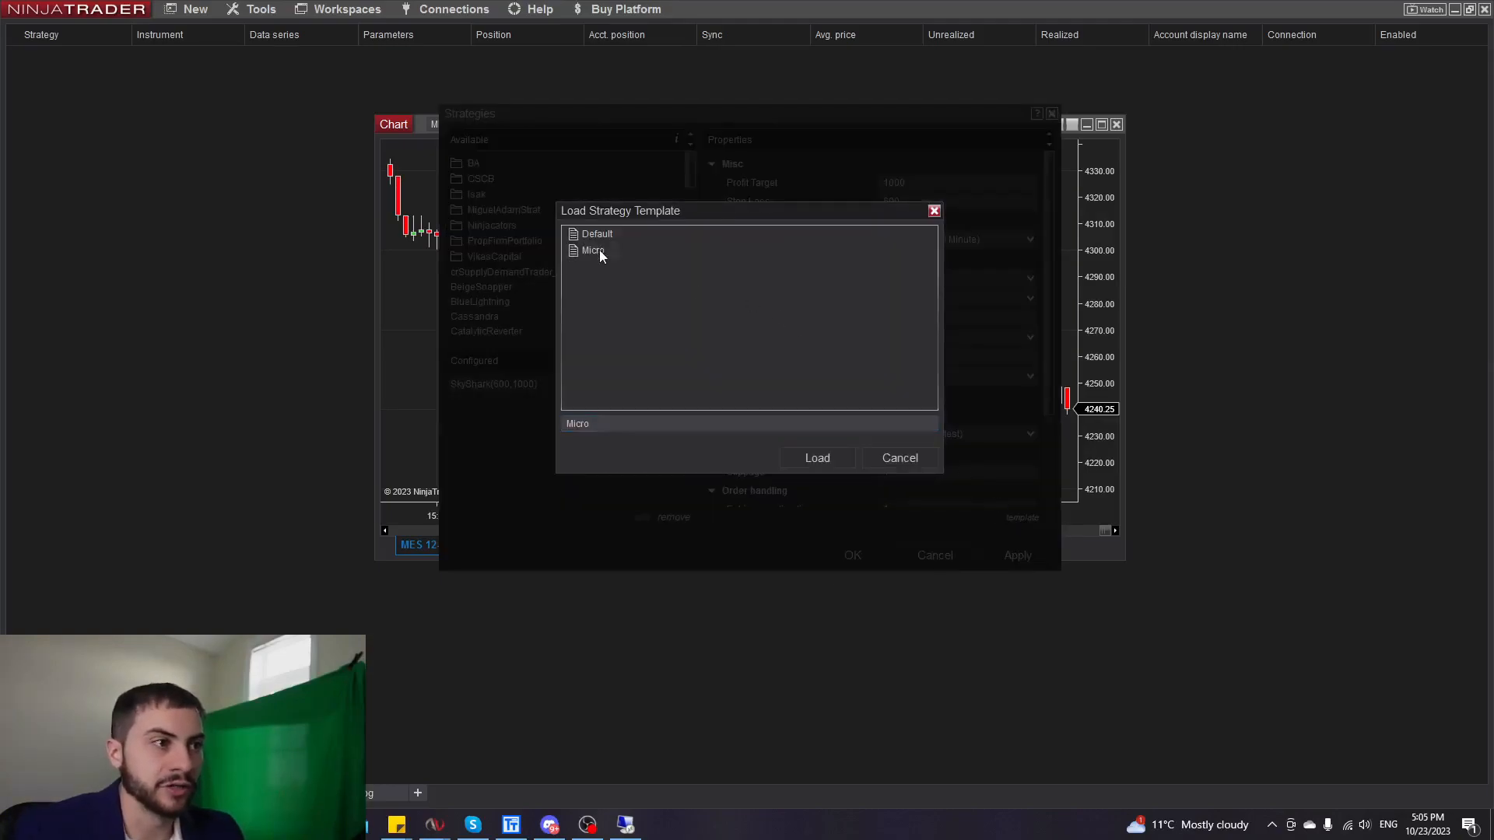
pyautogui.click(816, 458)
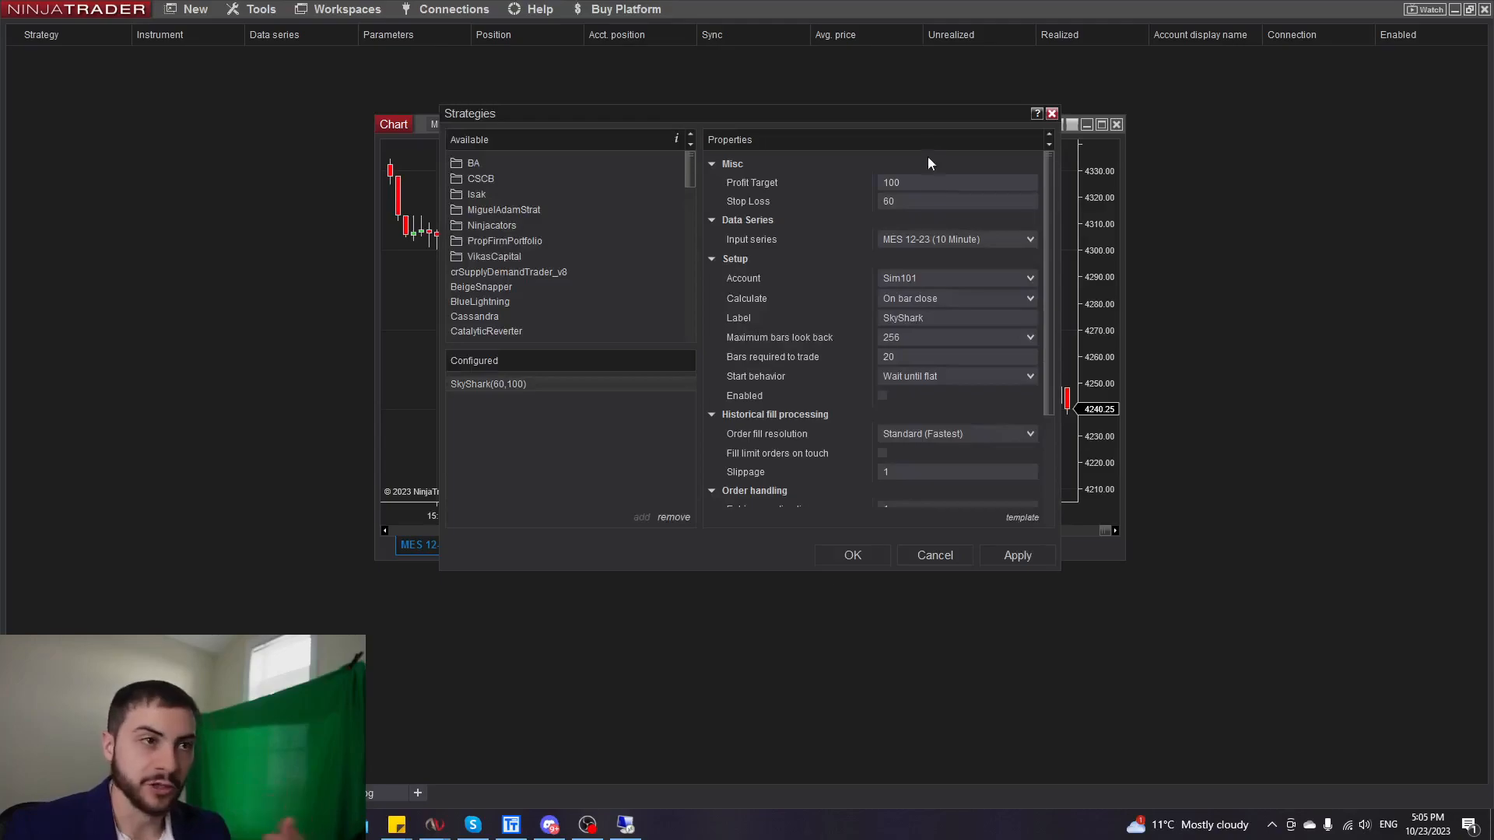
pyautogui.click(956, 201)
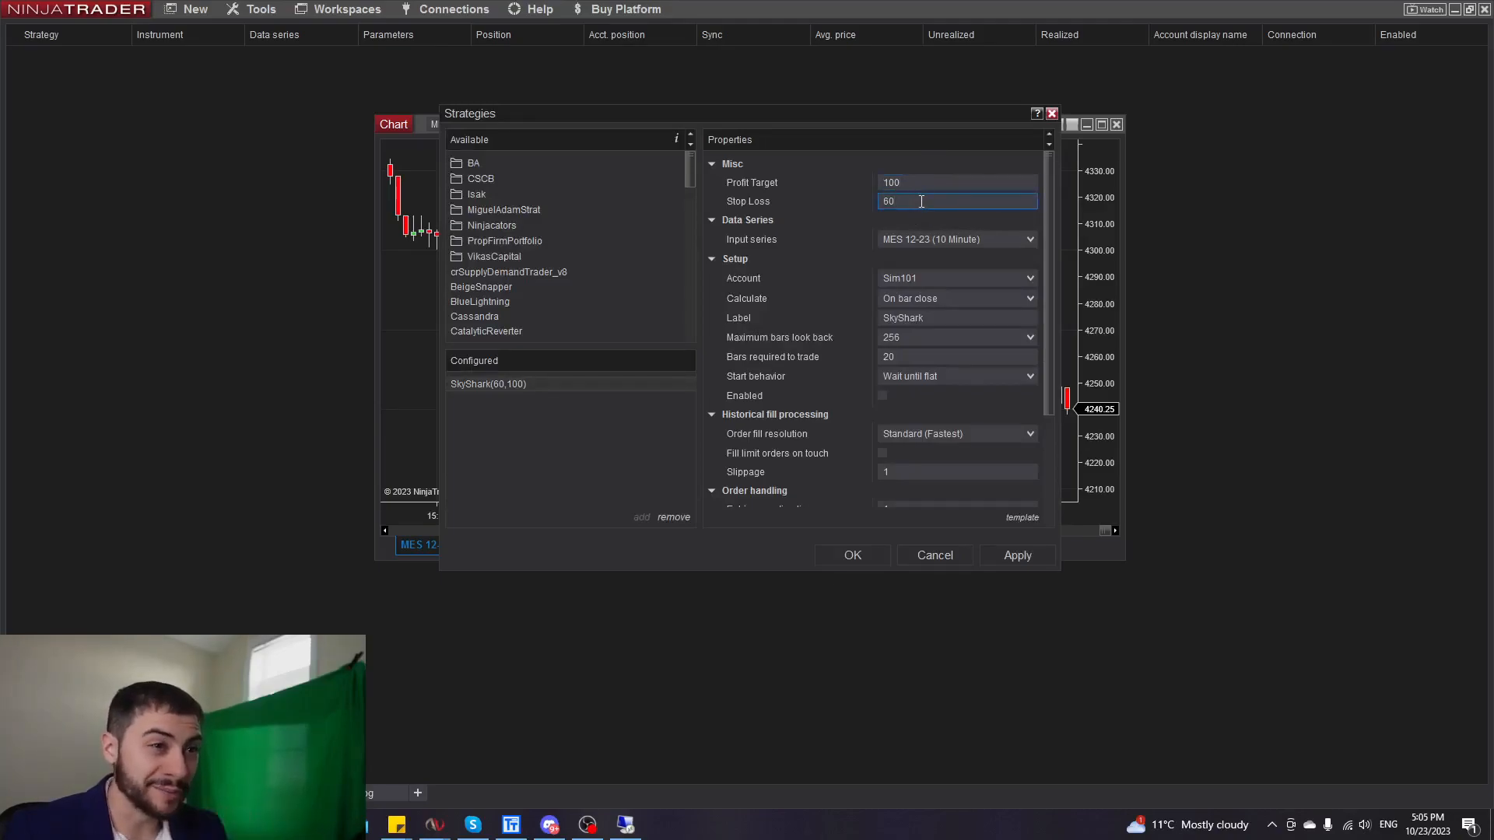
pyautogui.moveTo(959, 245)
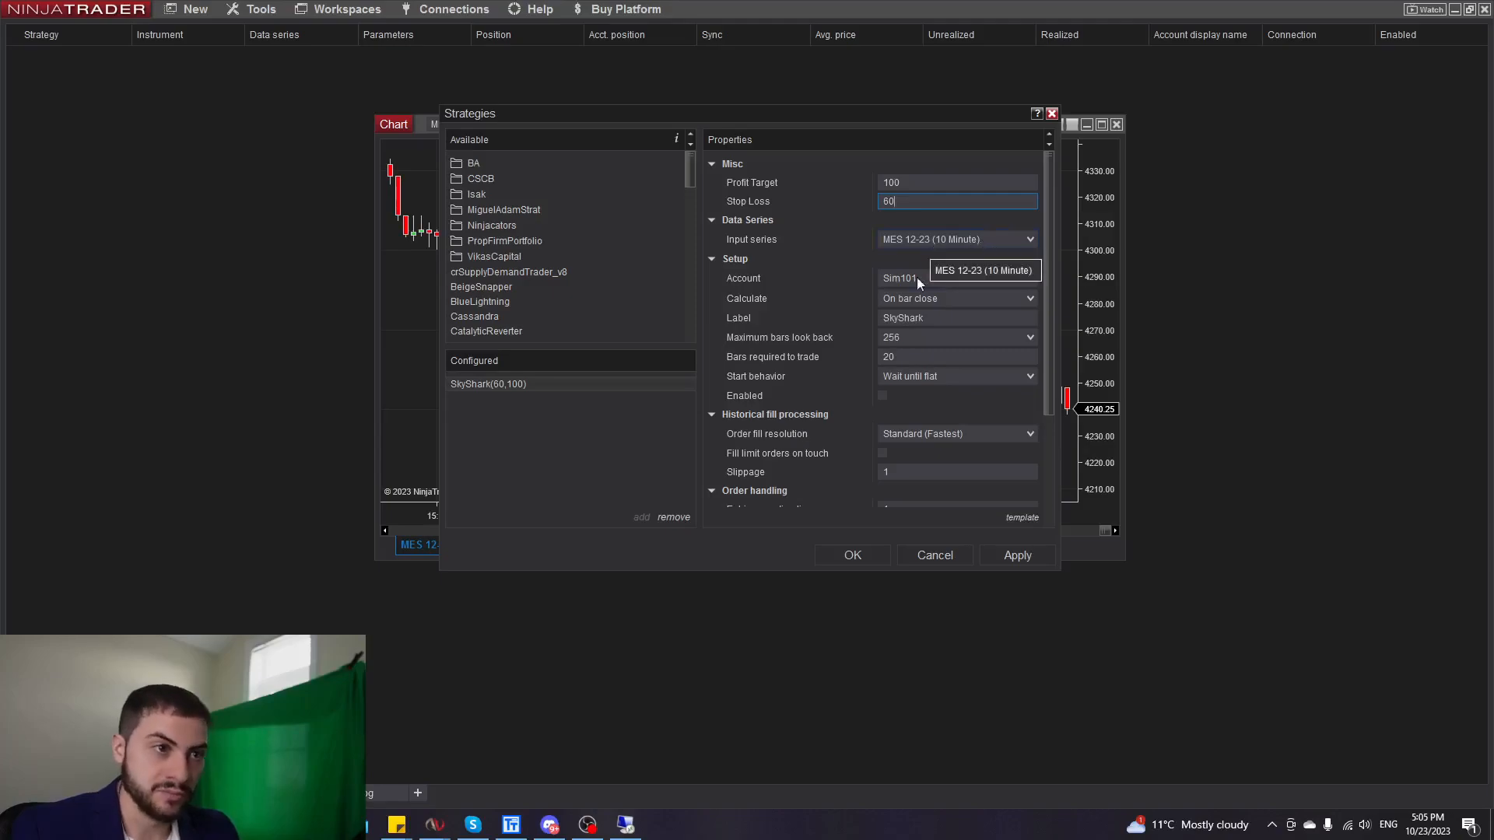
pyautogui.moveTo(1034, 242)
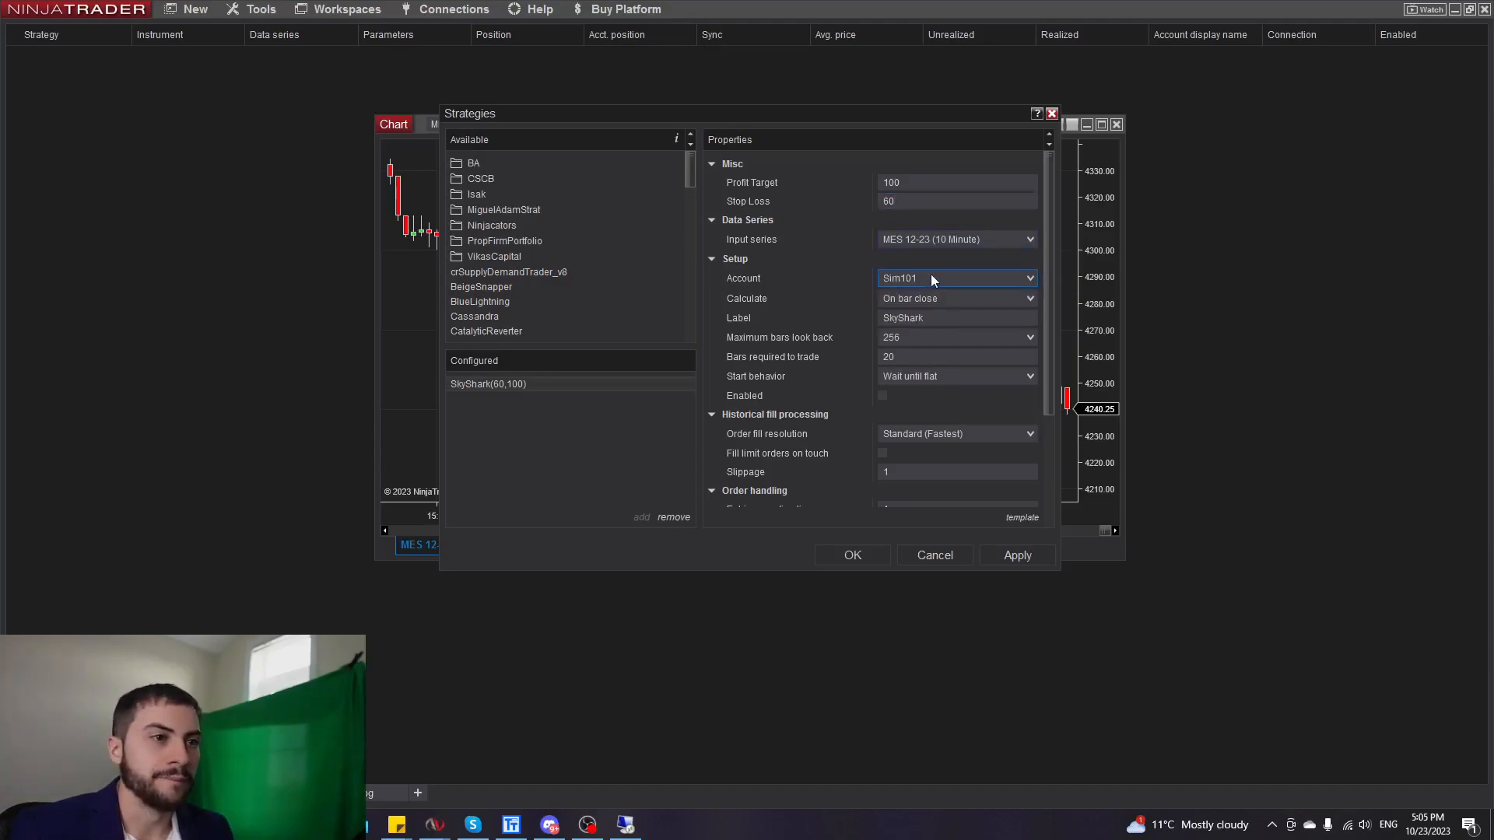
pyautogui.click(1028, 279)
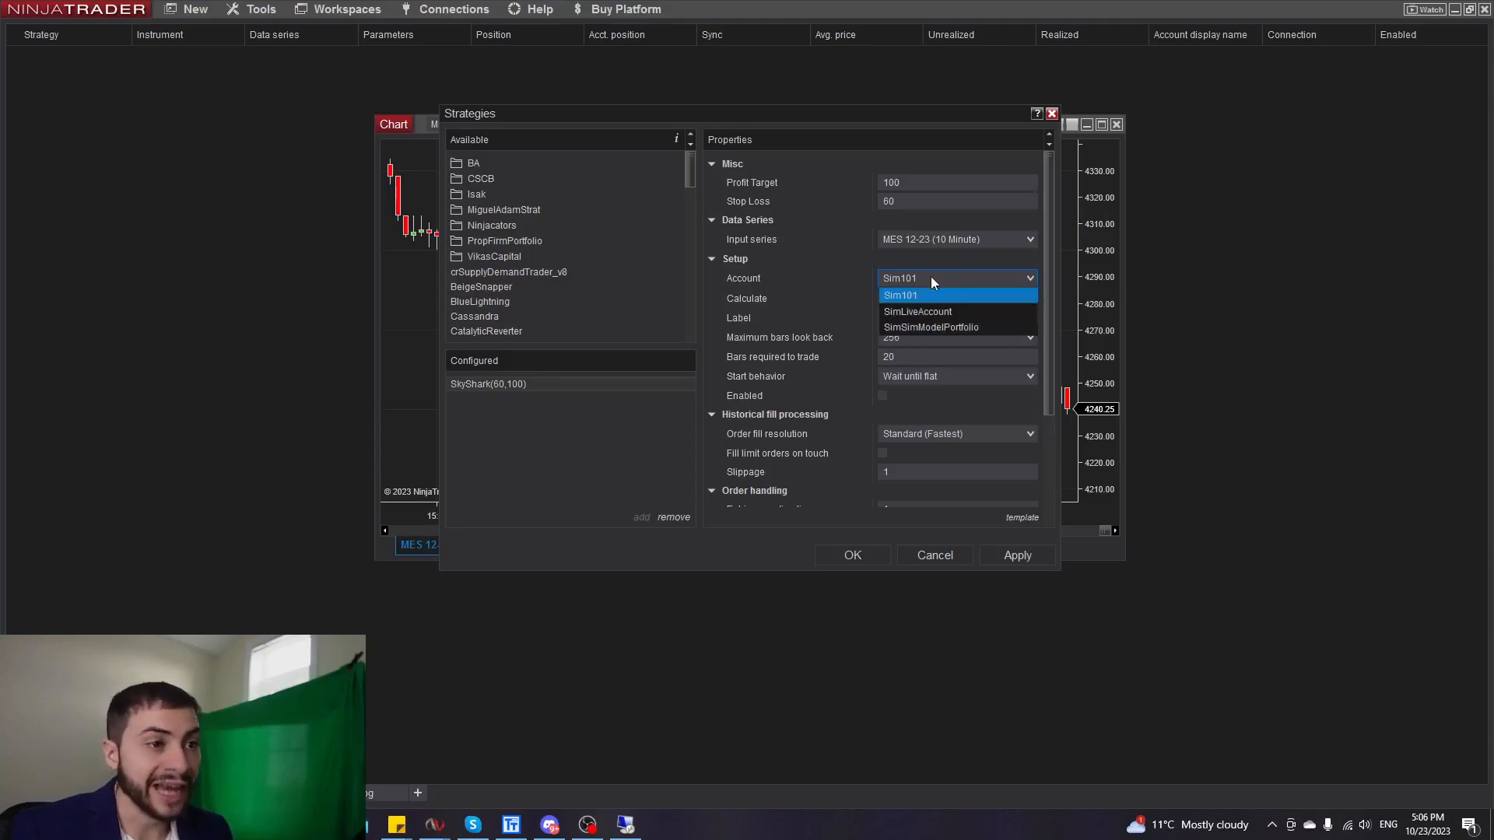
pyautogui.moveTo(930, 326)
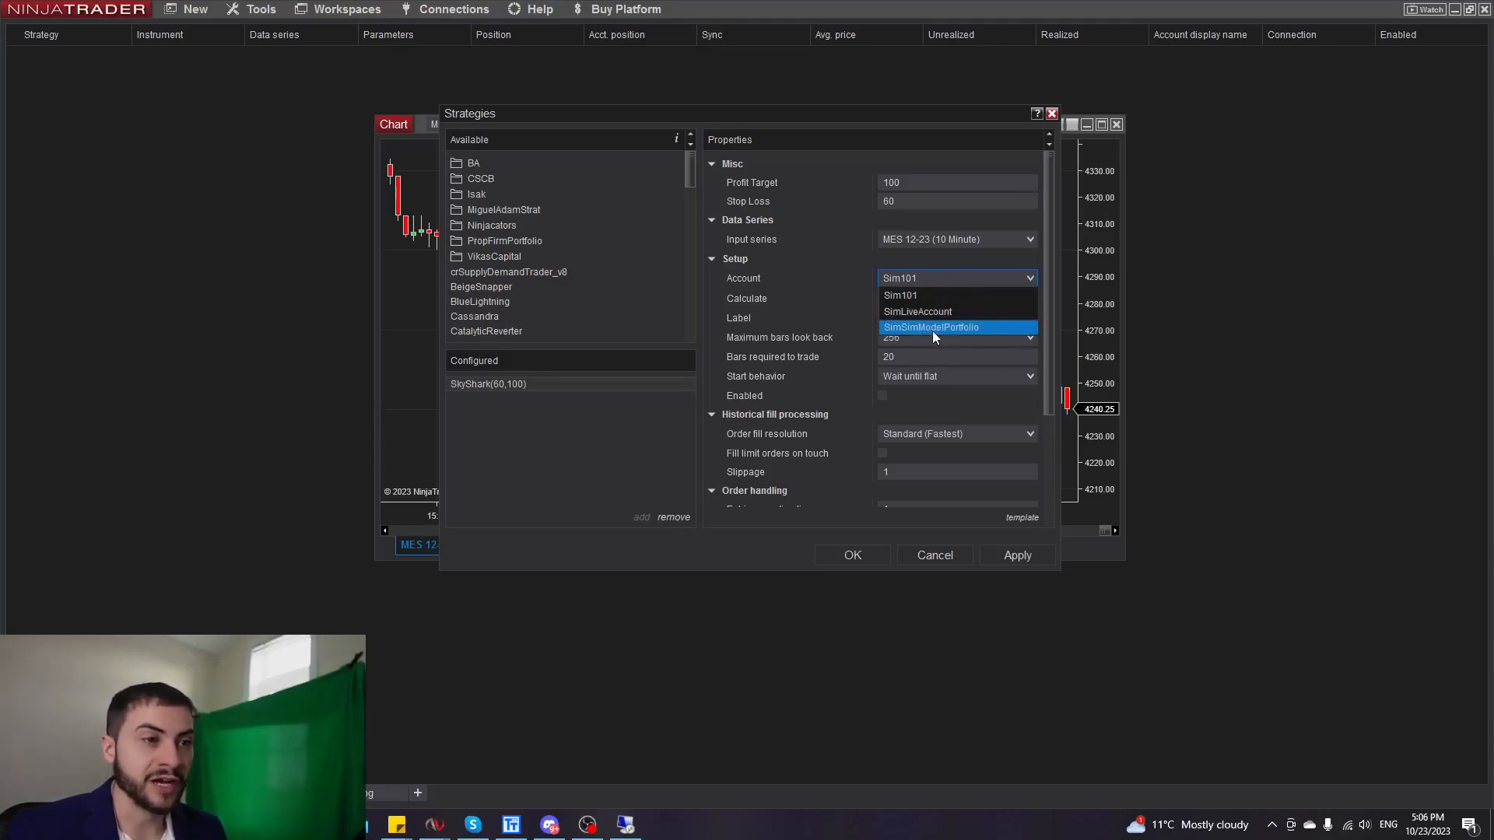
pyautogui.click(899, 277)
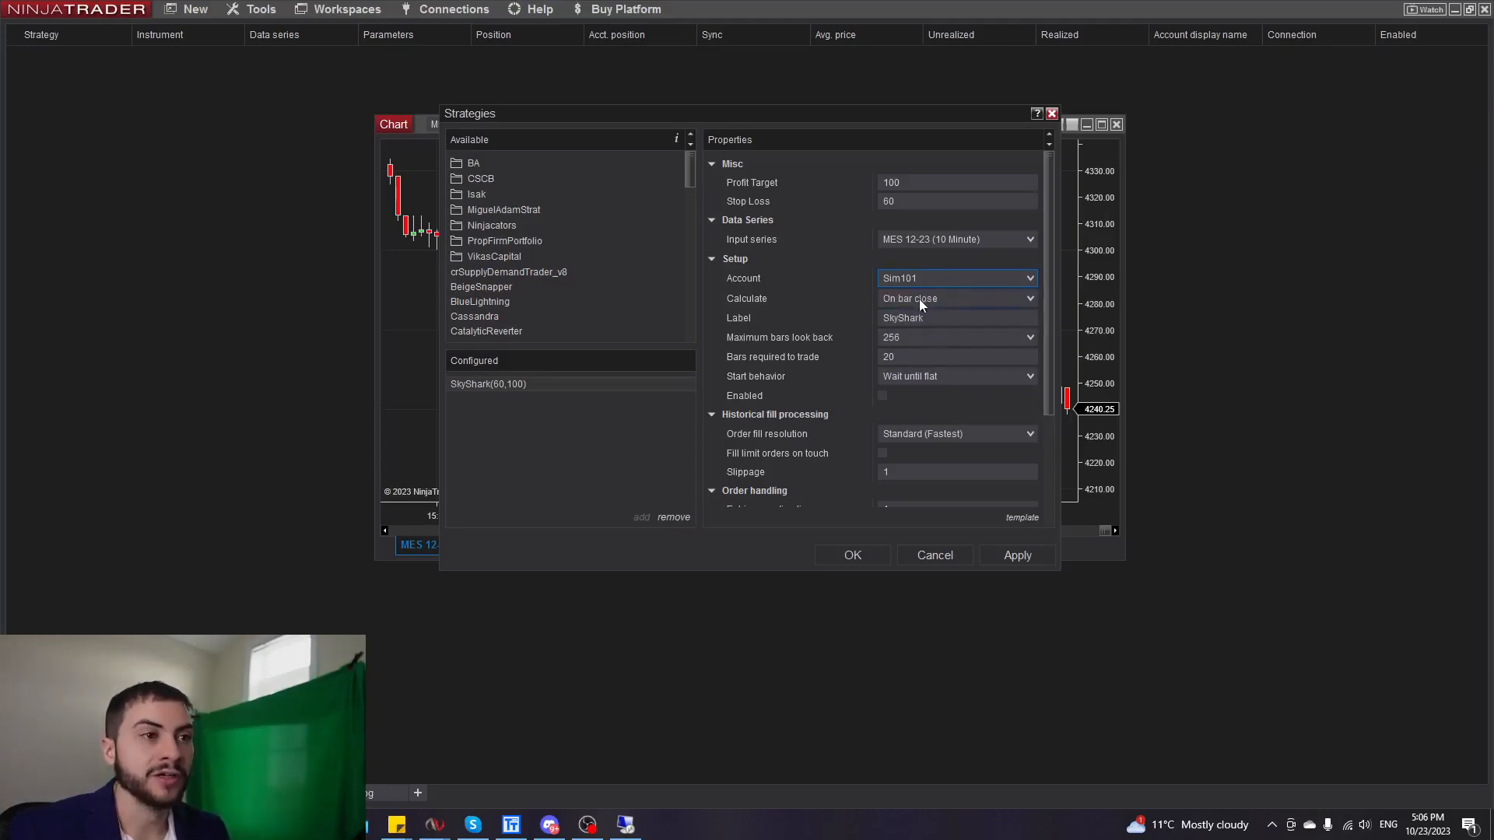
pyautogui.moveTo(877, 296)
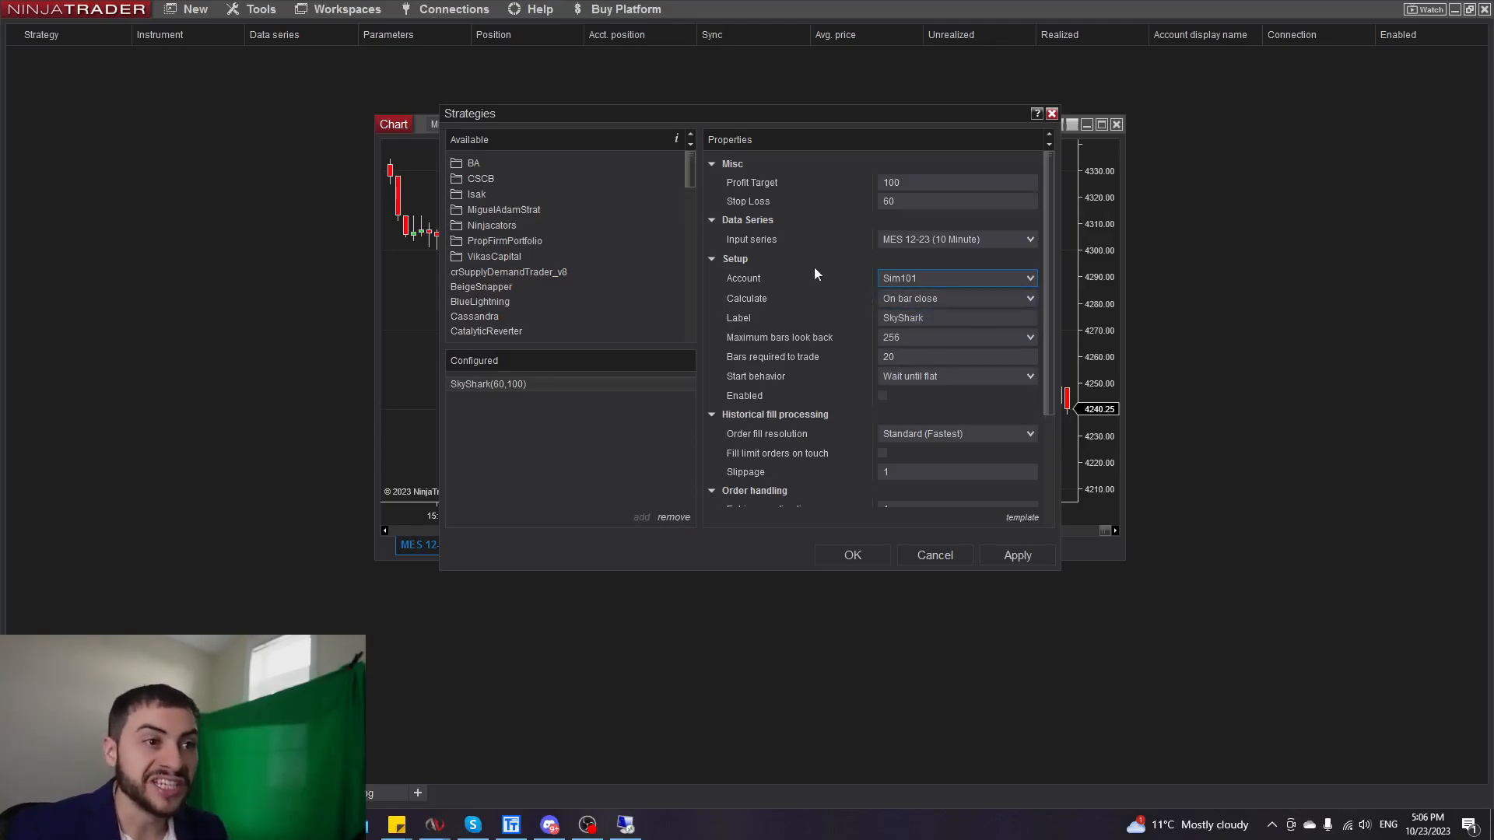
pyautogui.scroll(-3)
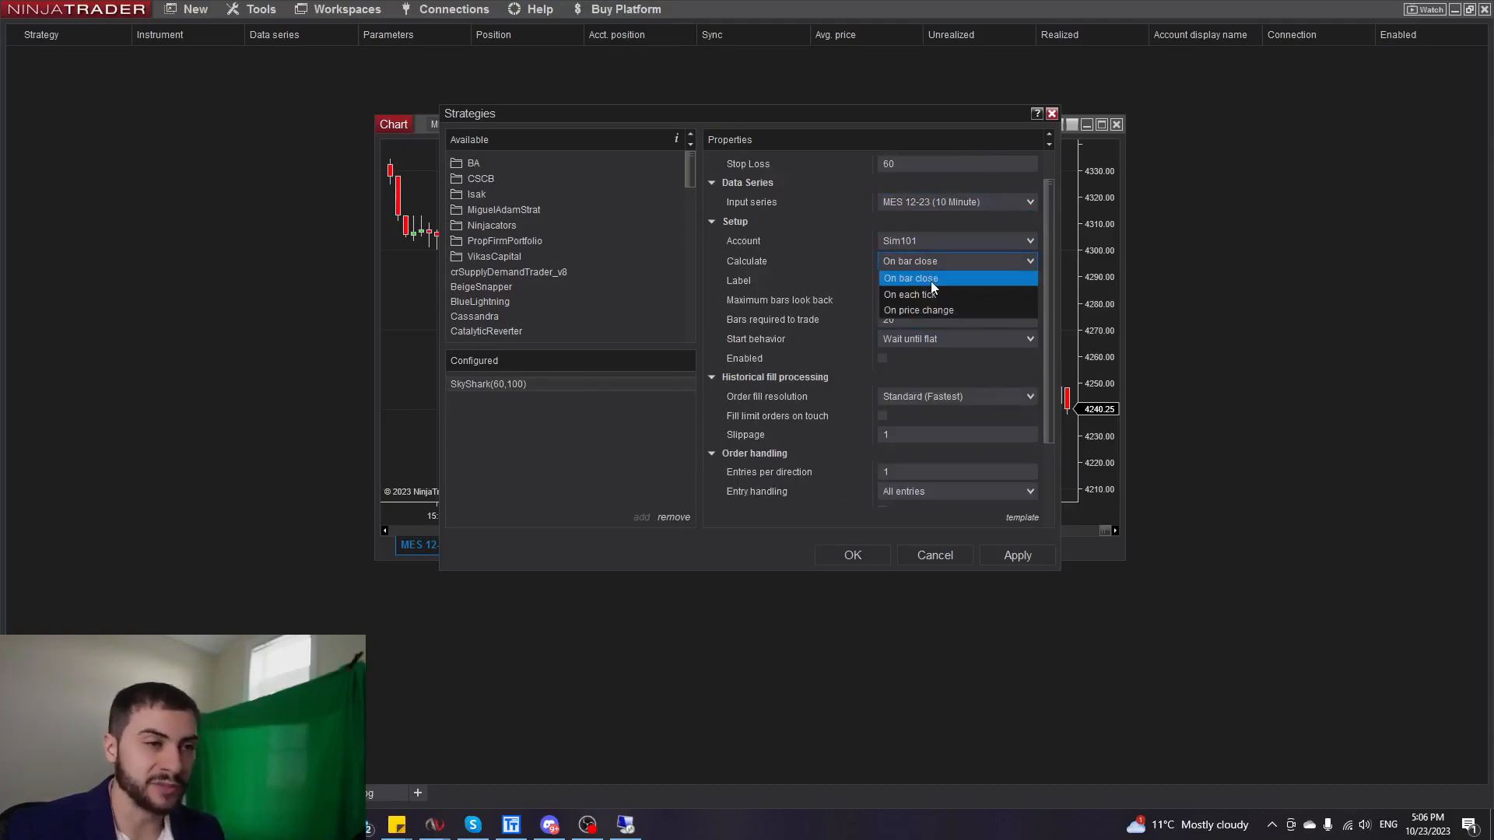
pyautogui.moveTo(952, 279)
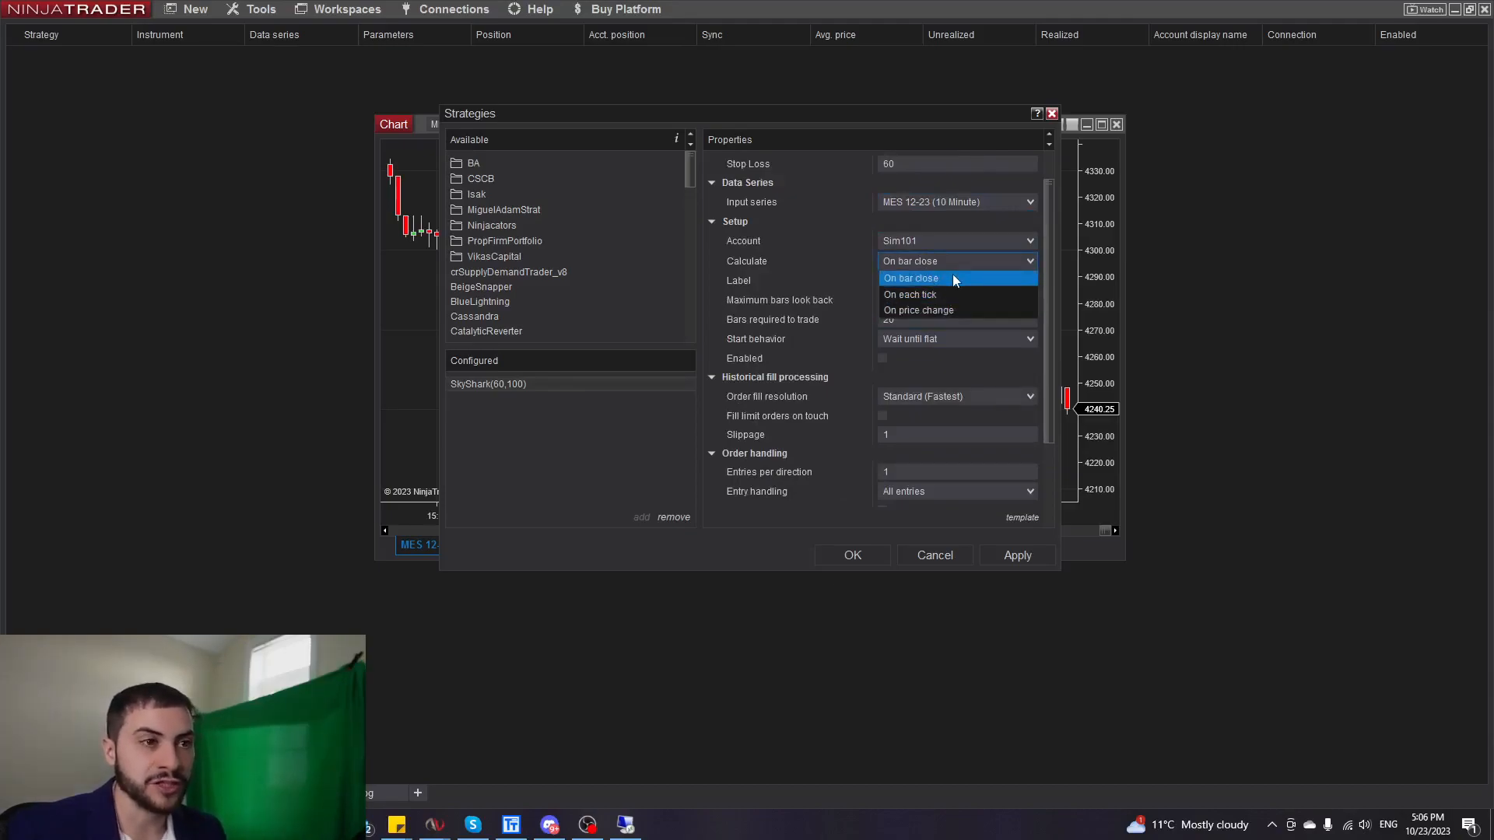
pyautogui.click(910, 277)
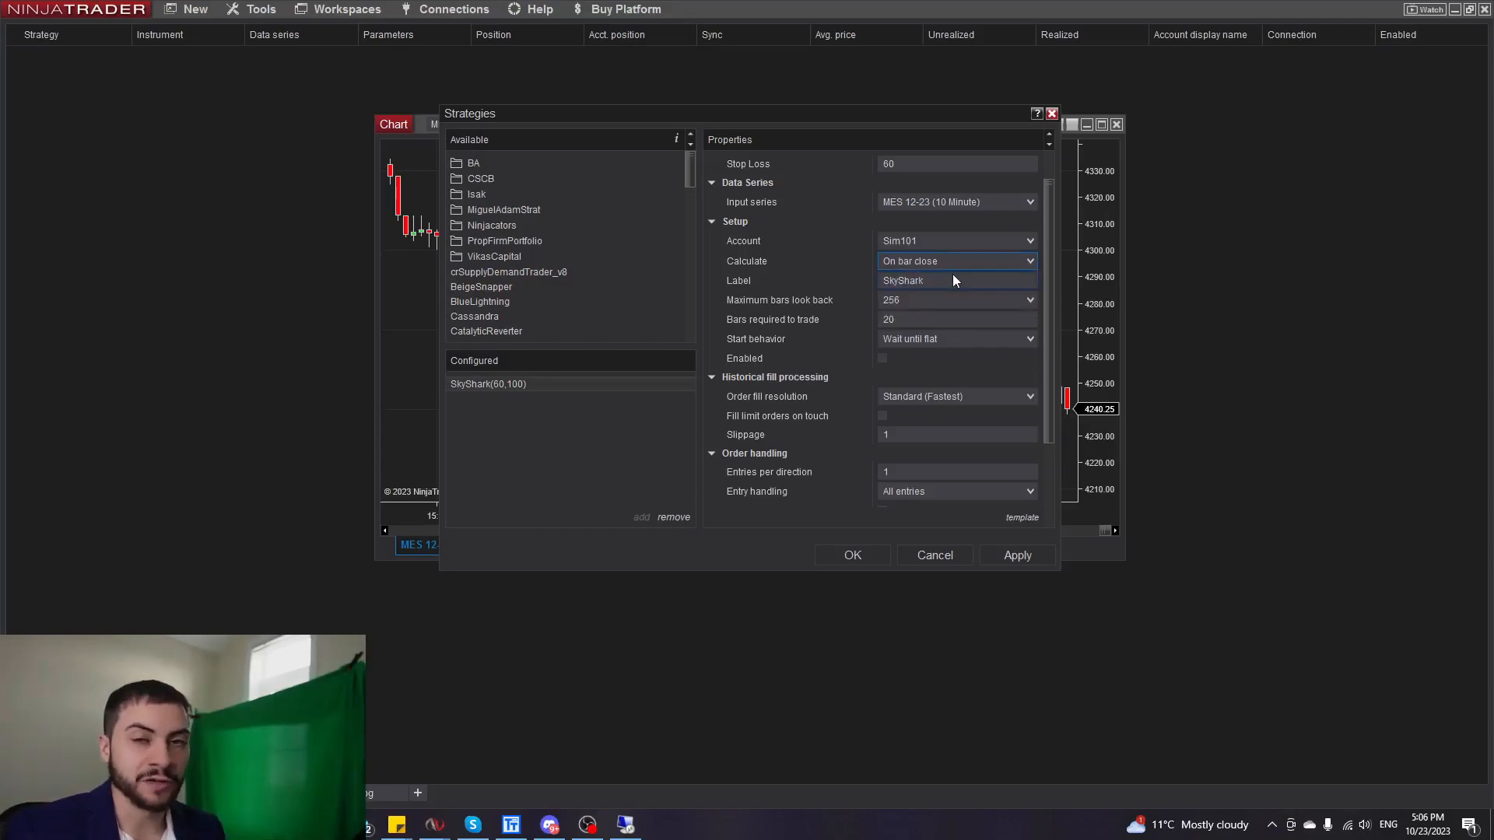
pyautogui.moveTo(948, 275)
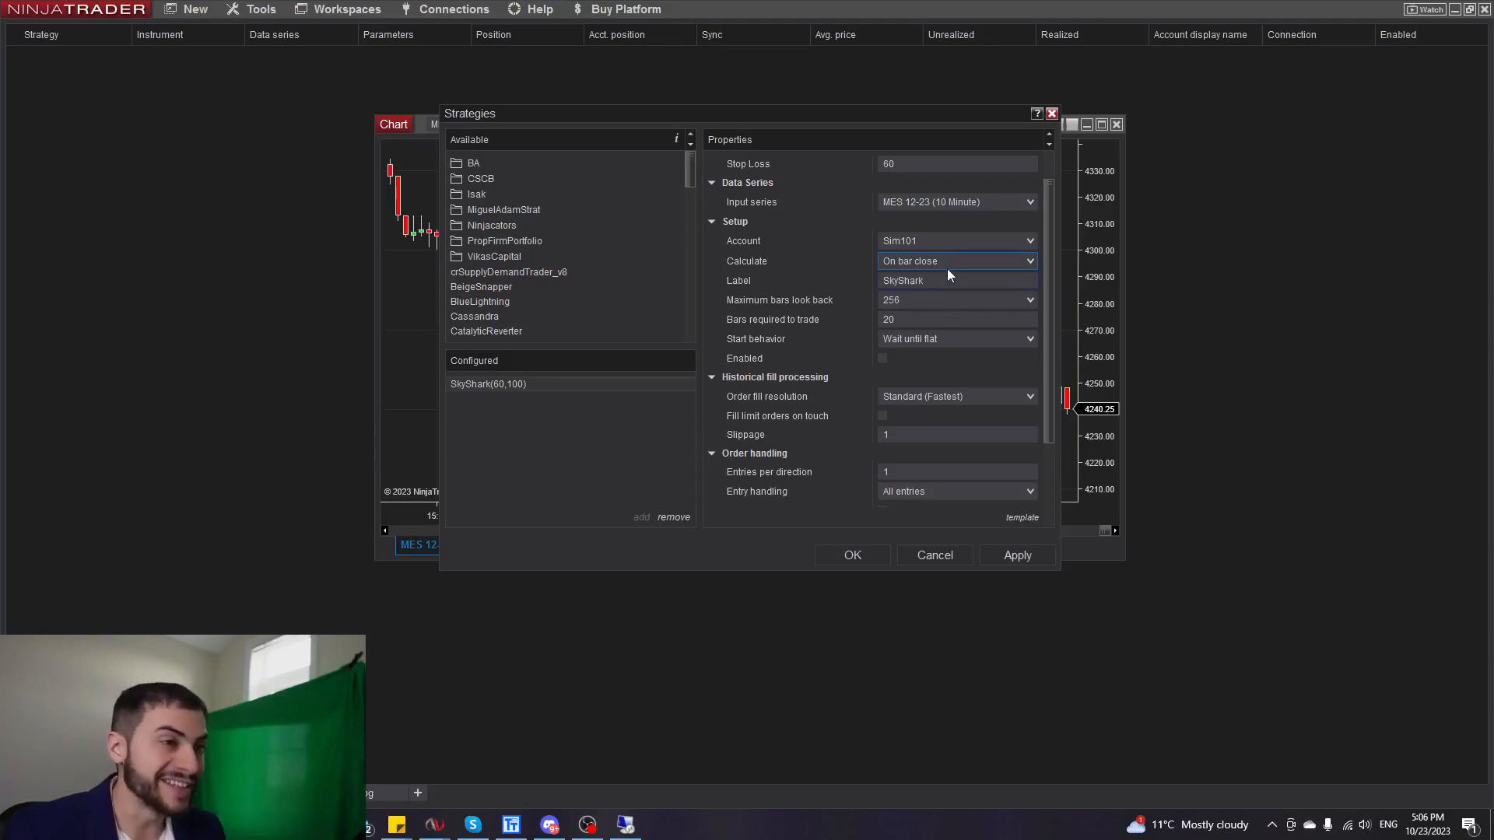
pyautogui.moveTo(952, 270)
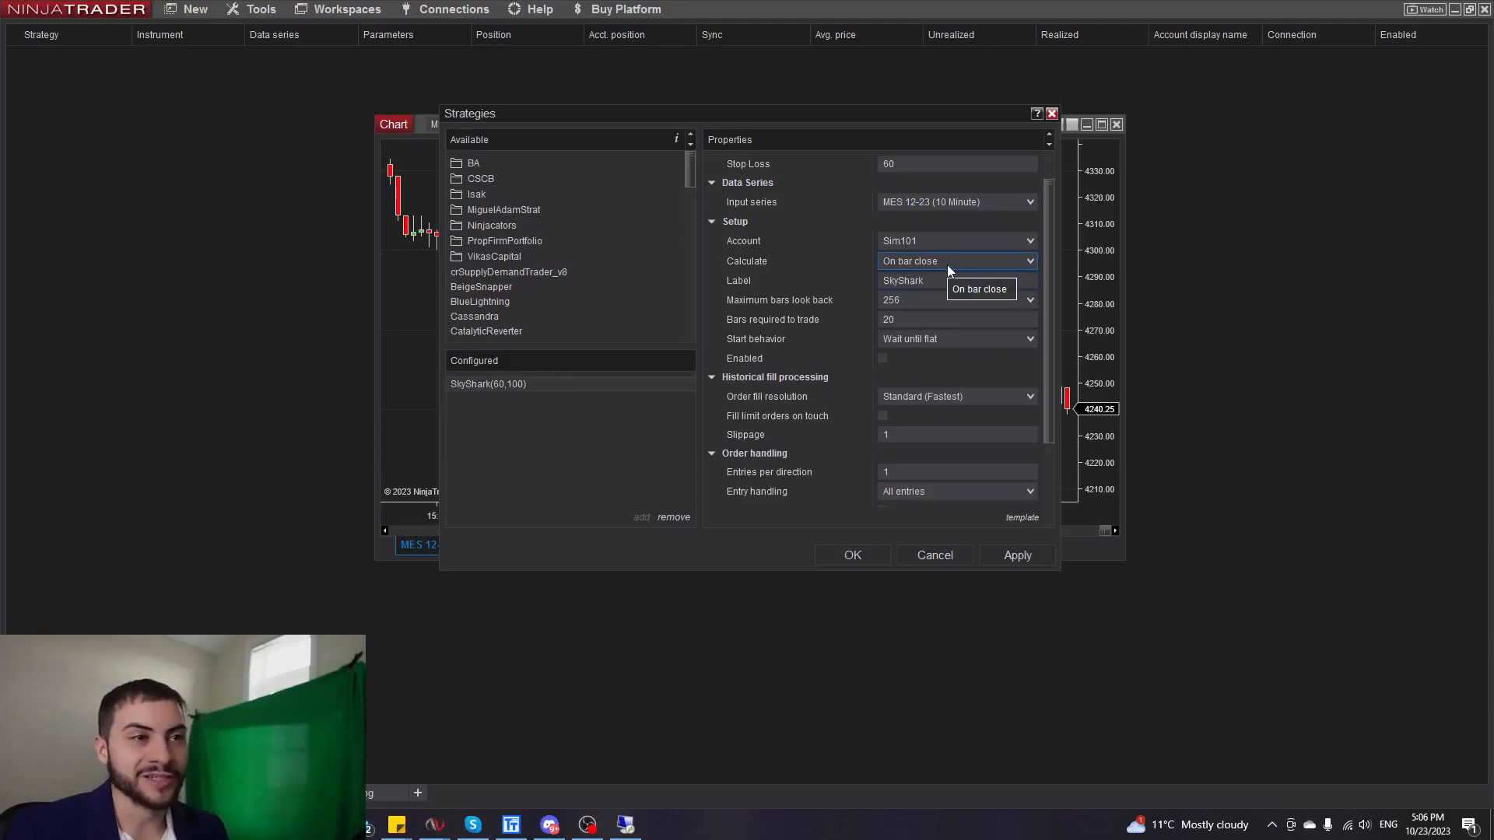
pyautogui.moveTo(806, 282)
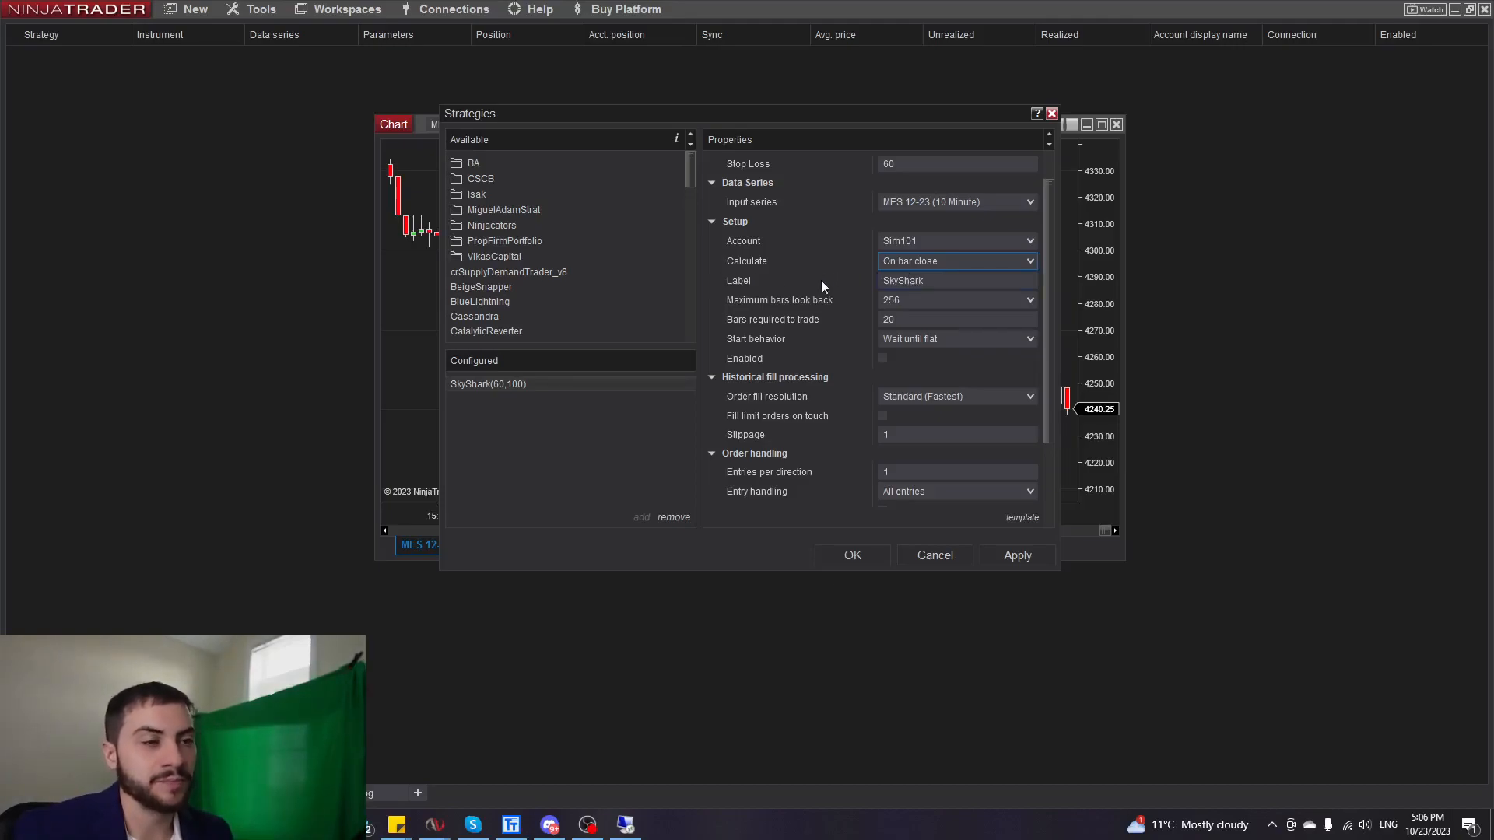
# Change SkyShark's start behavior to 'Immediately submit, synchronize account'.
pyautogui.click(1028, 339)
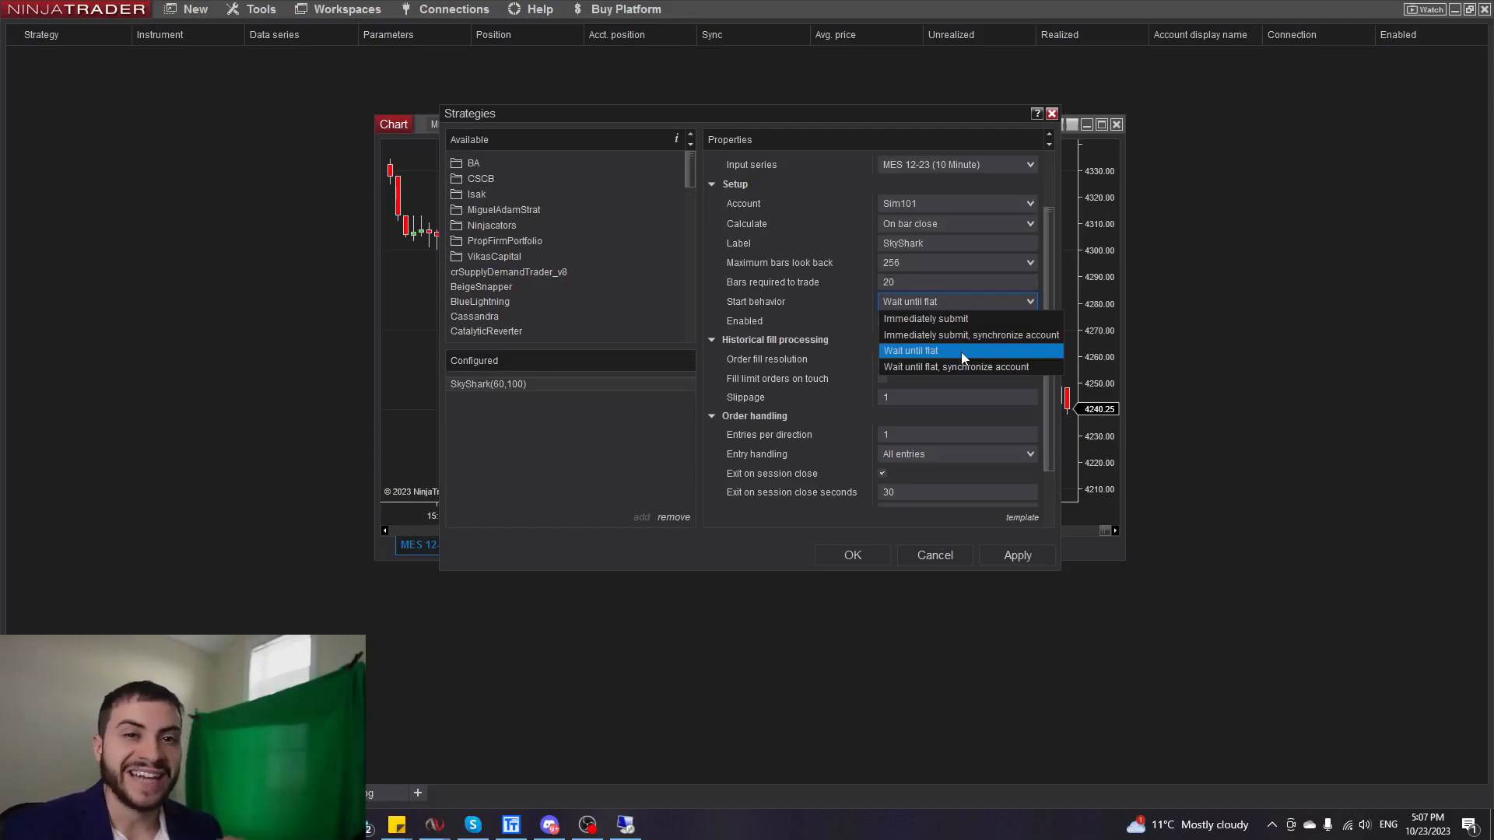
pyautogui.click(910, 350)
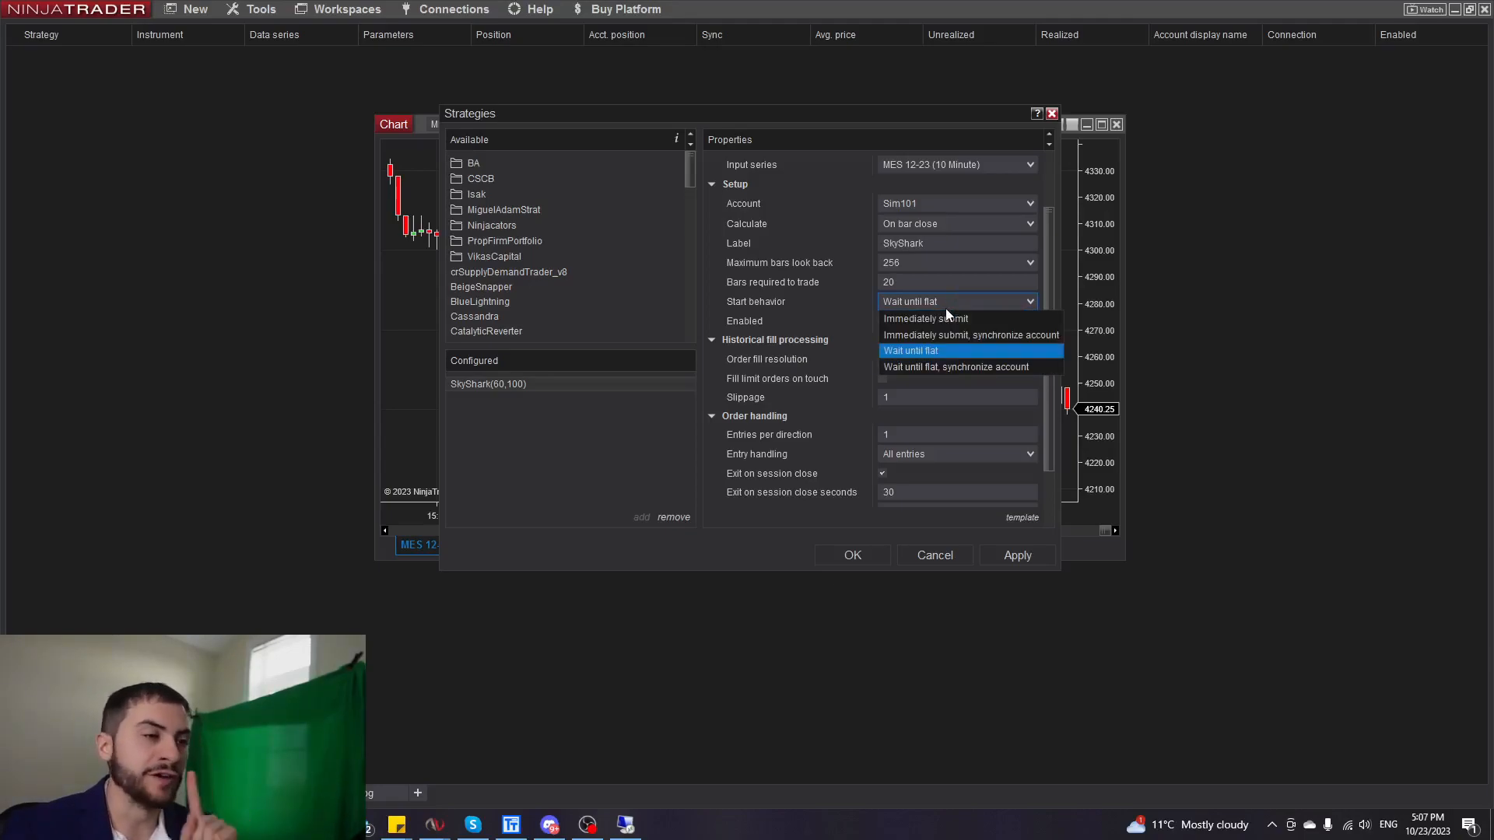
pyautogui.moveTo(947, 335)
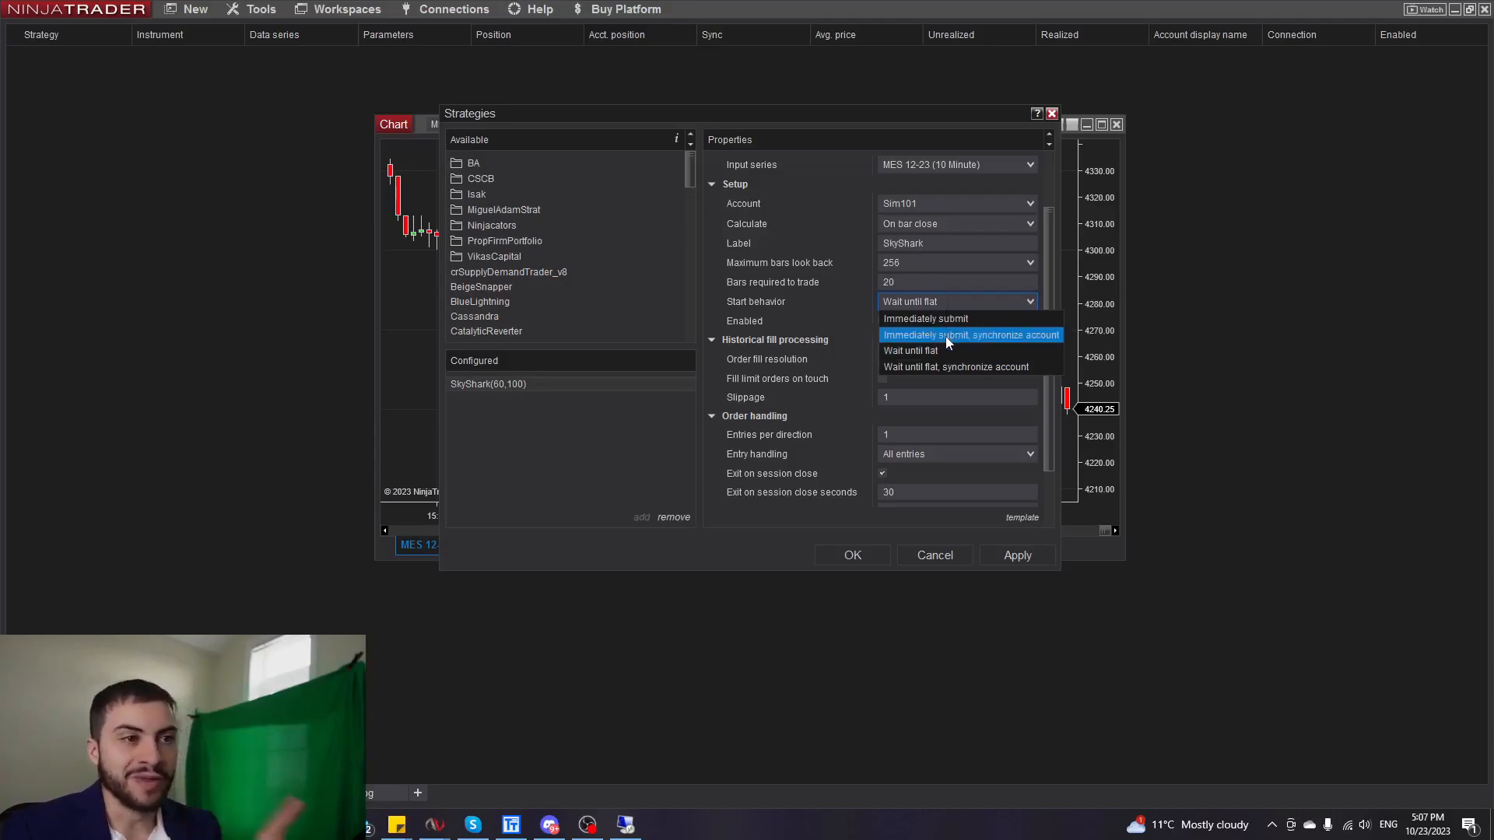
pyautogui.click(971, 335)
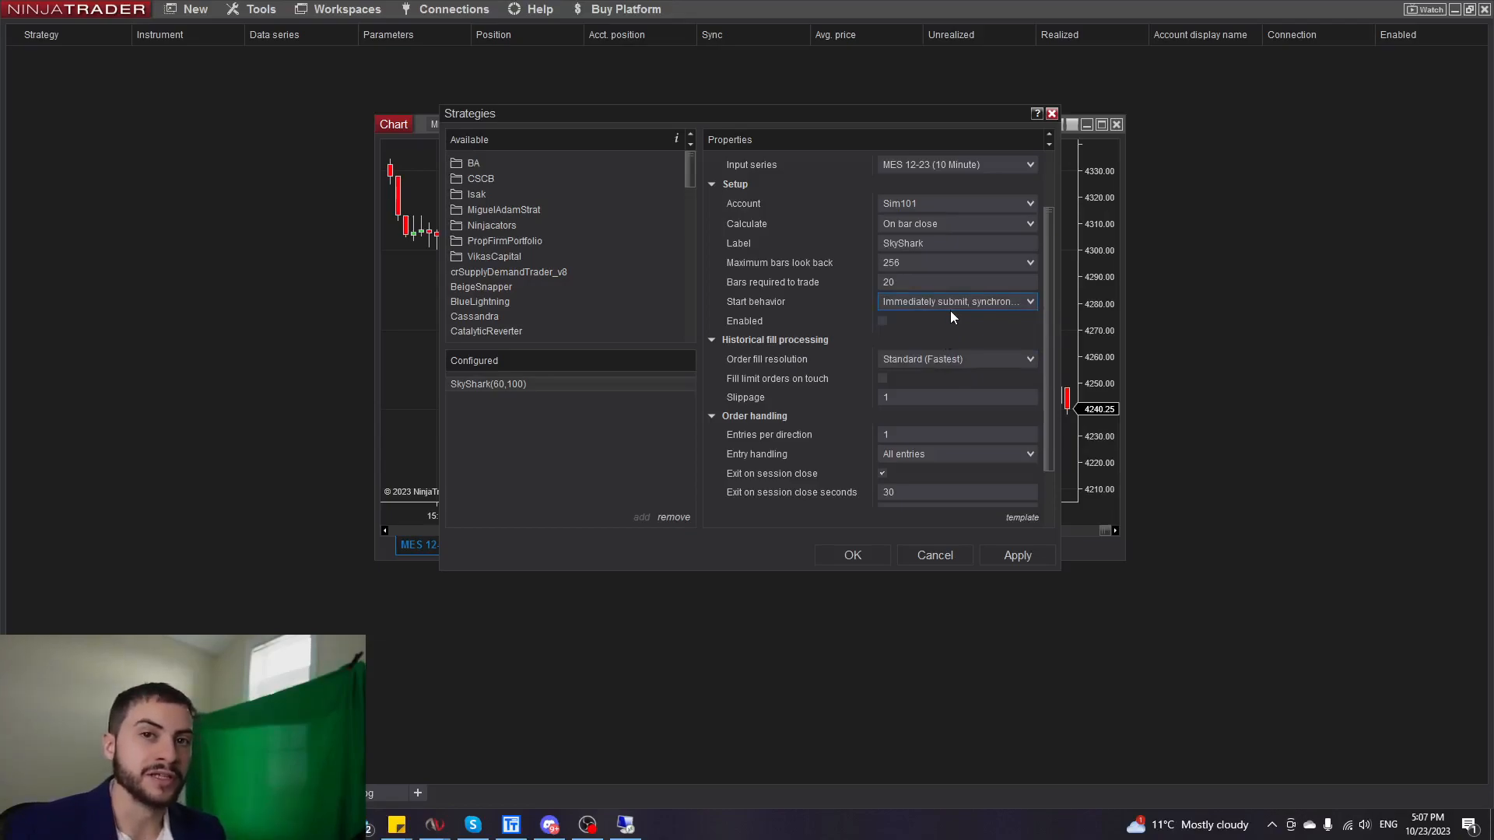
pyautogui.moveTo(946, 330)
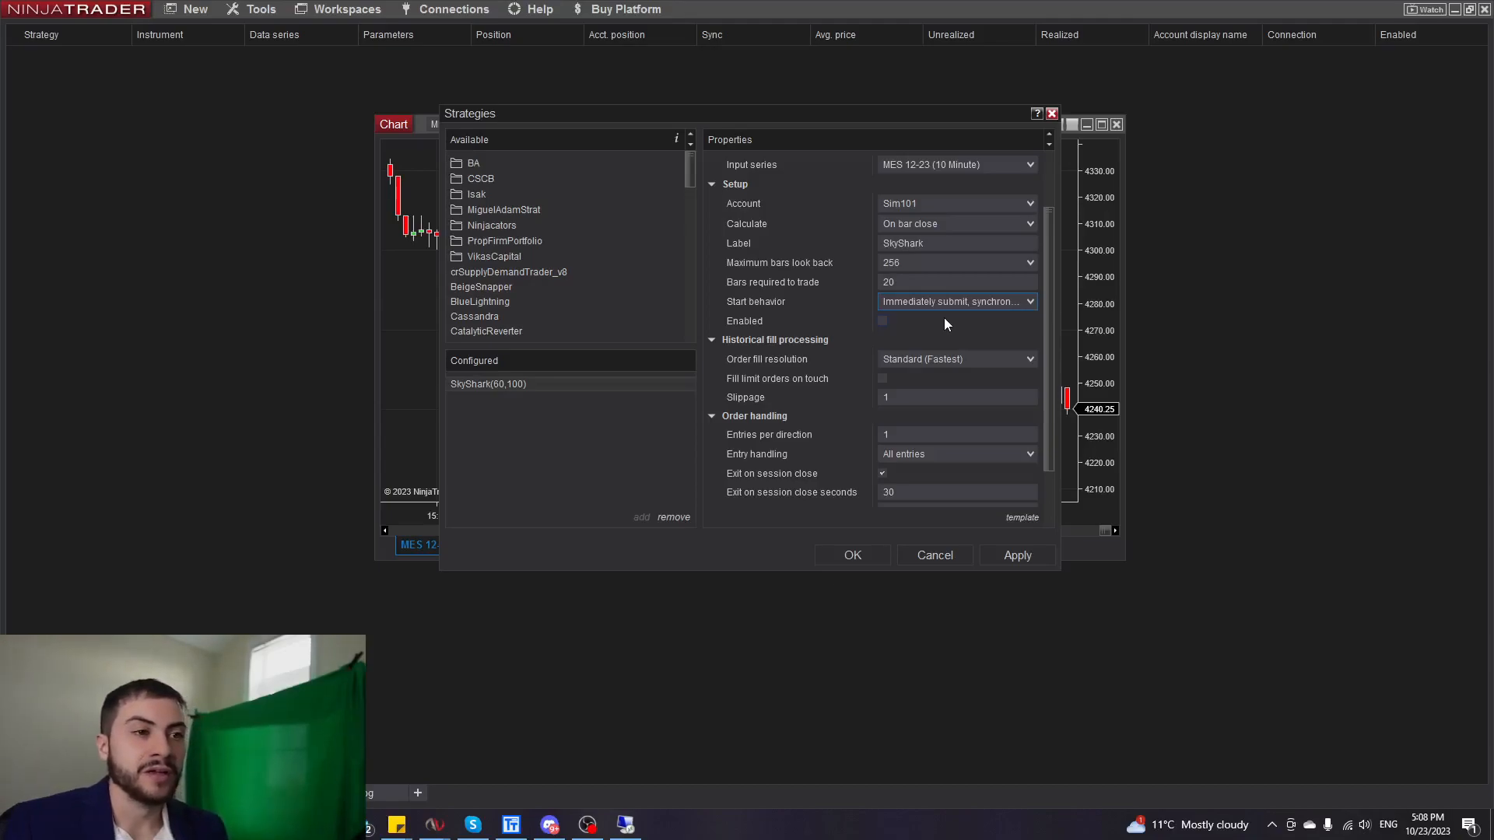
pyautogui.moveTo(950, 307)
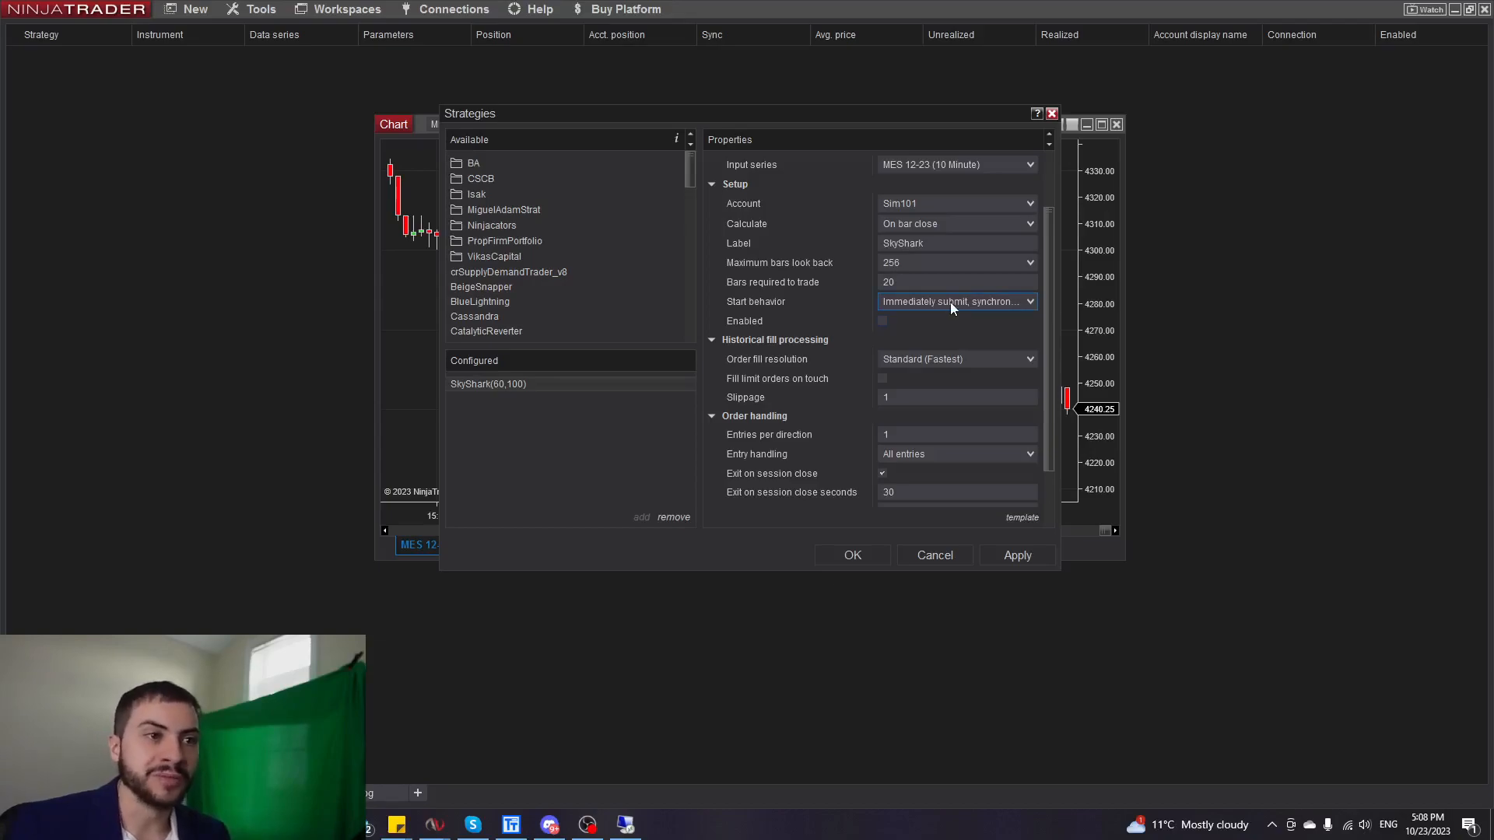
pyautogui.moveTo(947, 339)
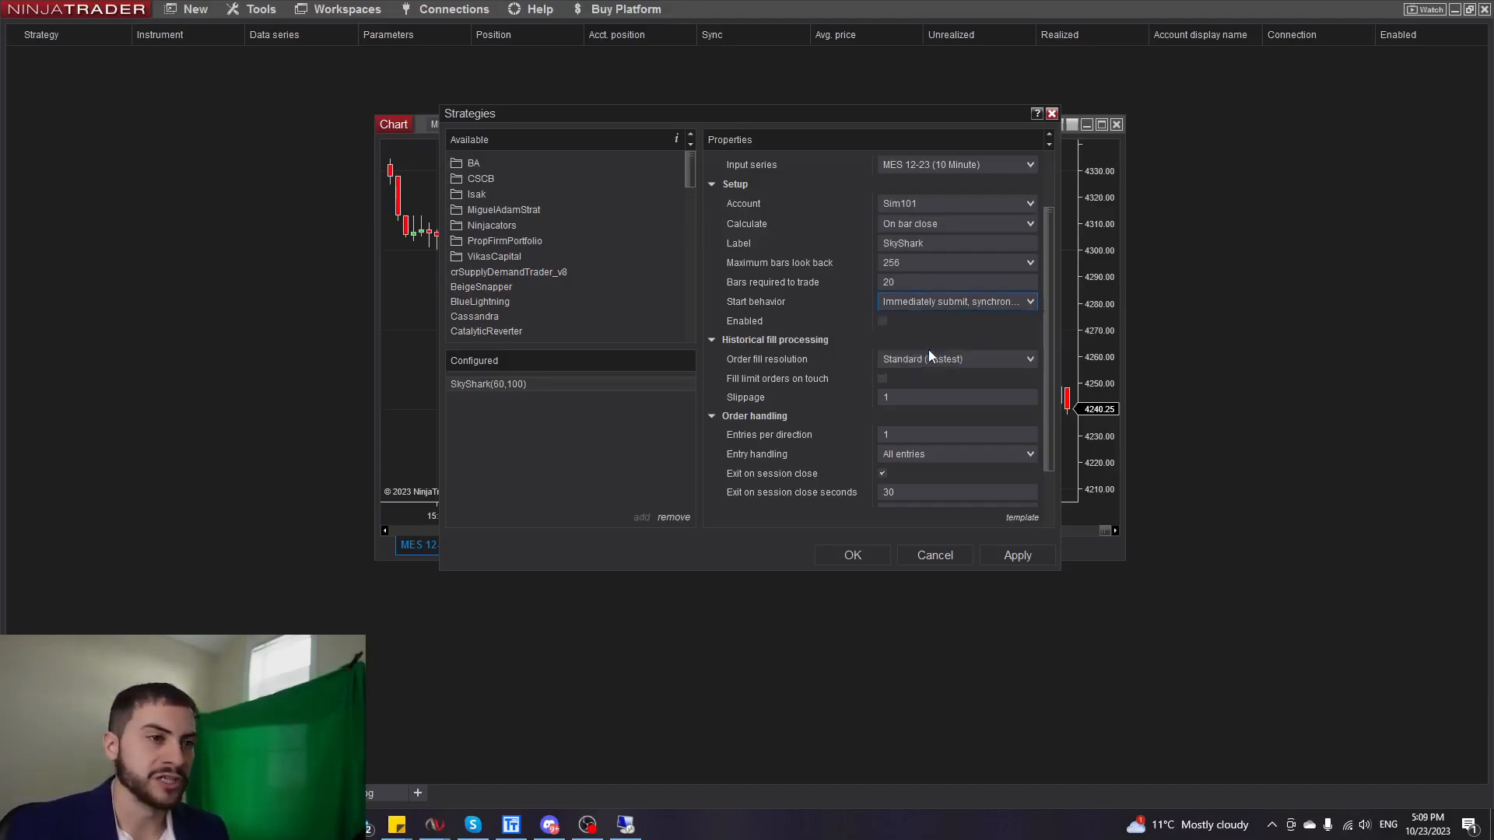
# Revert start behavior to Wait until flat, enable SkyShark, and accept the order confirmation.
pyautogui.click(956, 301)
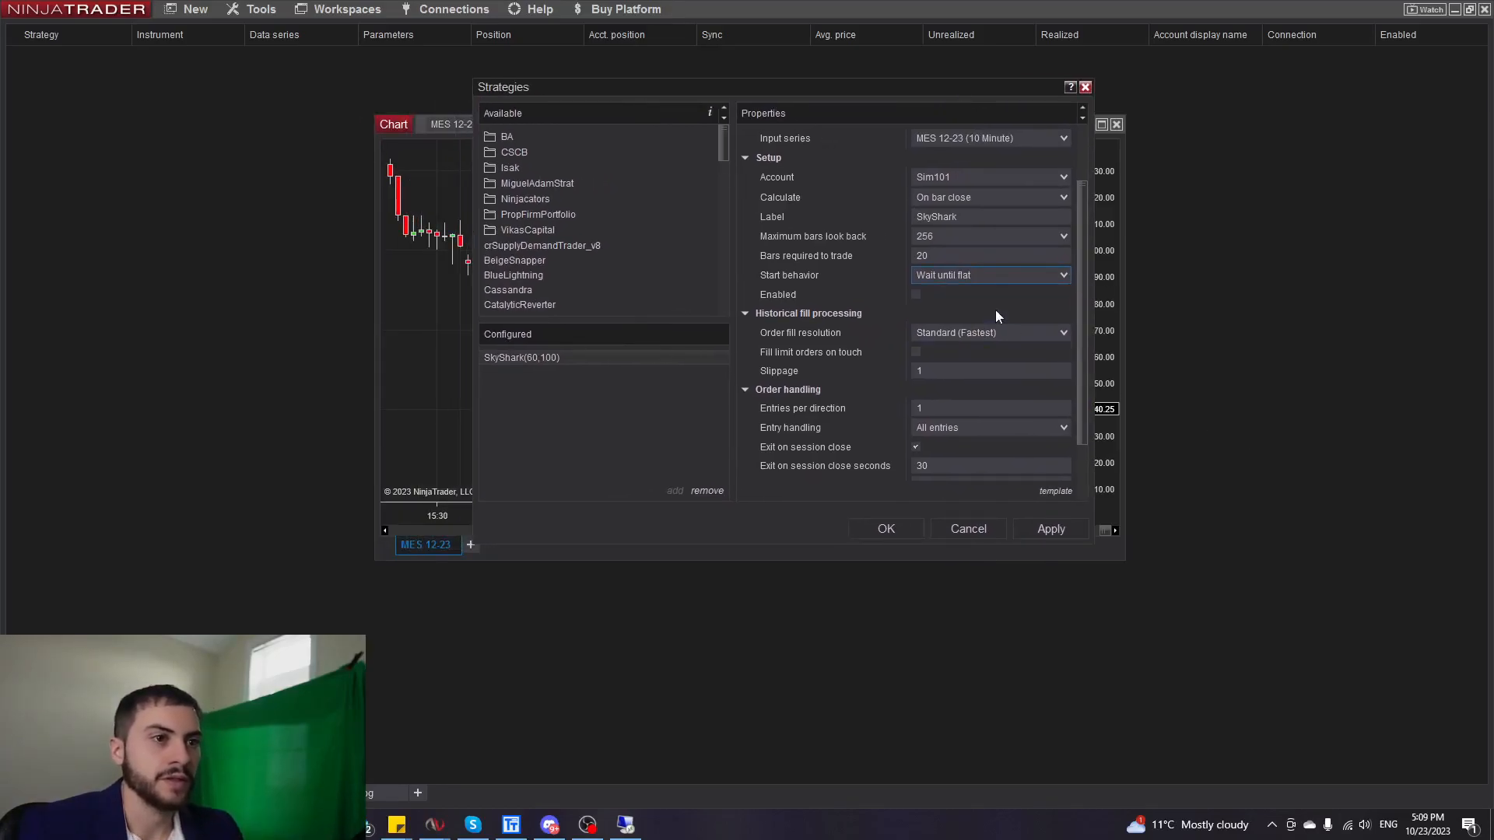
pyautogui.scroll(-3)
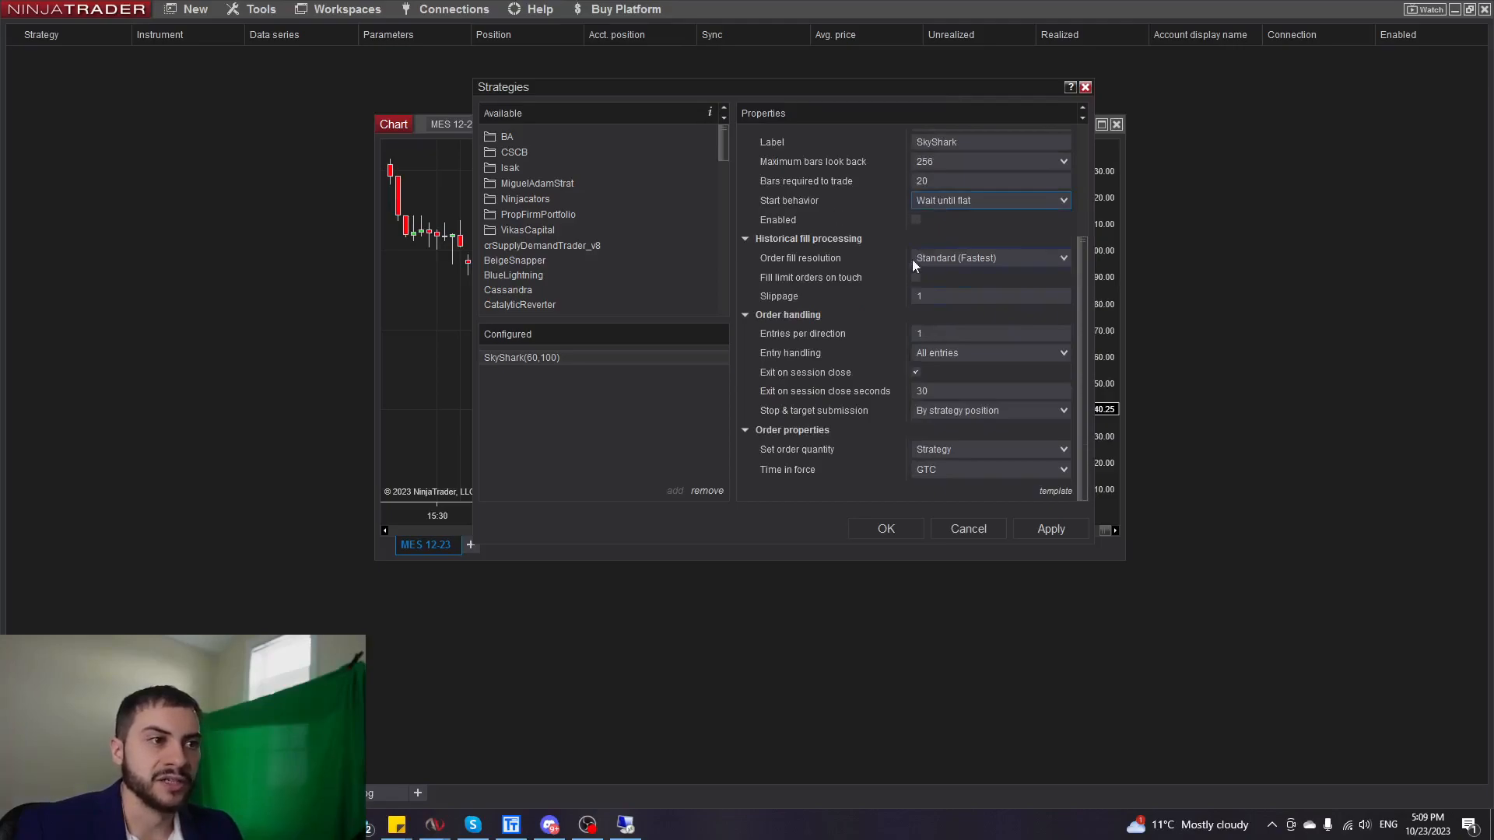
pyautogui.moveTo(972, 372)
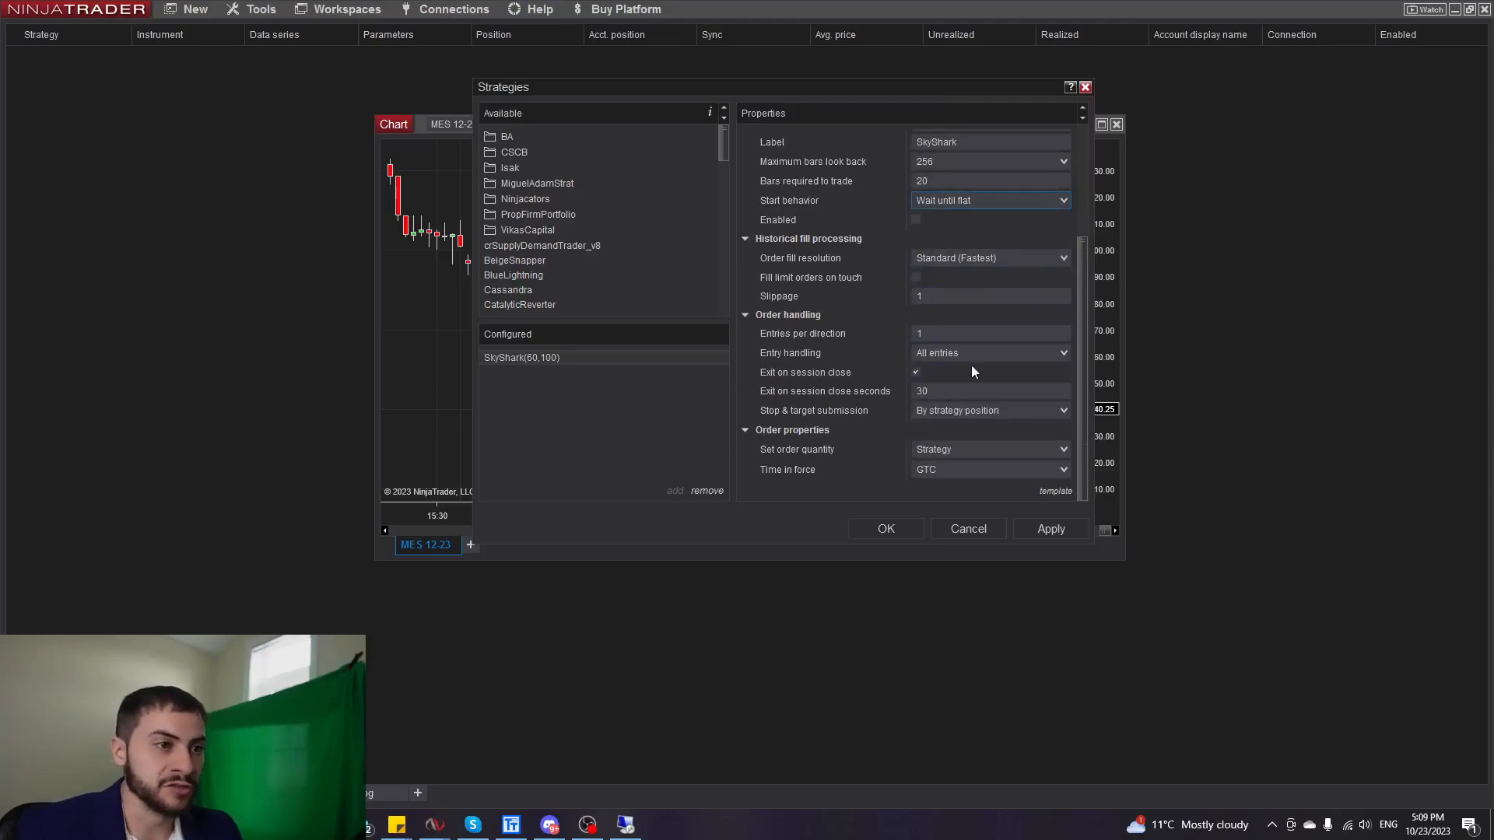
pyautogui.moveTo(790, 381)
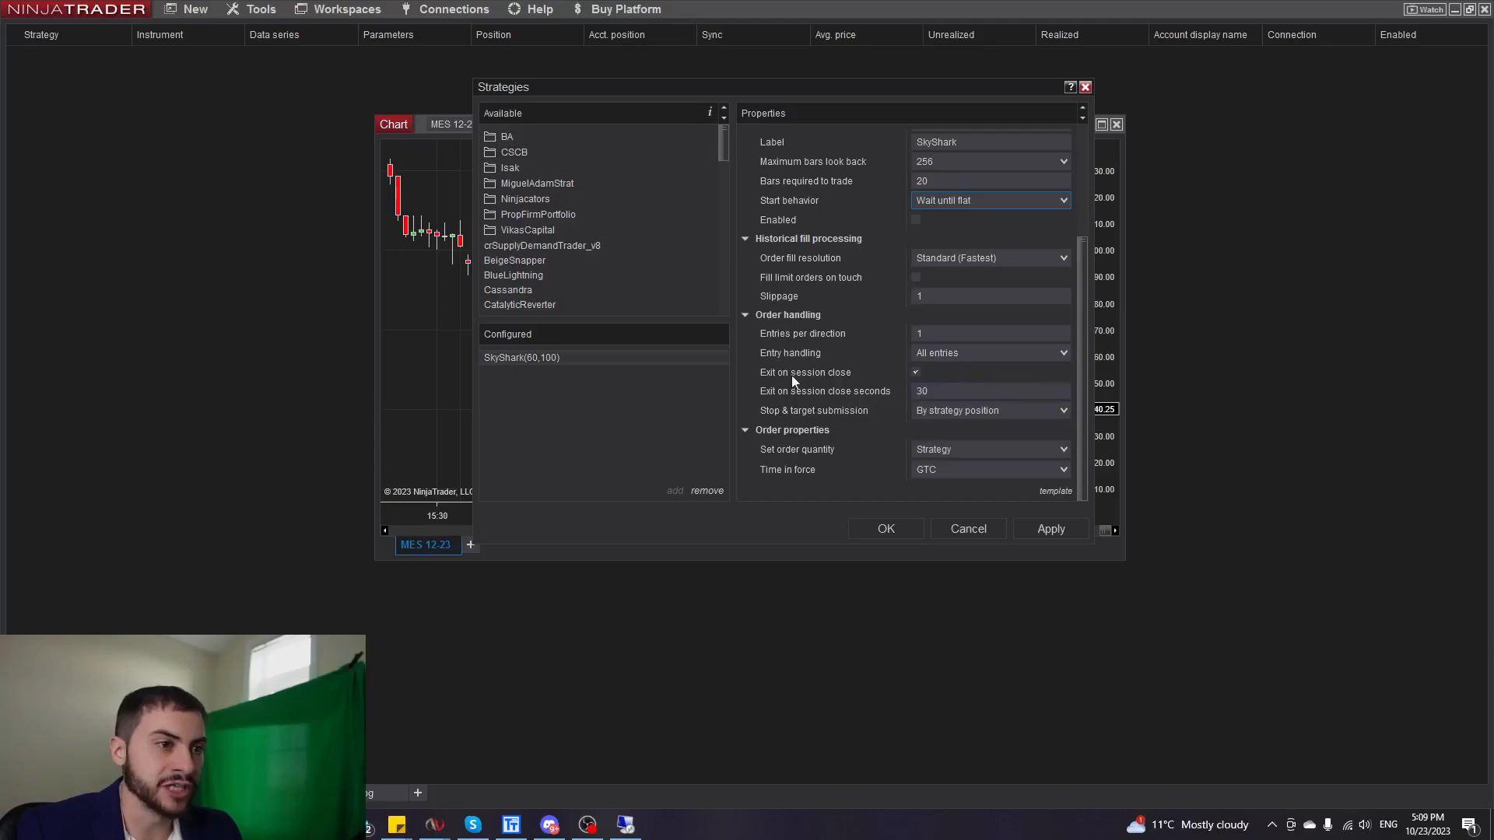
pyautogui.moveTo(801, 387)
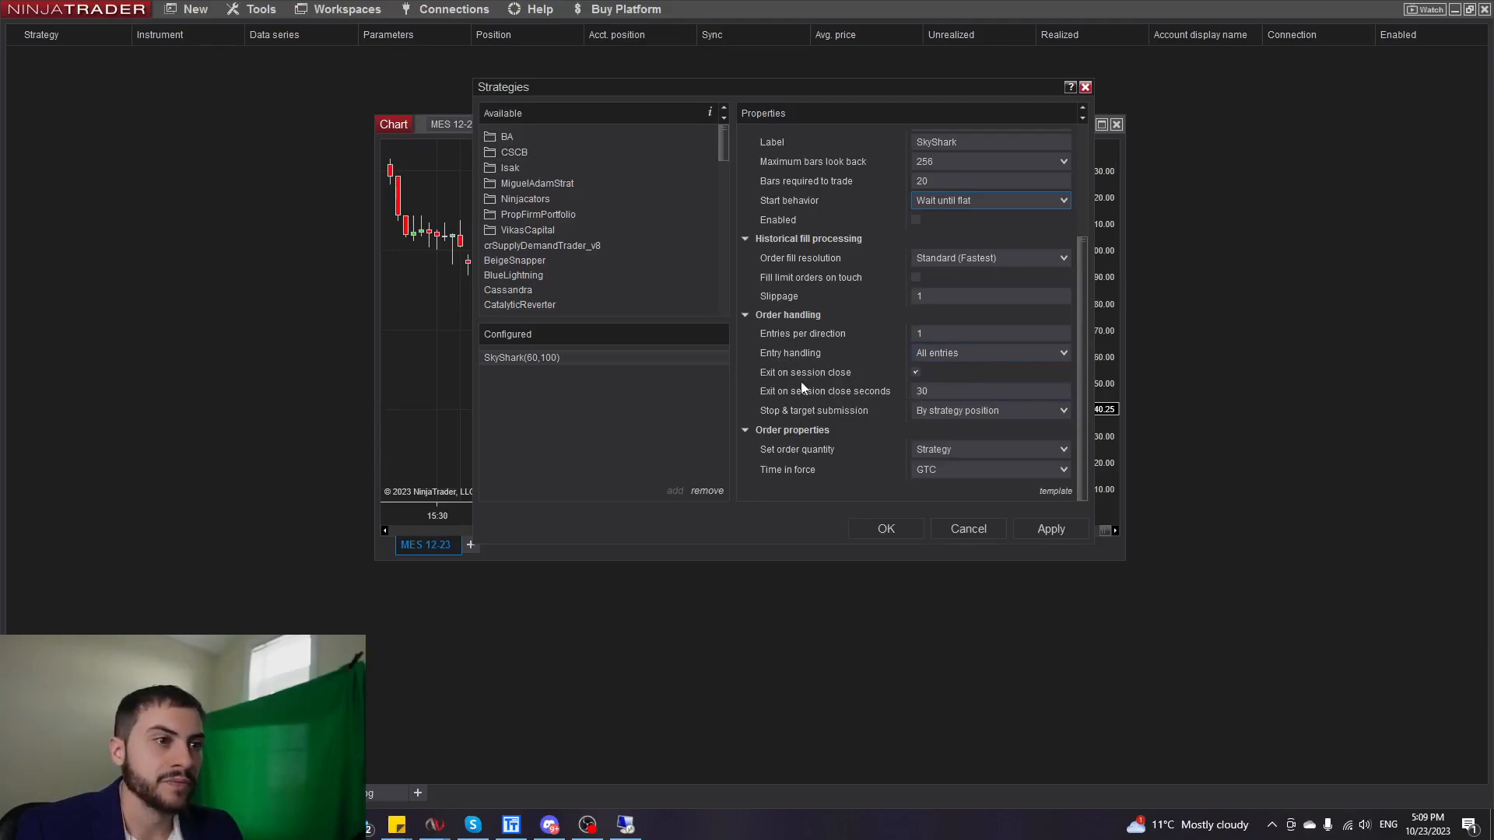
pyautogui.moveTo(768, 390)
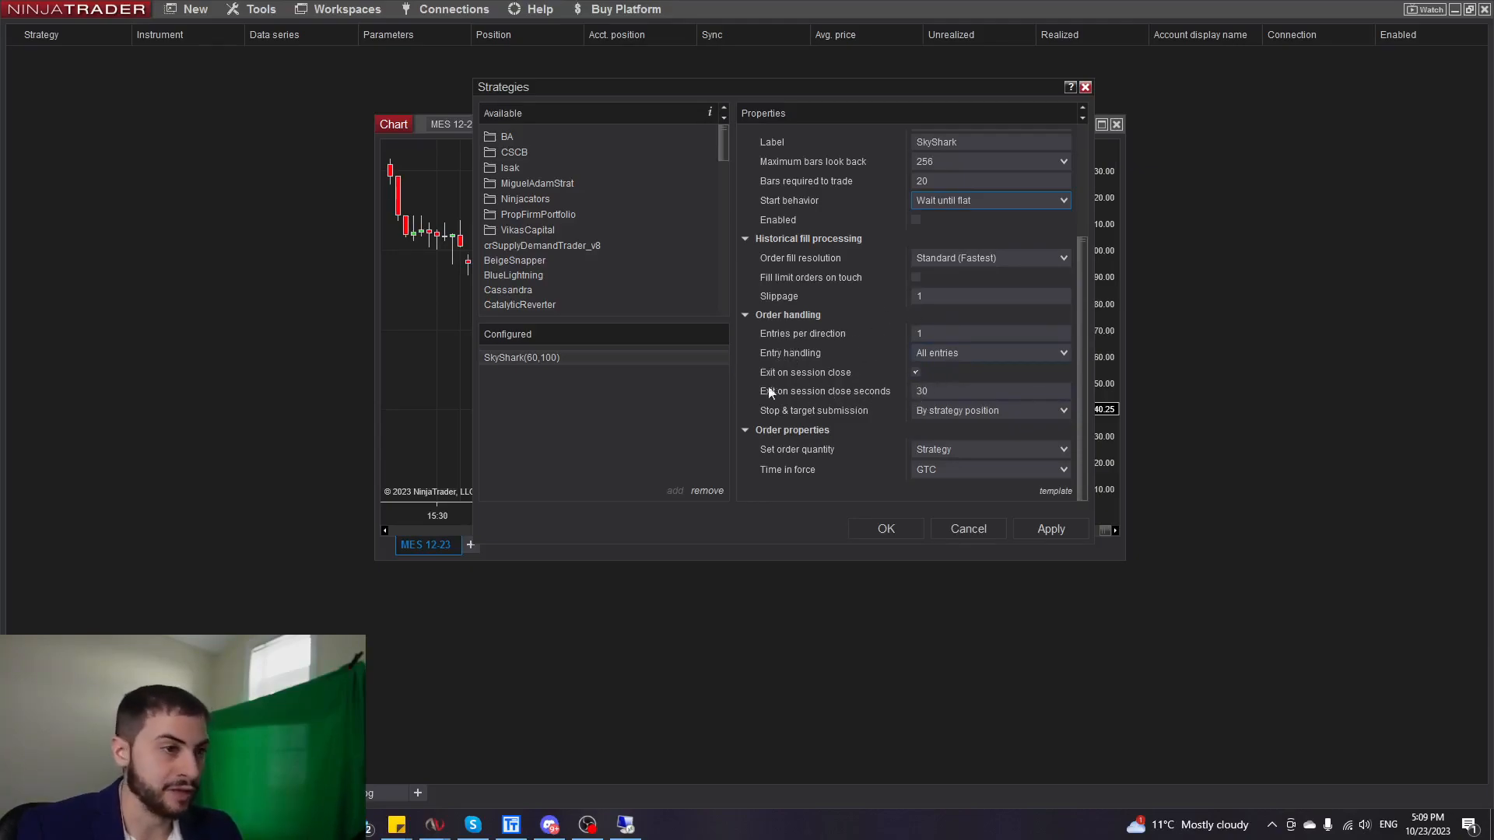
pyautogui.moveTo(890, 378)
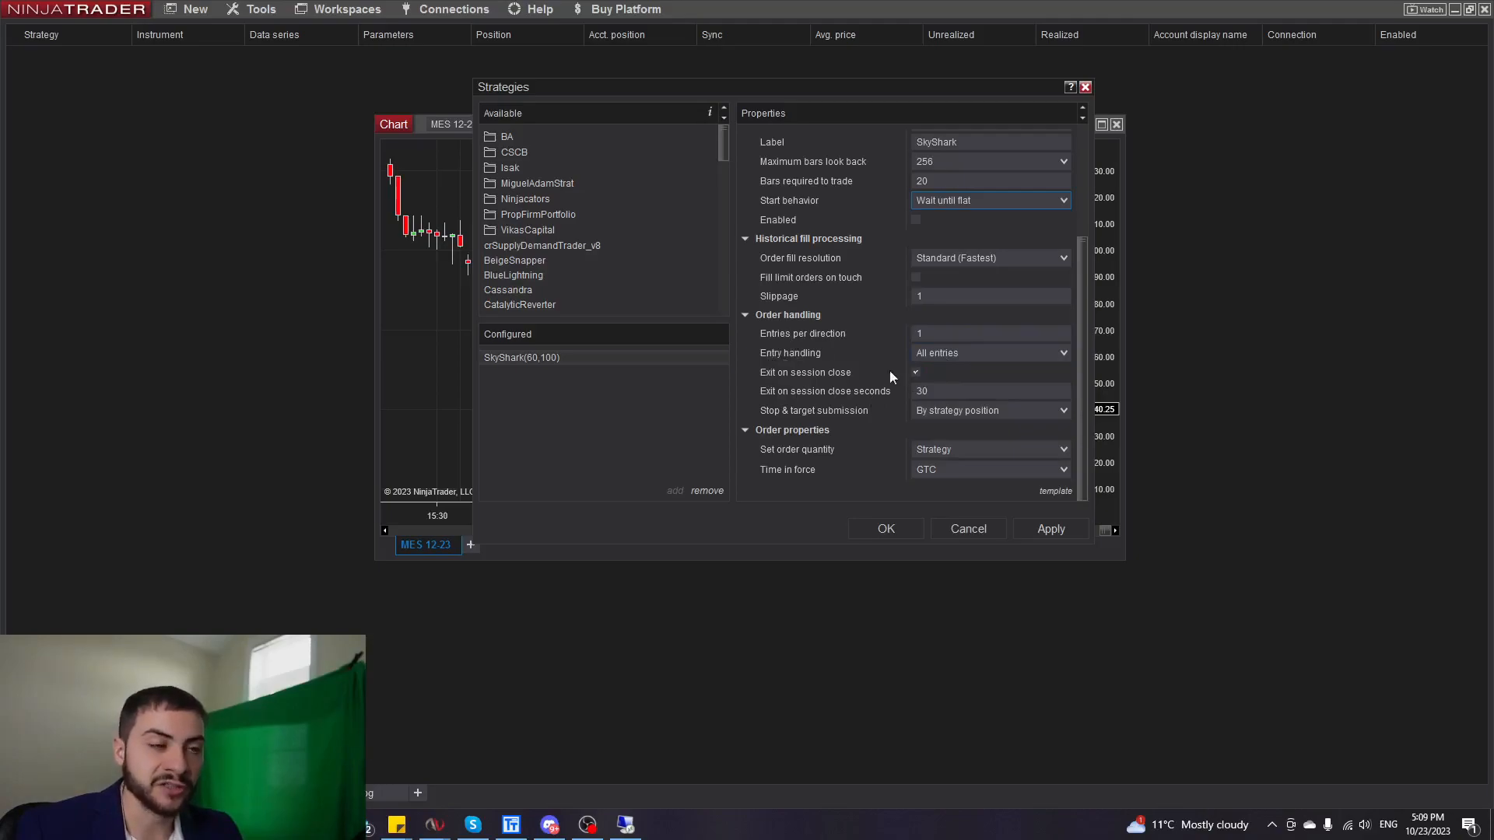
pyautogui.moveTo(707, 381)
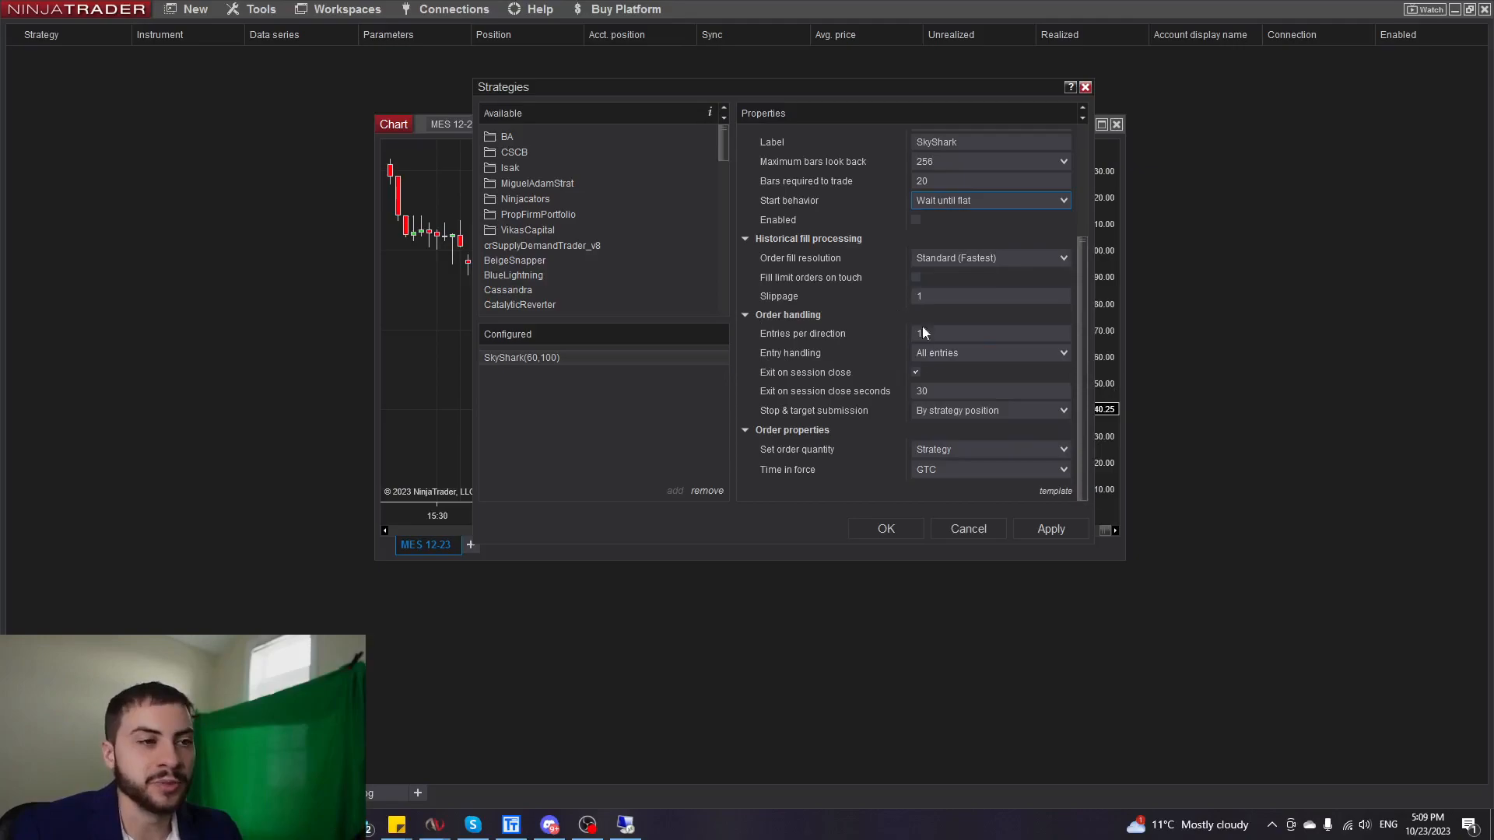
pyautogui.moveTo(811, 387)
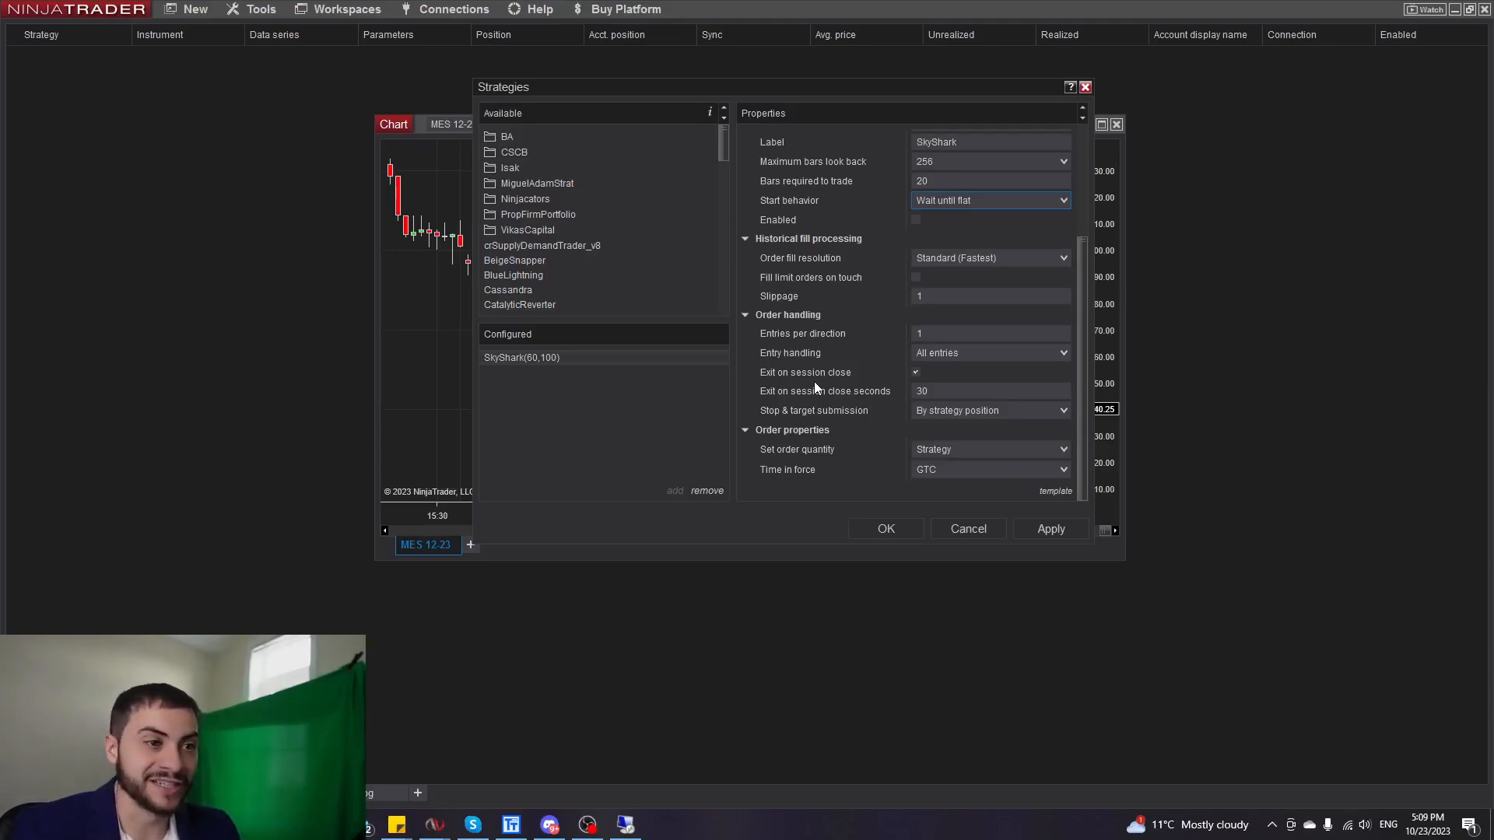
pyautogui.moveTo(876, 410)
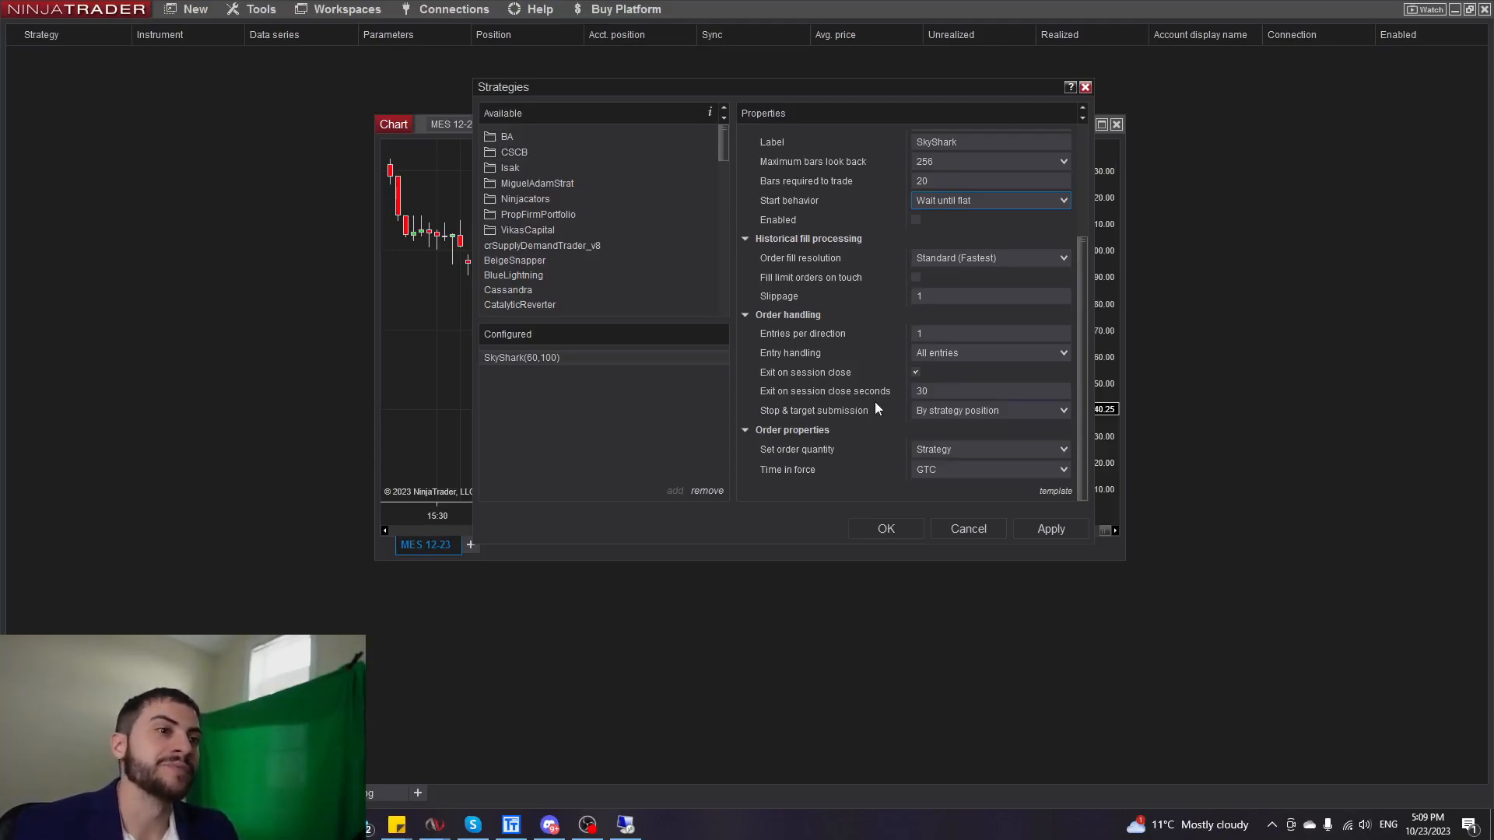
pyautogui.scroll(3)
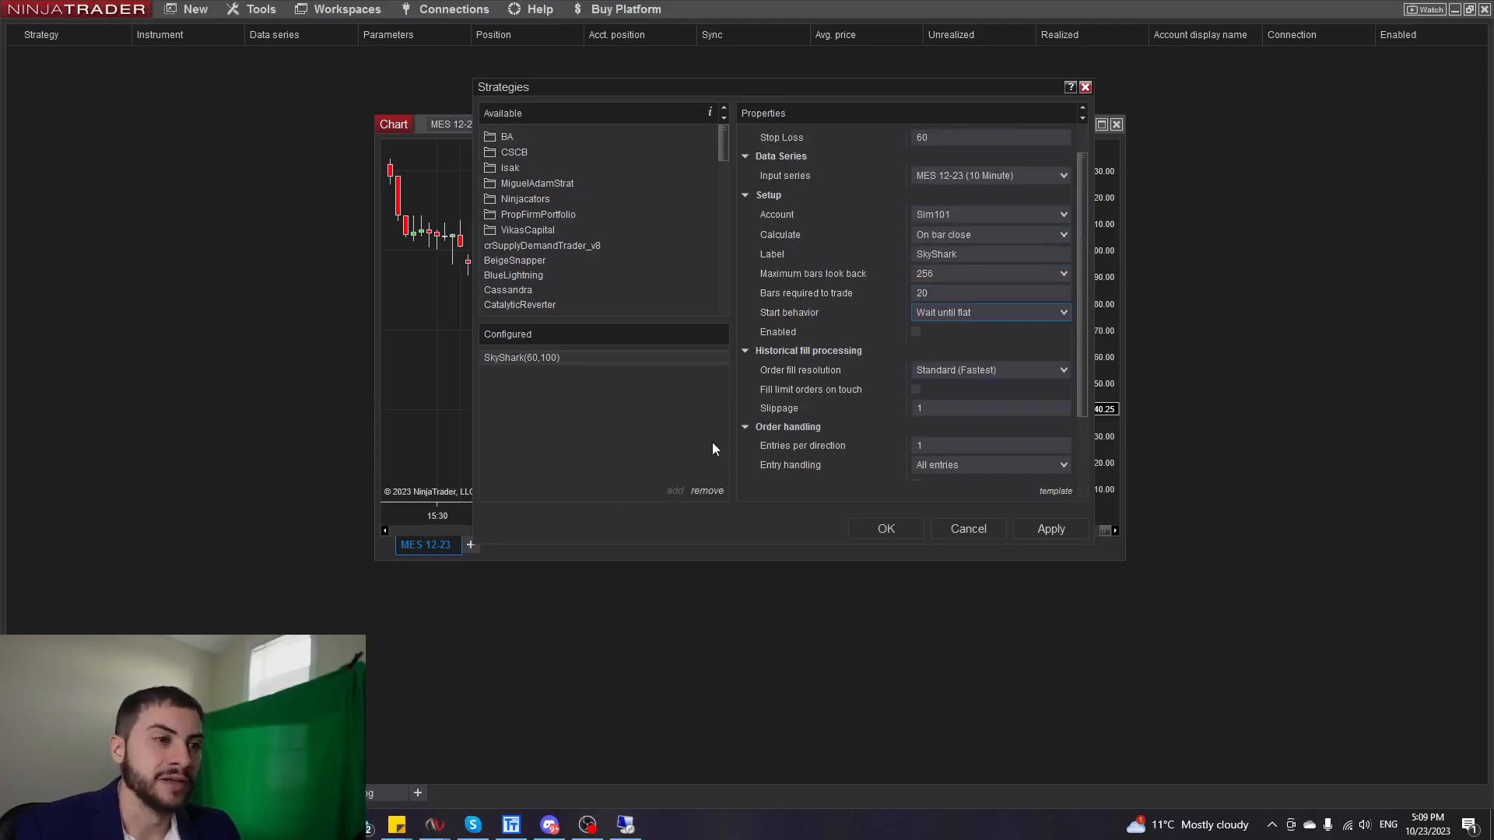
pyautogui.scroll(-3)
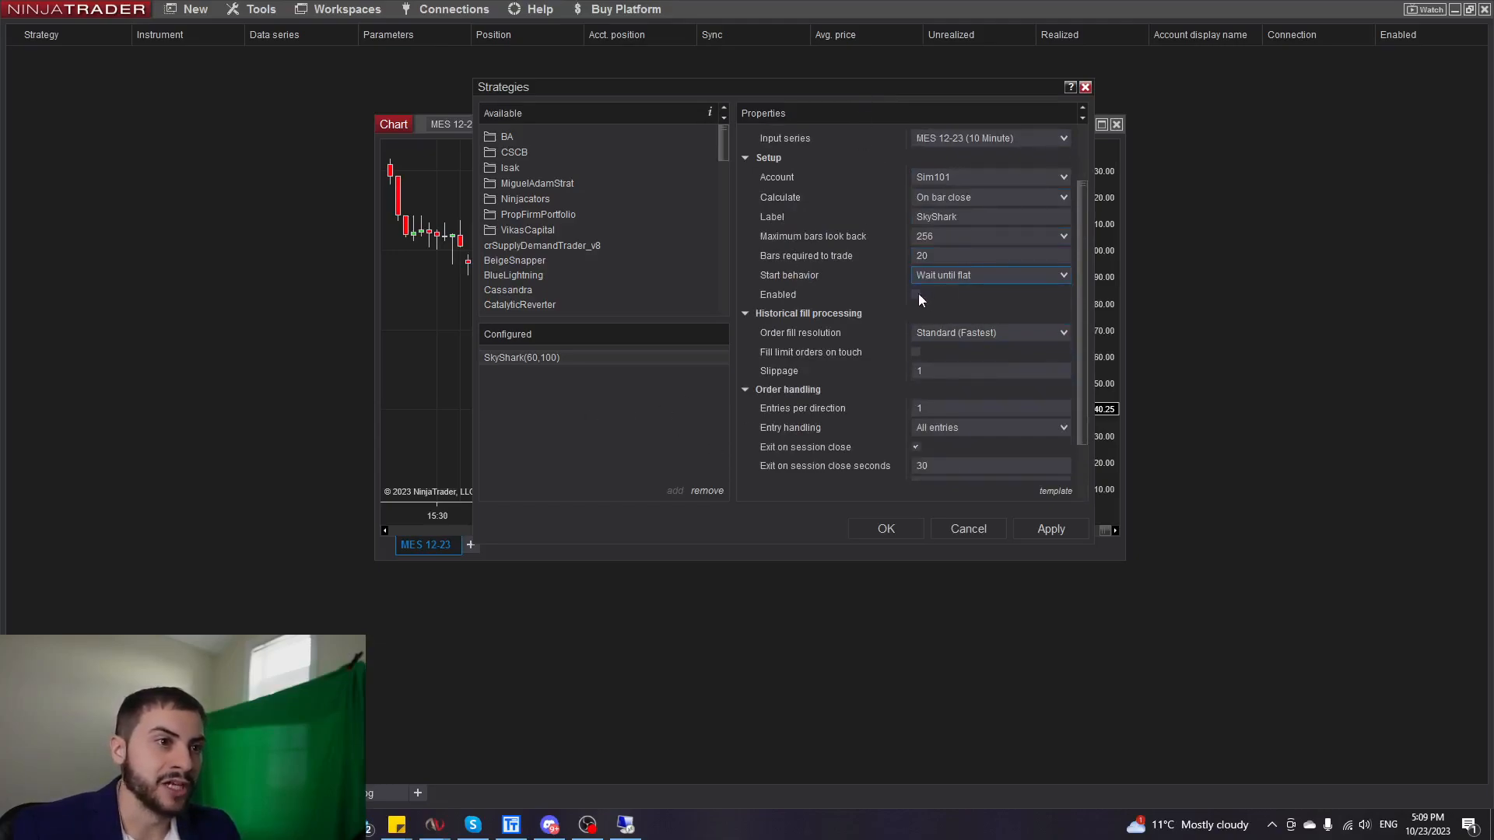
pyautogui.click(915, 294)
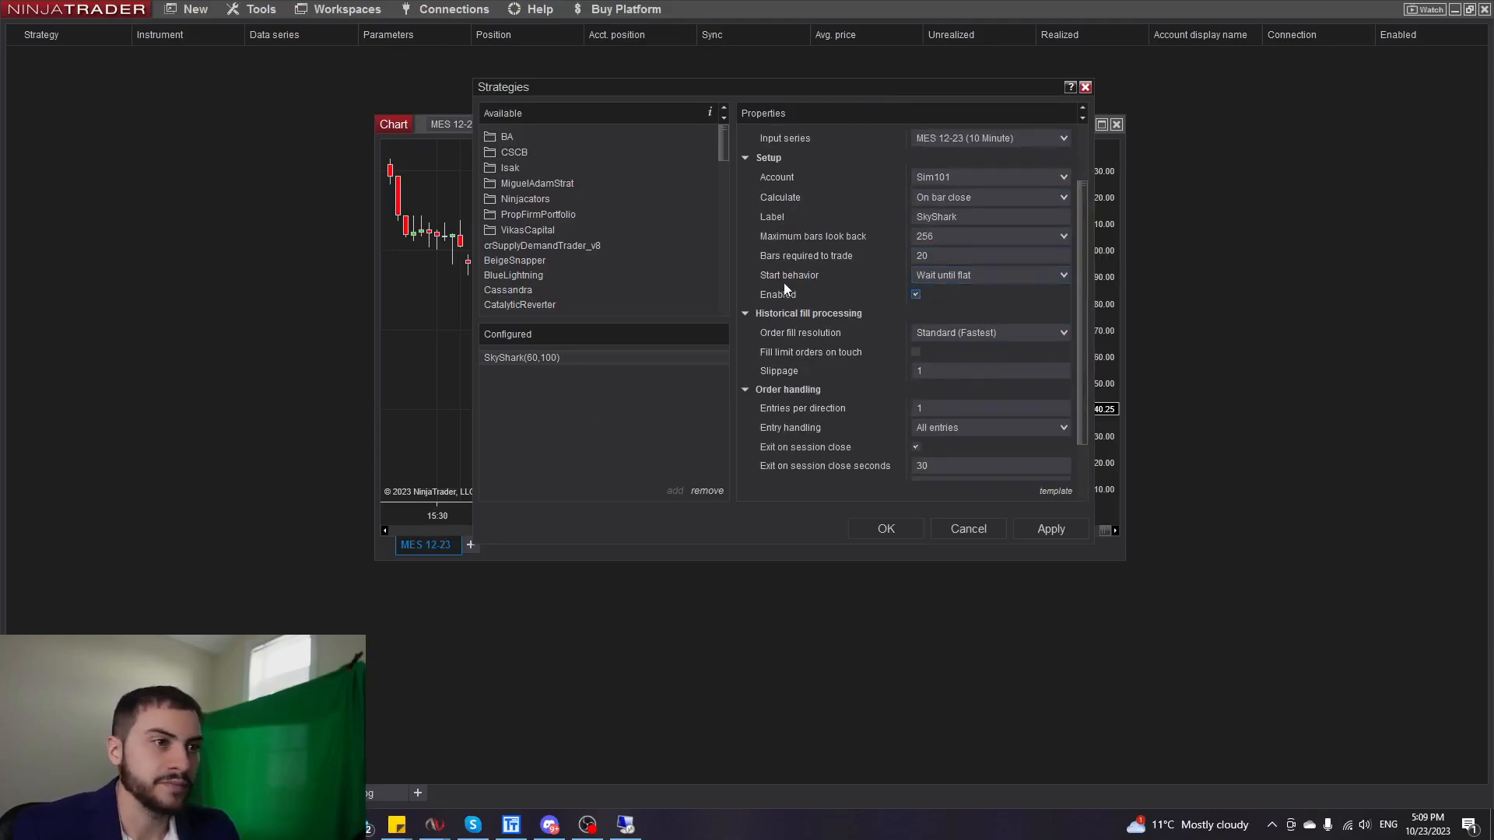
pyautogui.click(883, 527)
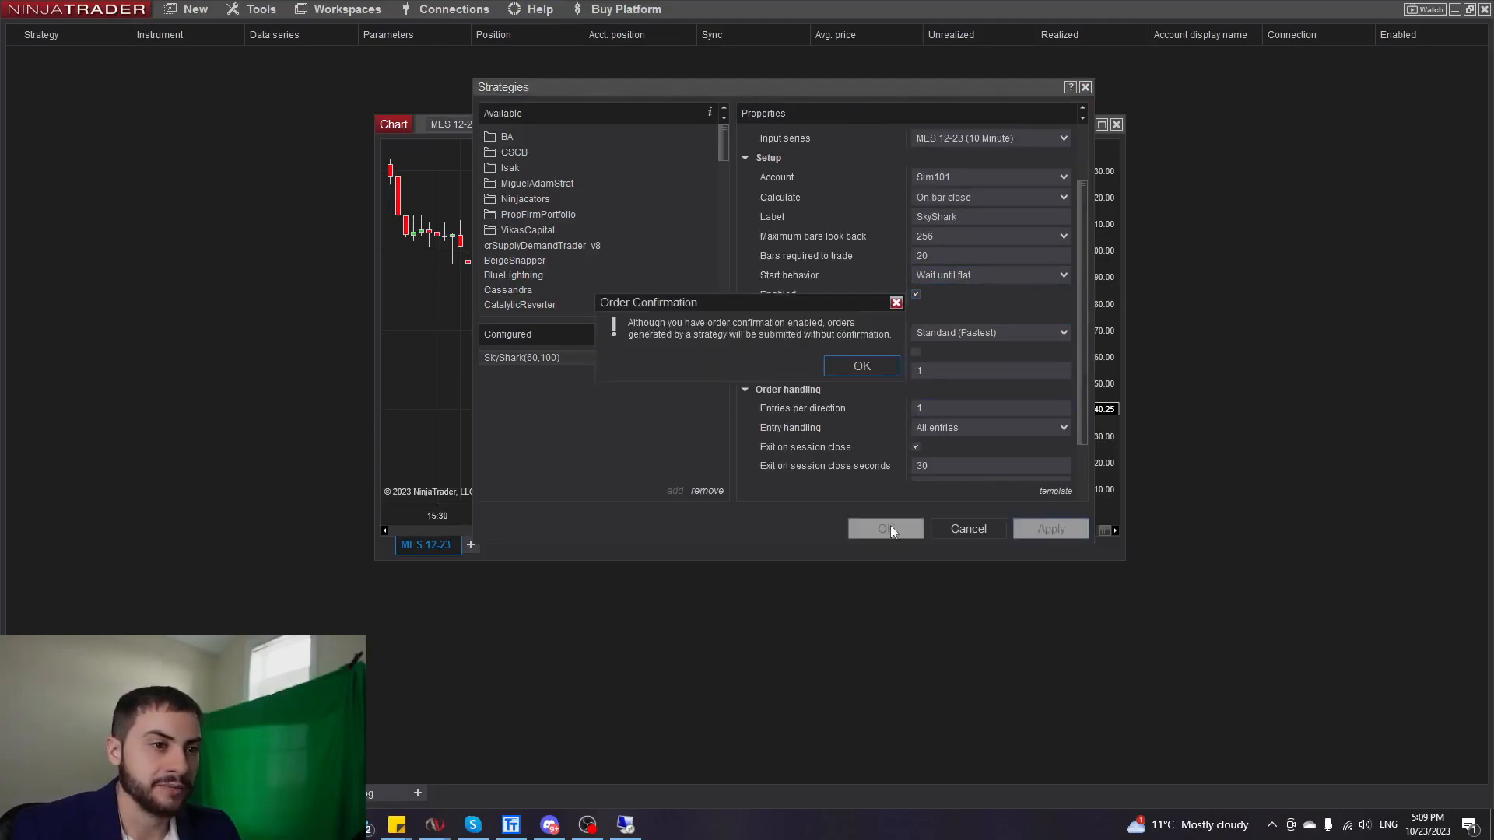
pyautogui.click(861, 365)
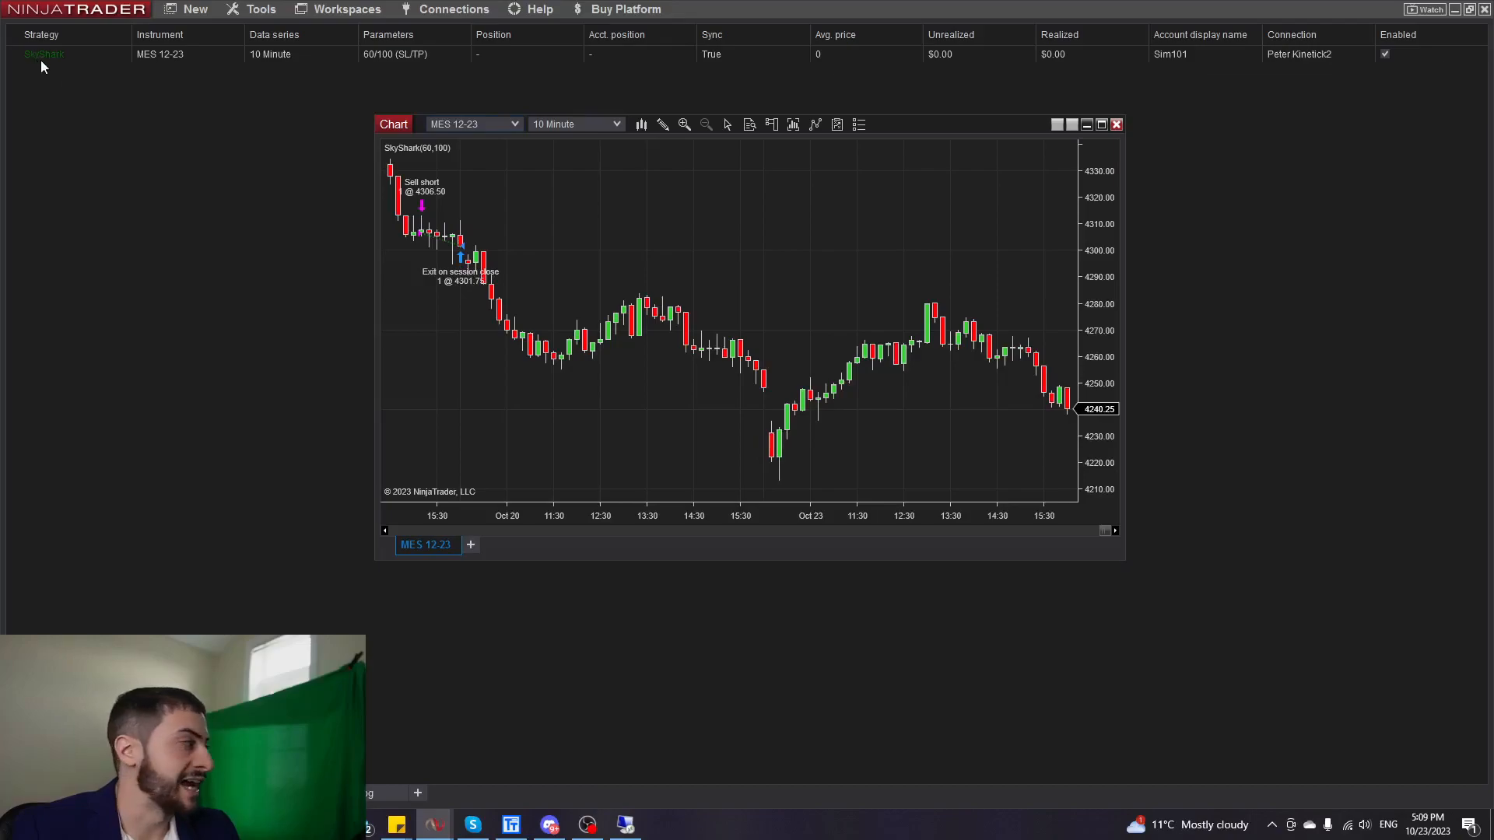
pyautogui.click(1116, 123)
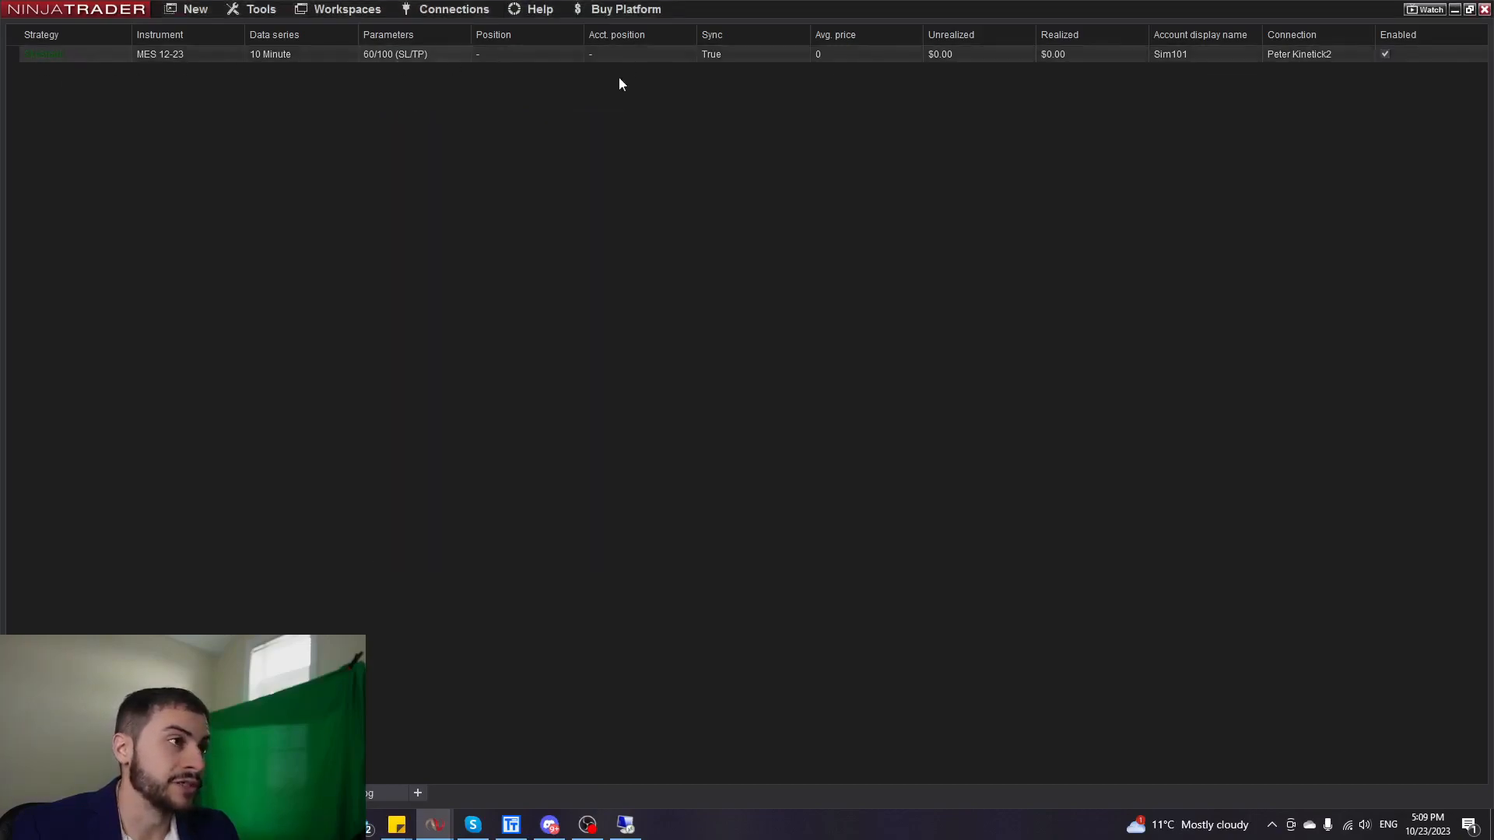
pyautogui.moveTo(432, 824)
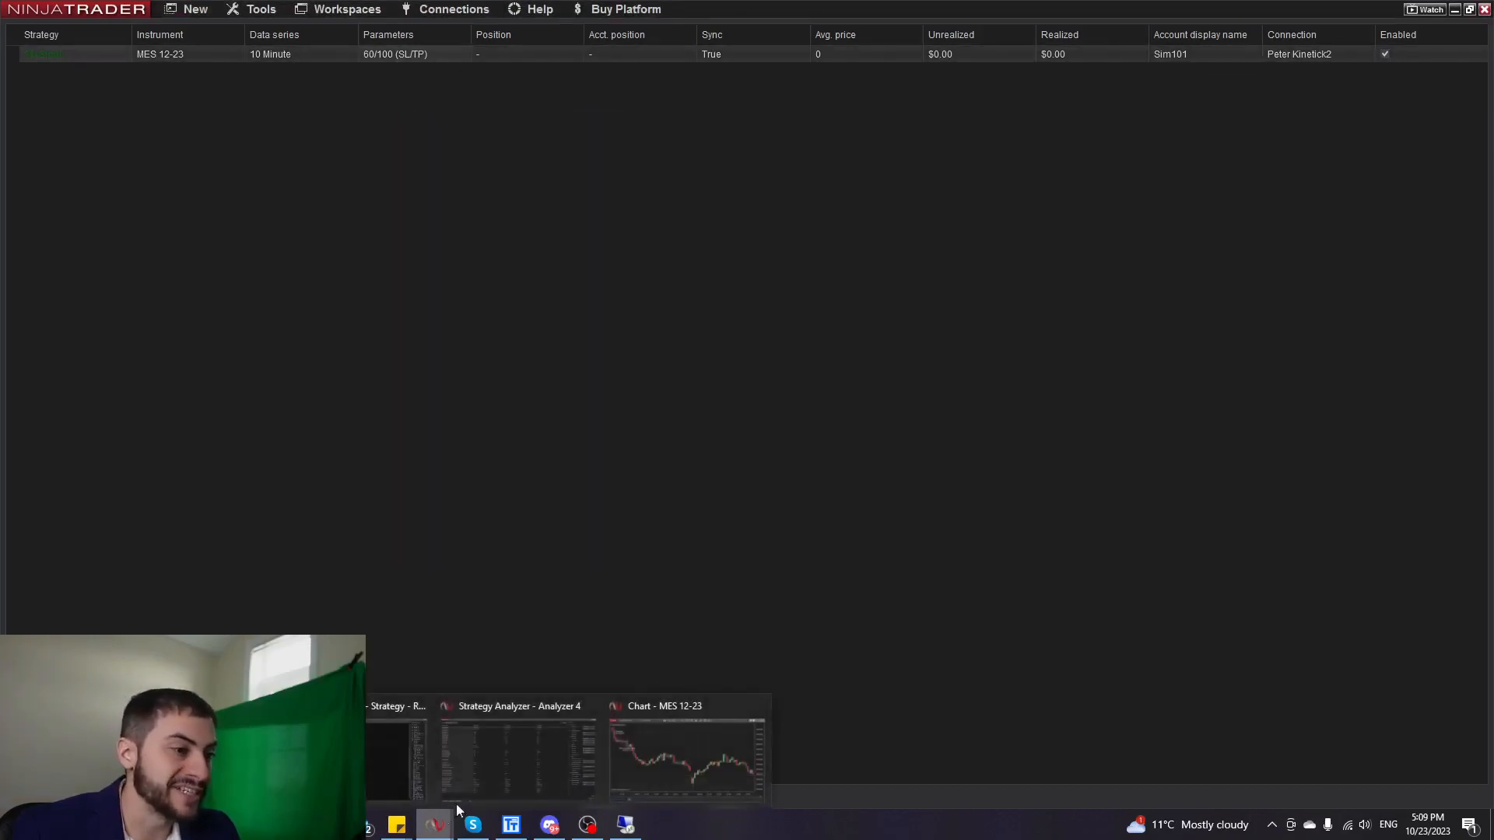
pyautogui.click(686, 752)
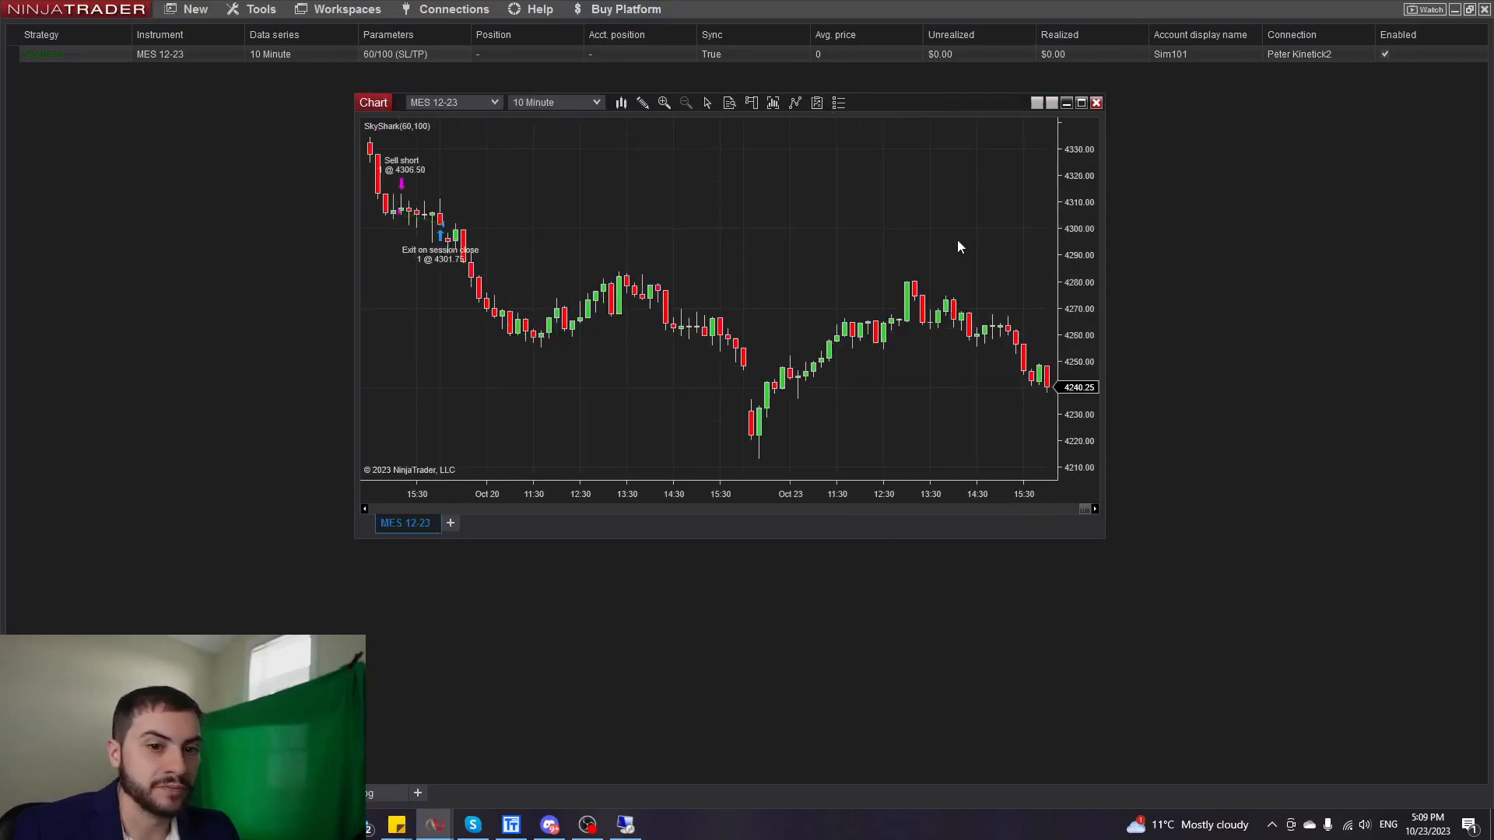
pyautogui.moveTo(930, 289)
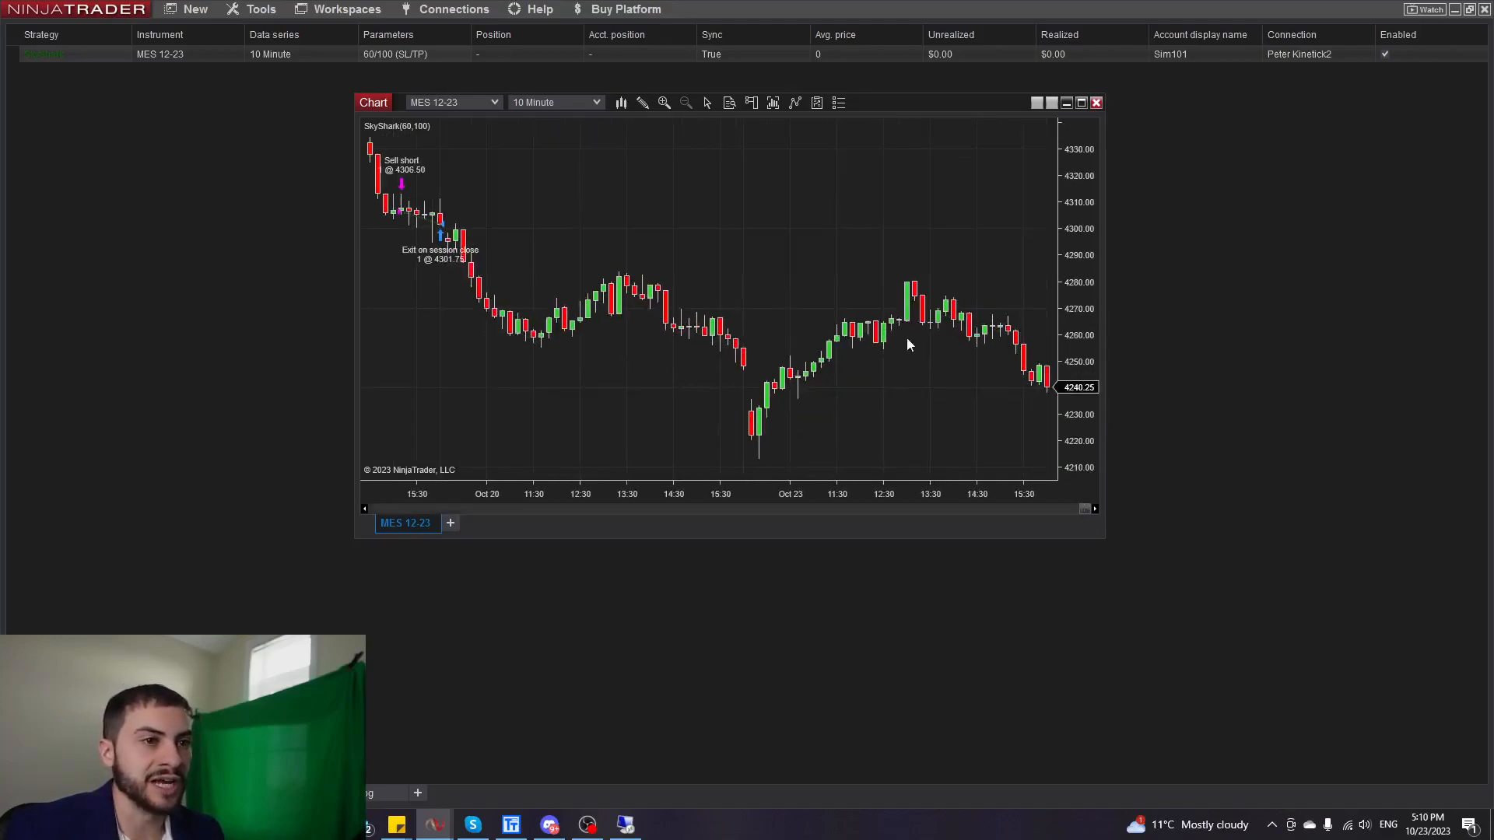
pyautogui.moveTo(959, 331)
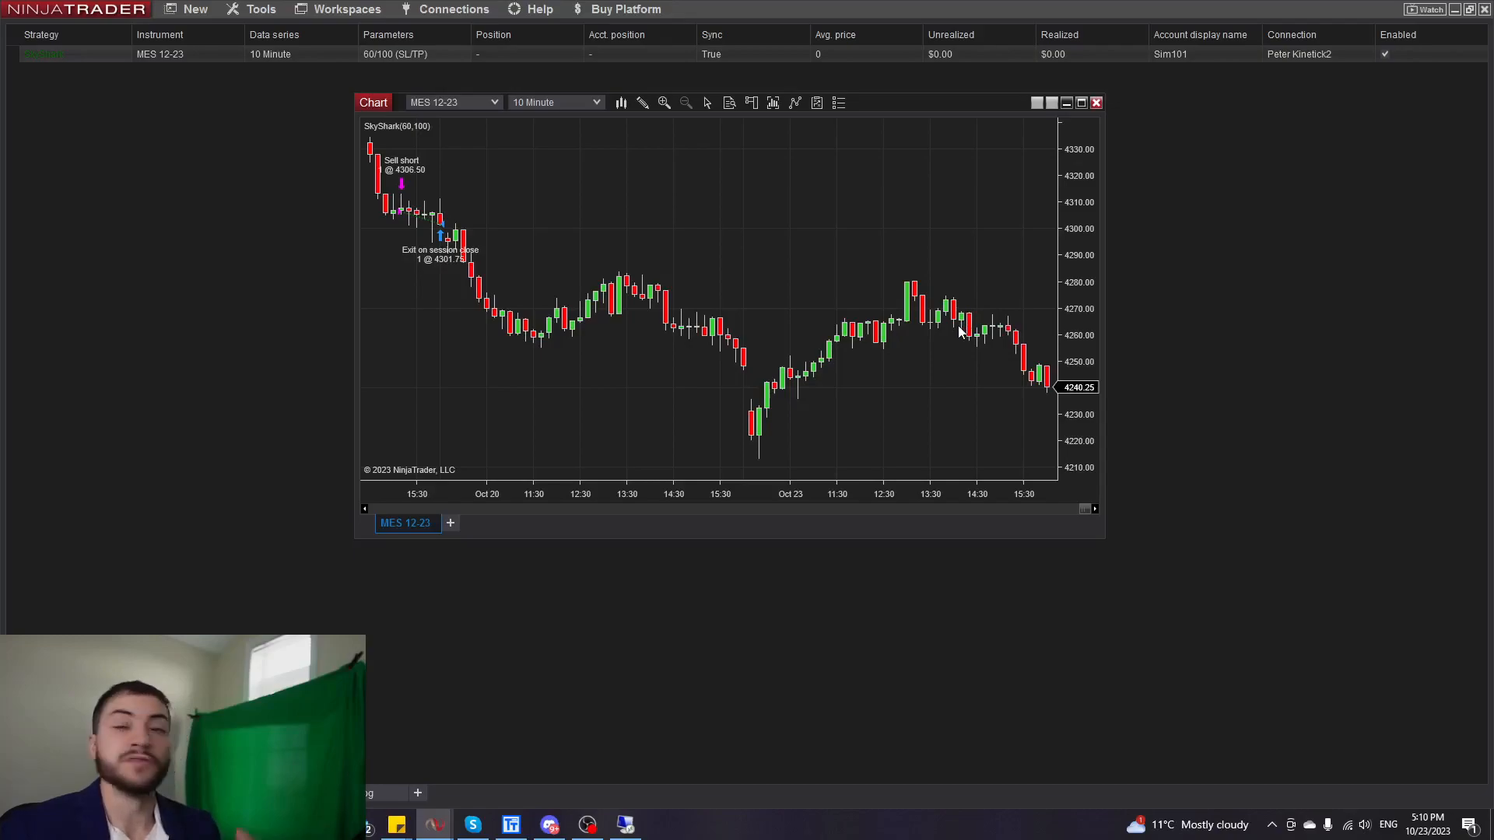
pyautogui.moveTo(920, 369)
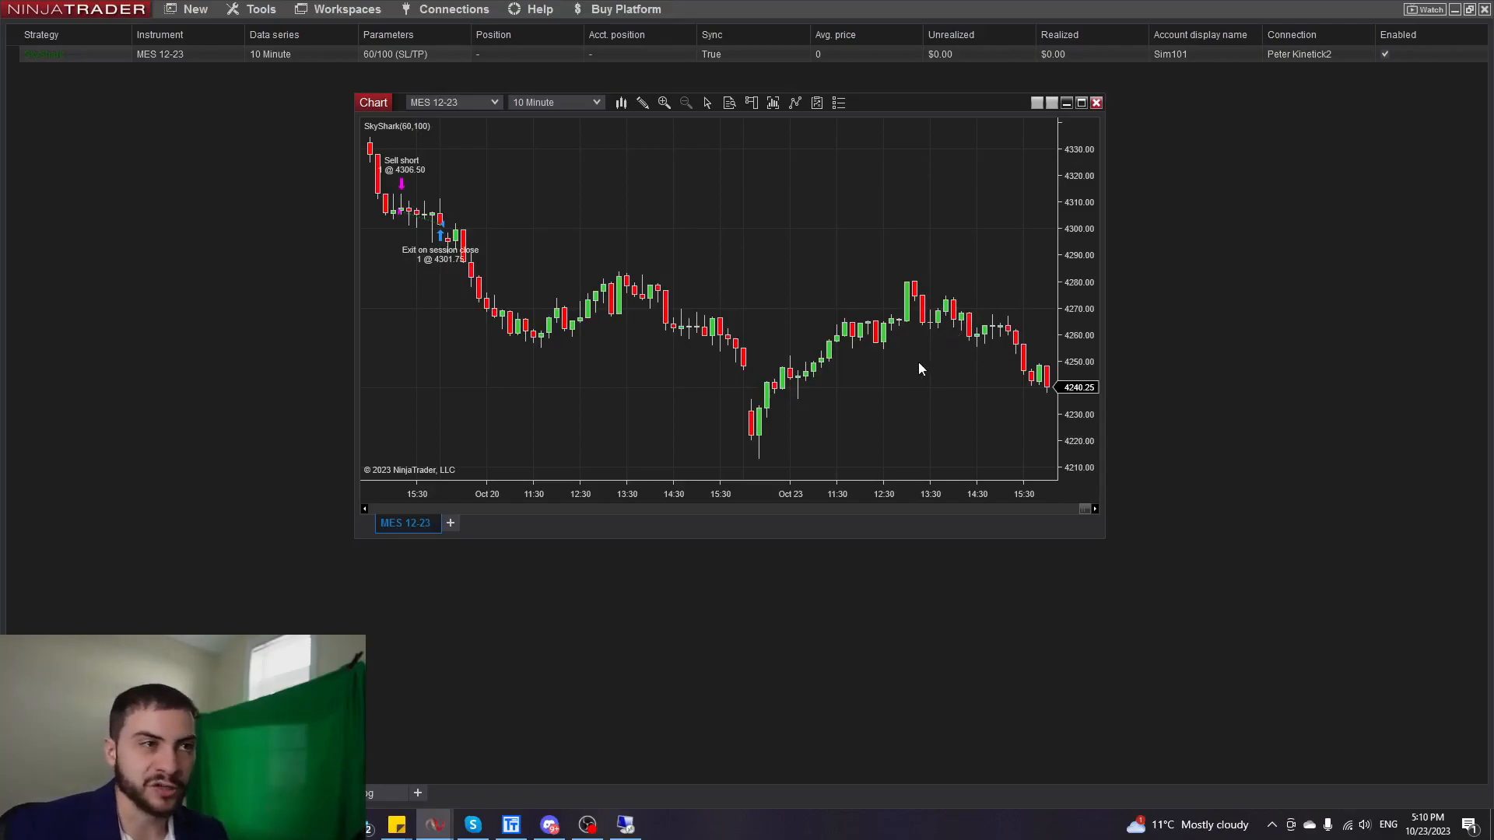
pyautogui.moveTo(908, 372)
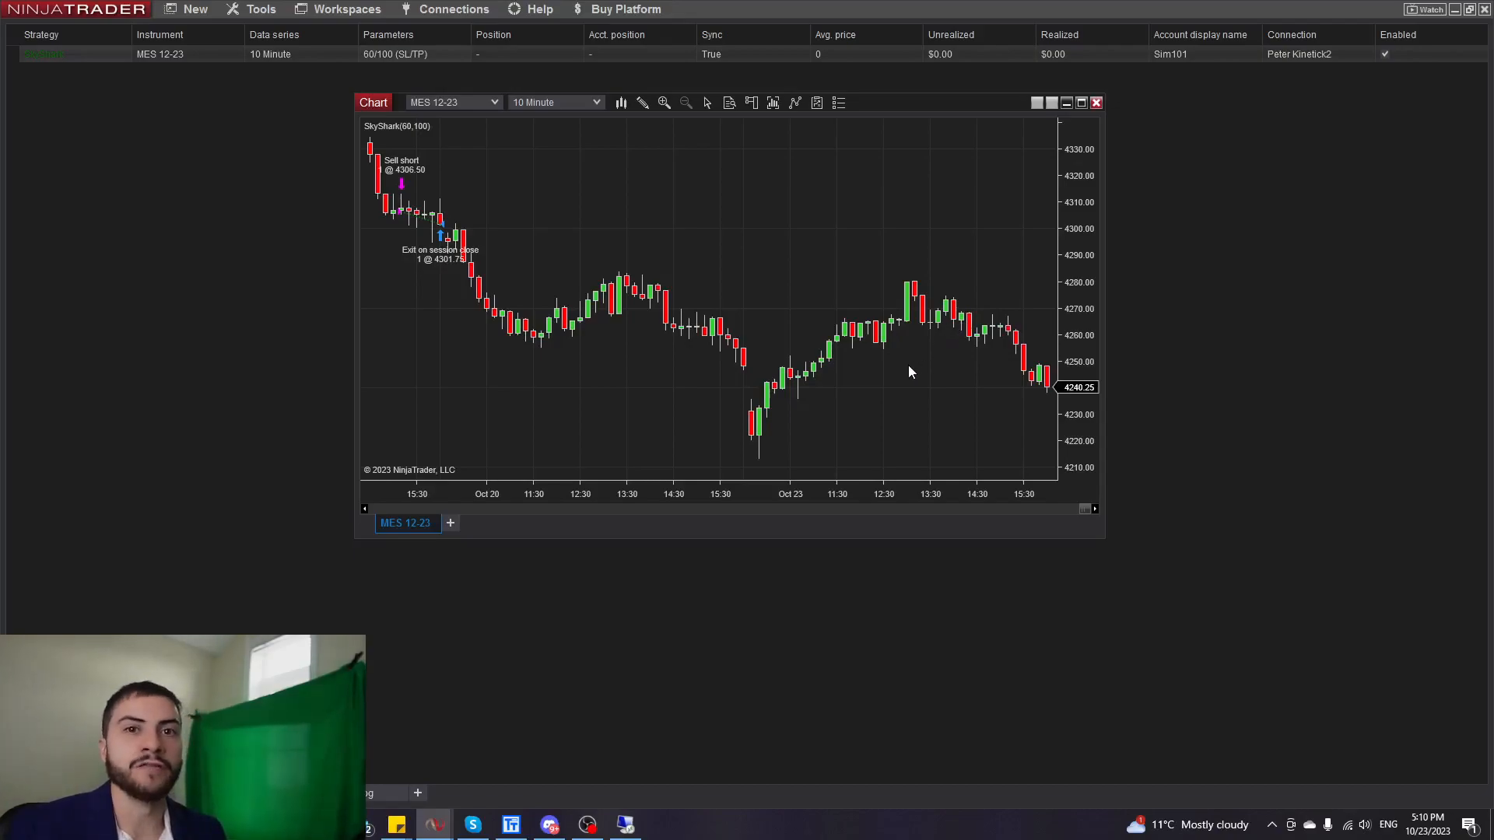
pyautogui.moveTo(899, 355)
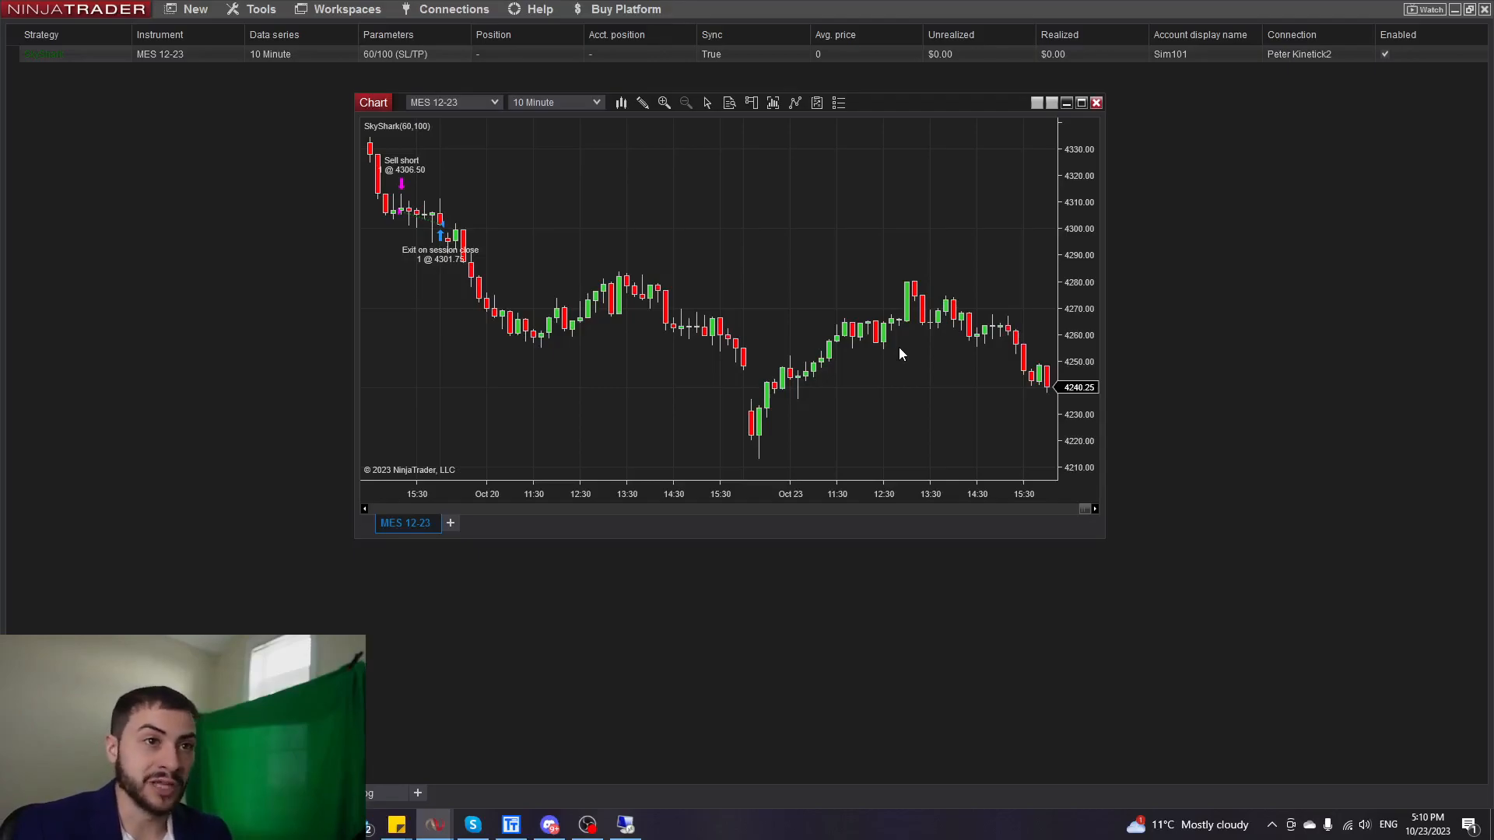
pyautogui.moveTo(624, 824)
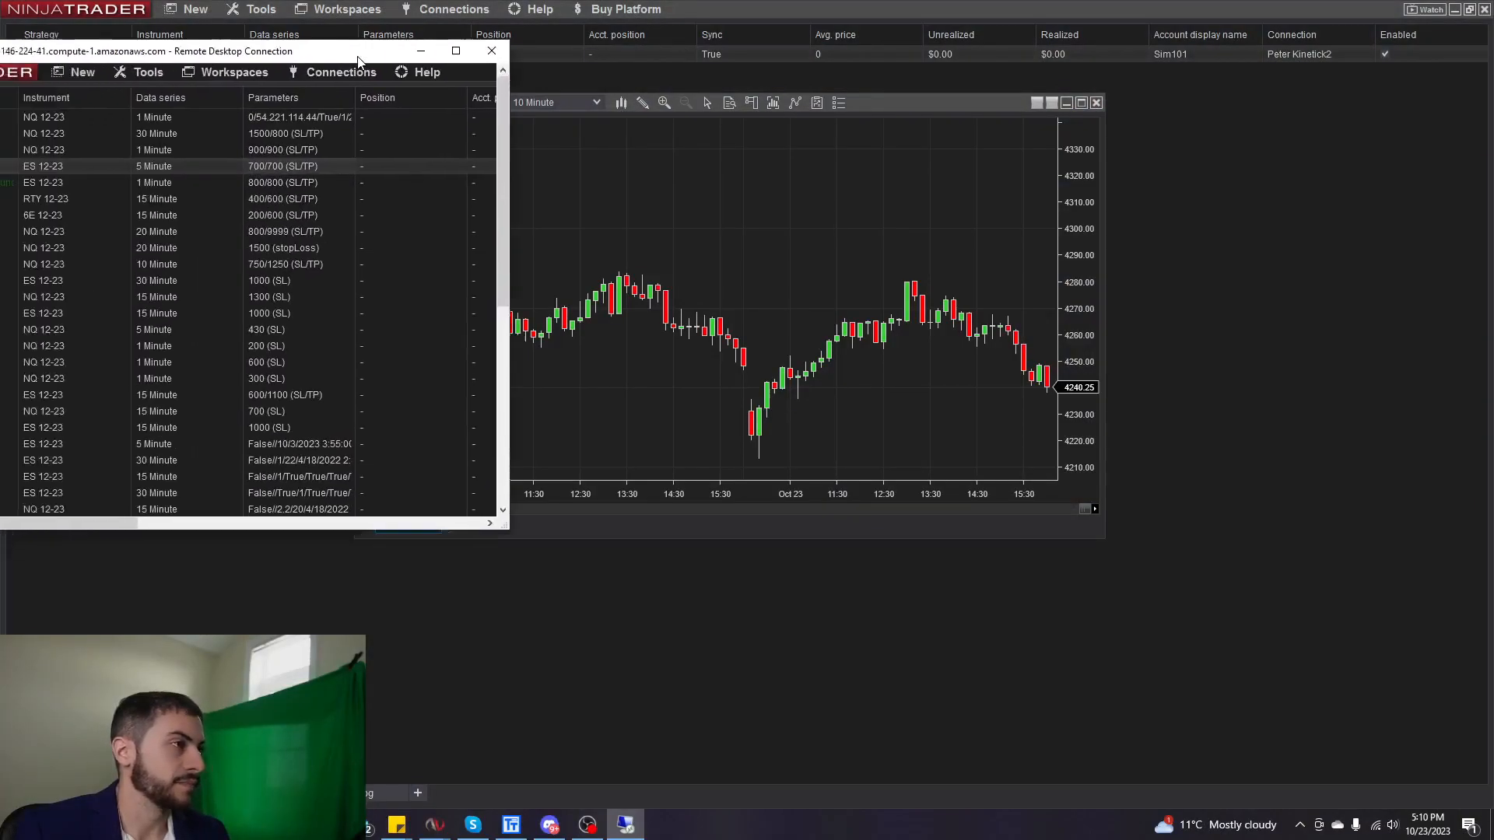
# Minimize the Remote Desktop Connection window to reveal the local SkyShark MES chart.
pyautogui.click(491, 51)
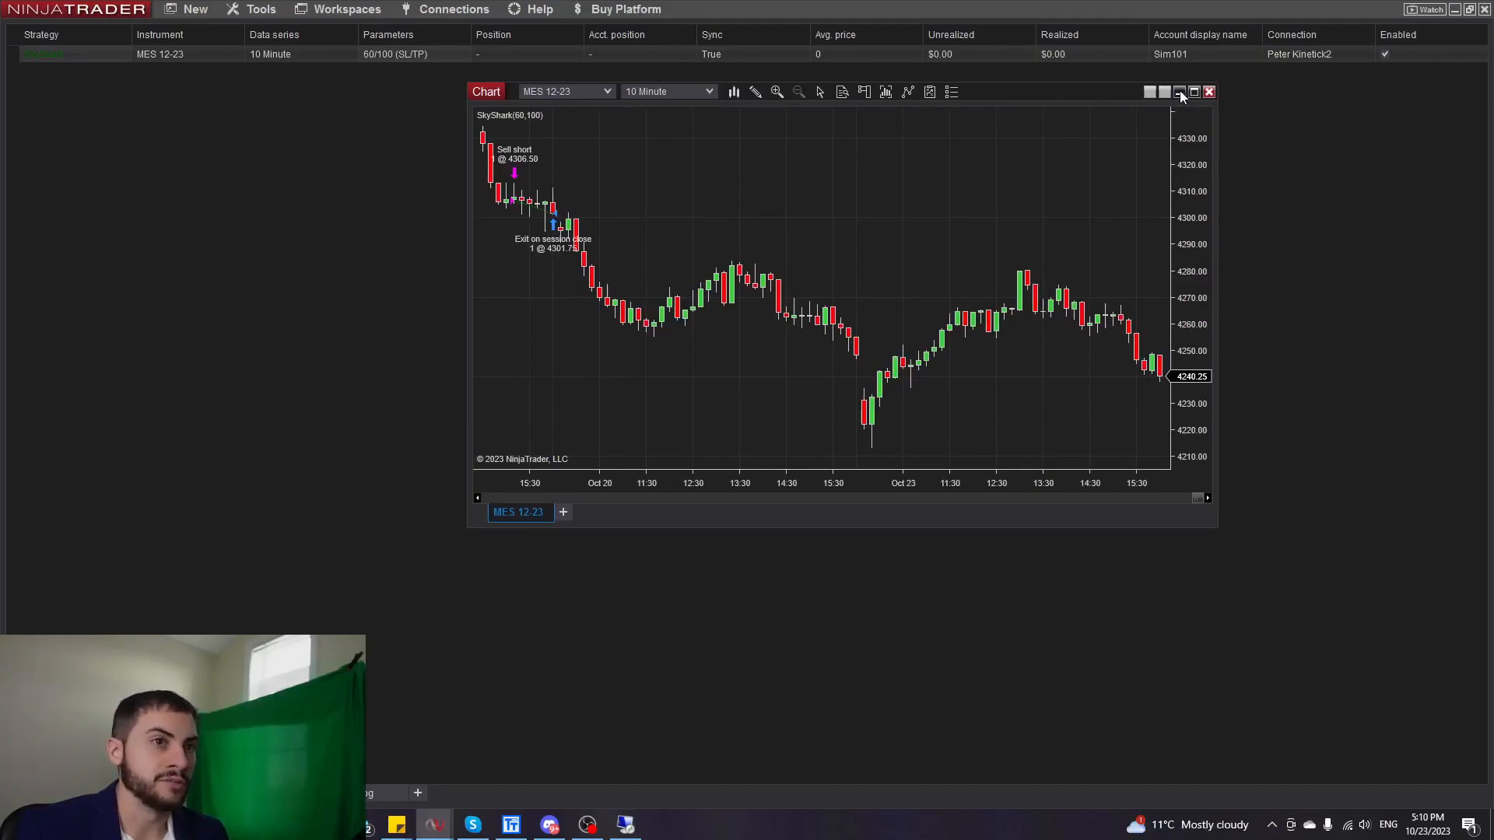
# Minimize the MES chart and start a new strategy from the Strategies grid.
pyautogui.click(1209, 92)
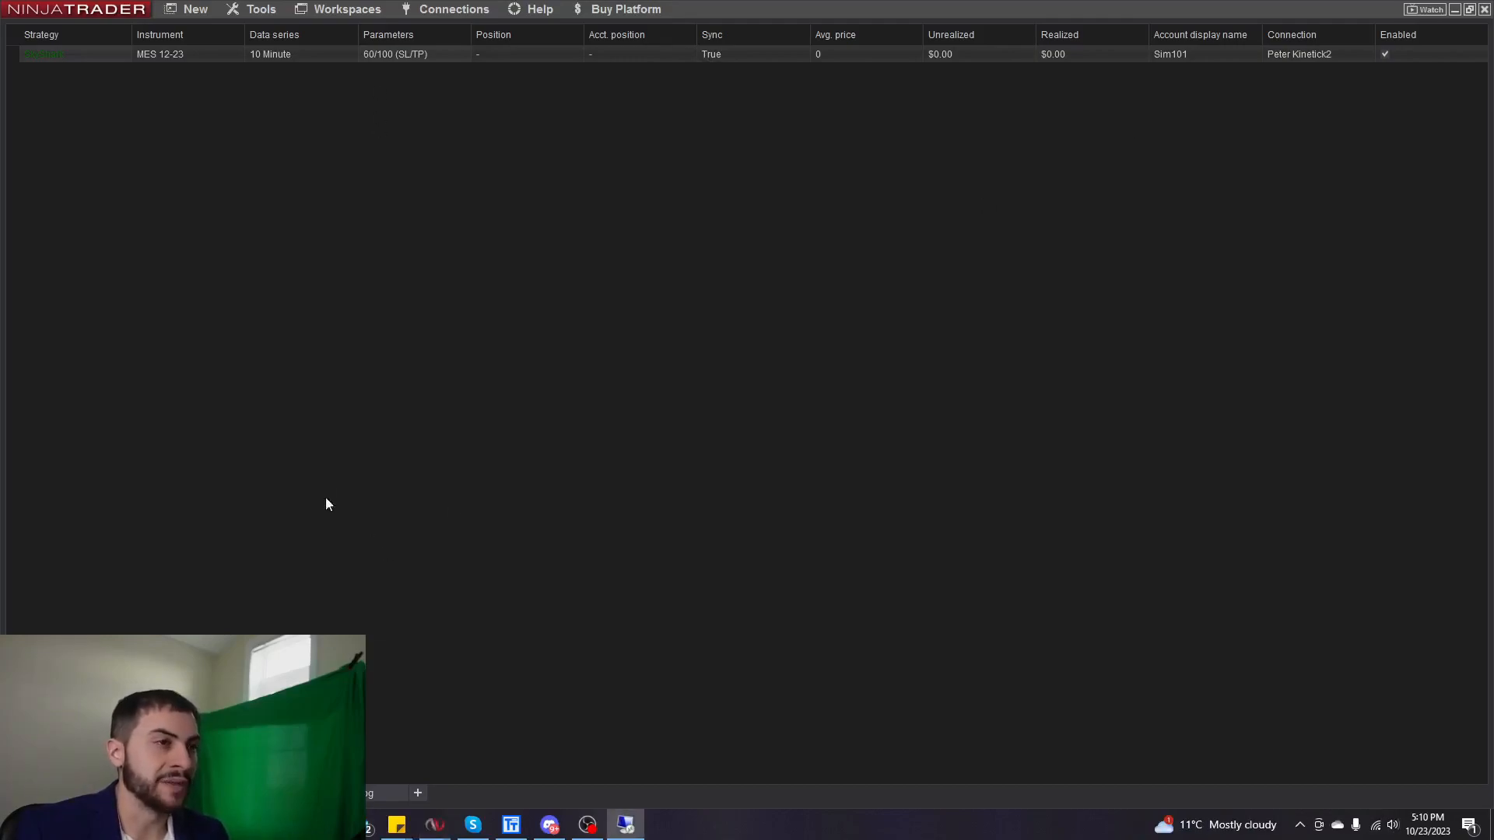
pyautogui.rightClick(327, 504)
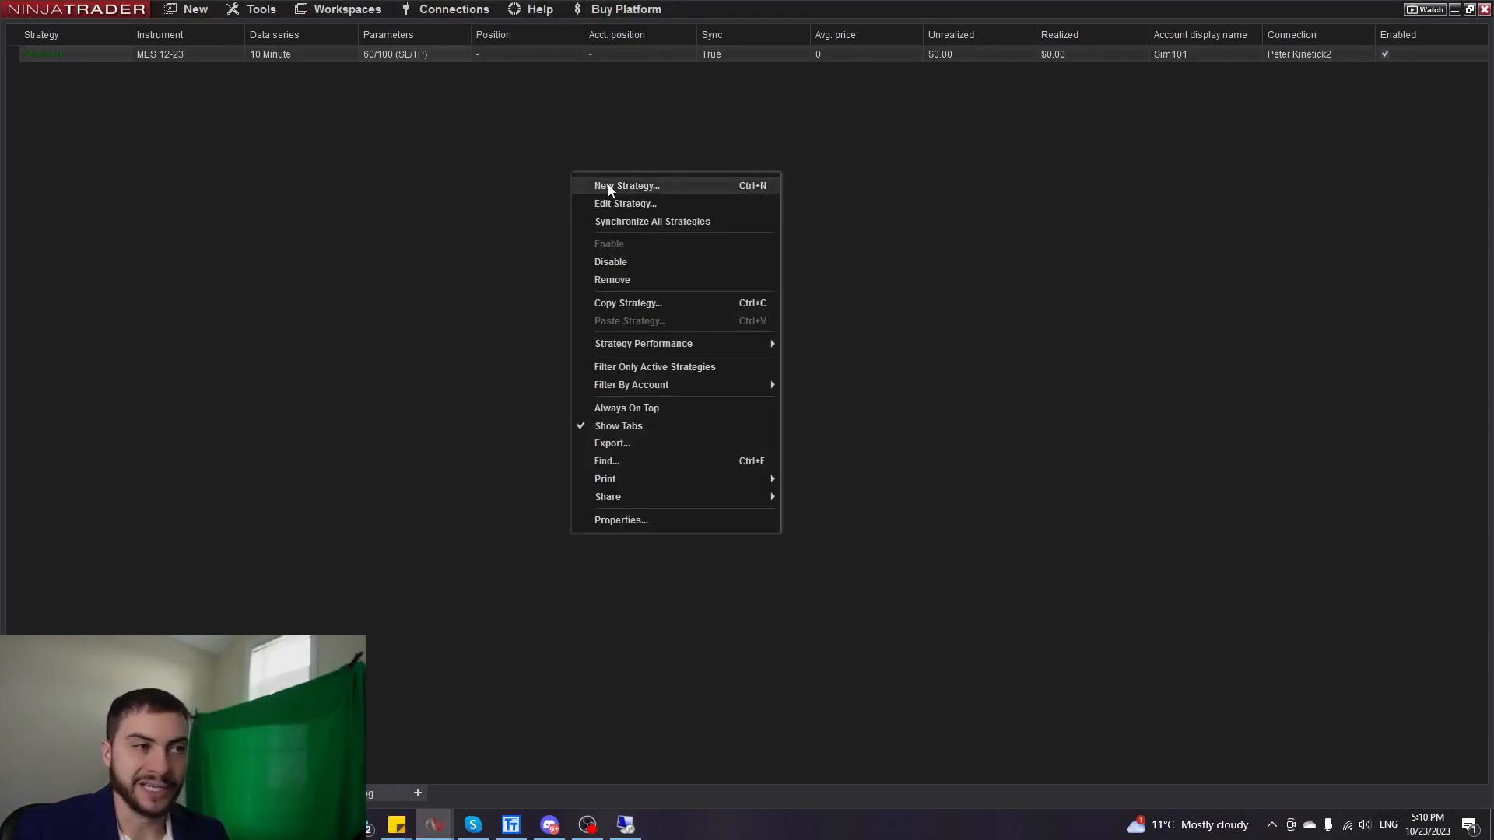
pyautogui.click(610, 190)
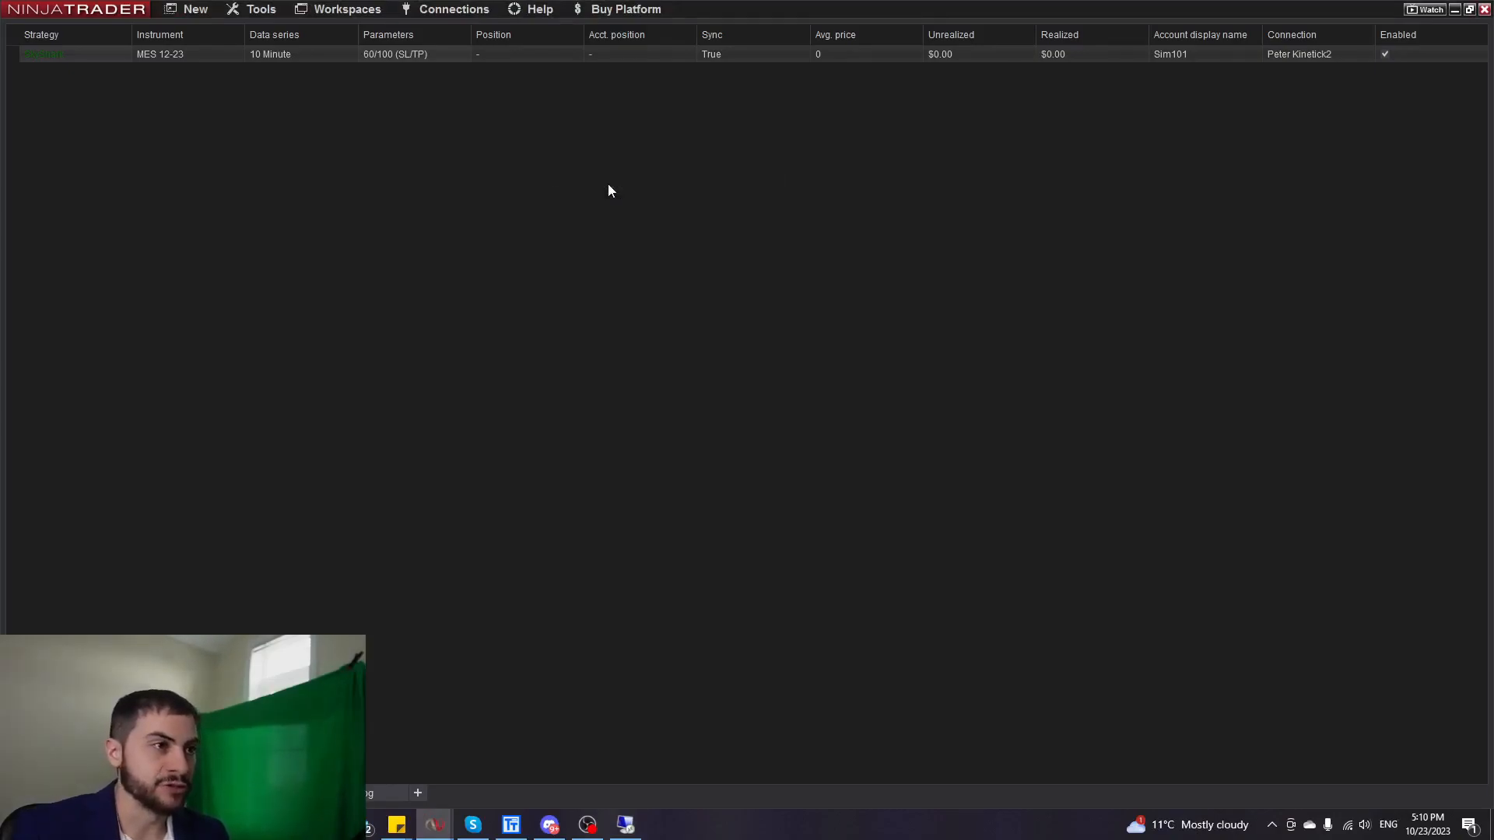
pyautogui.moveTo(547, 336)
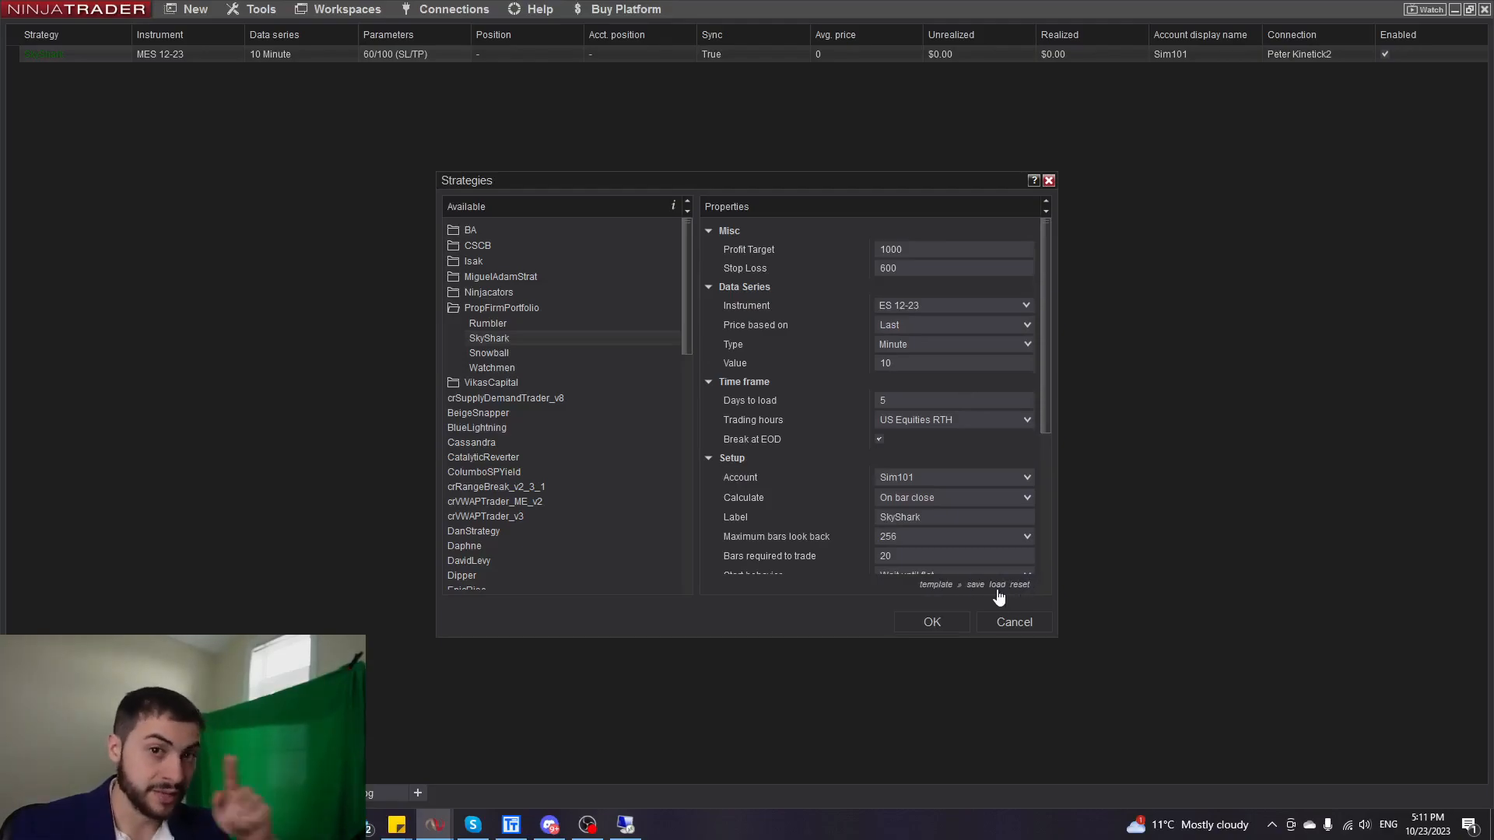
# Load the Micro template and confirm MES 12-23 on 10-minute bars.
pyautogui.click(997, 585)
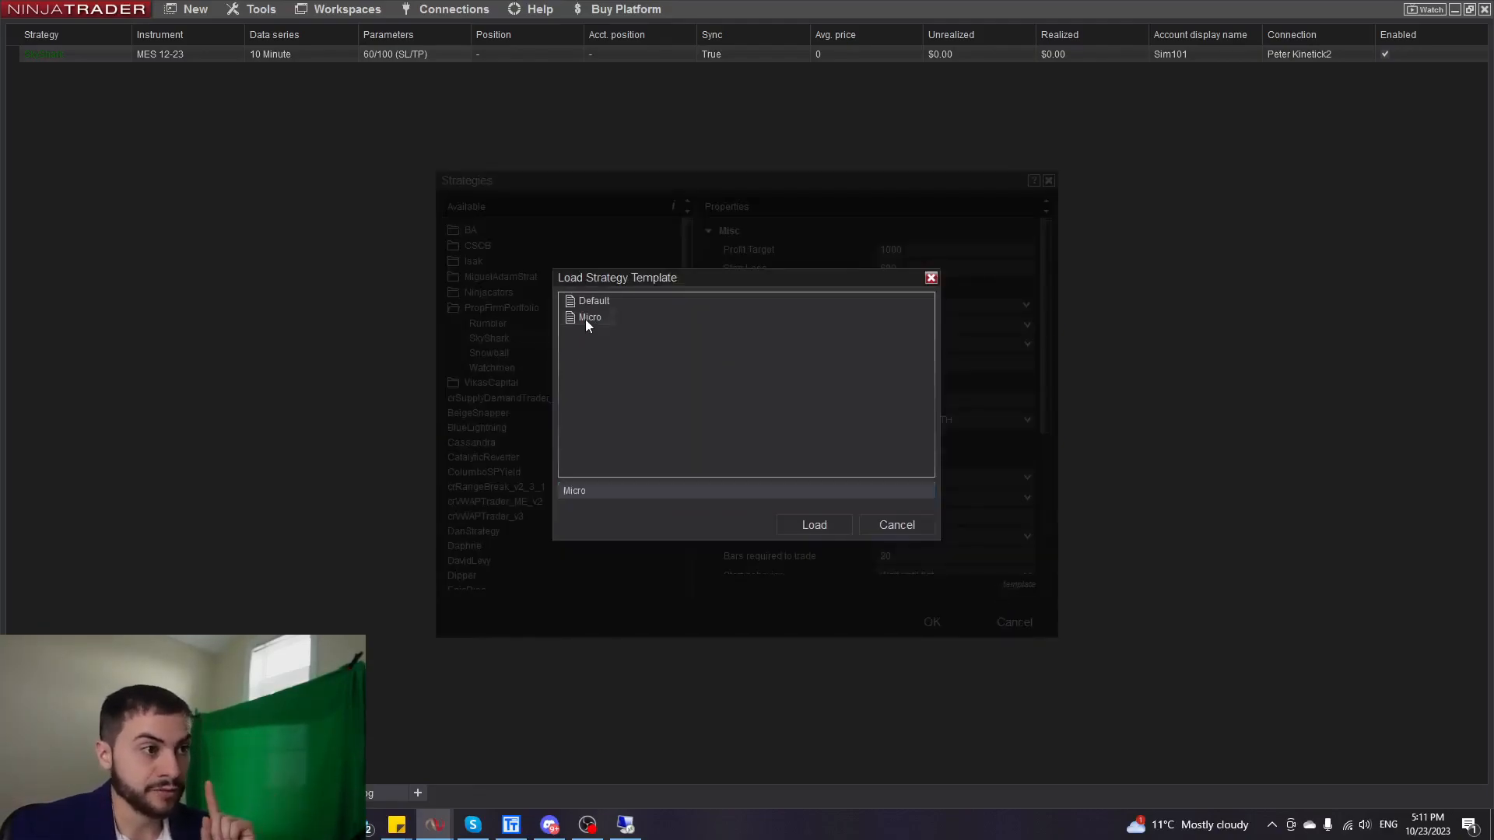
pyautogui.click(812, 525)
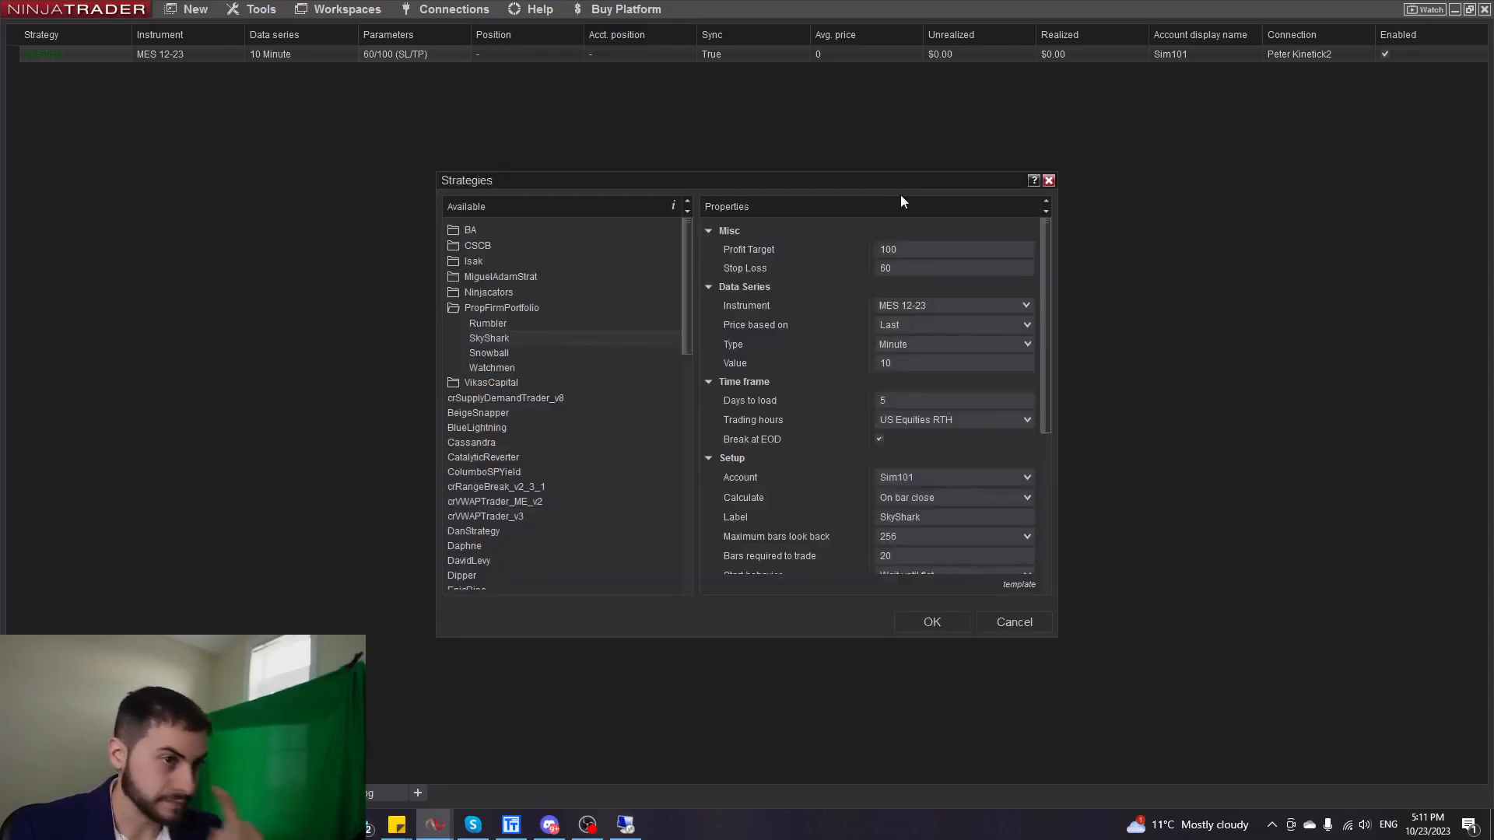
pyautogui.click(947, 305)
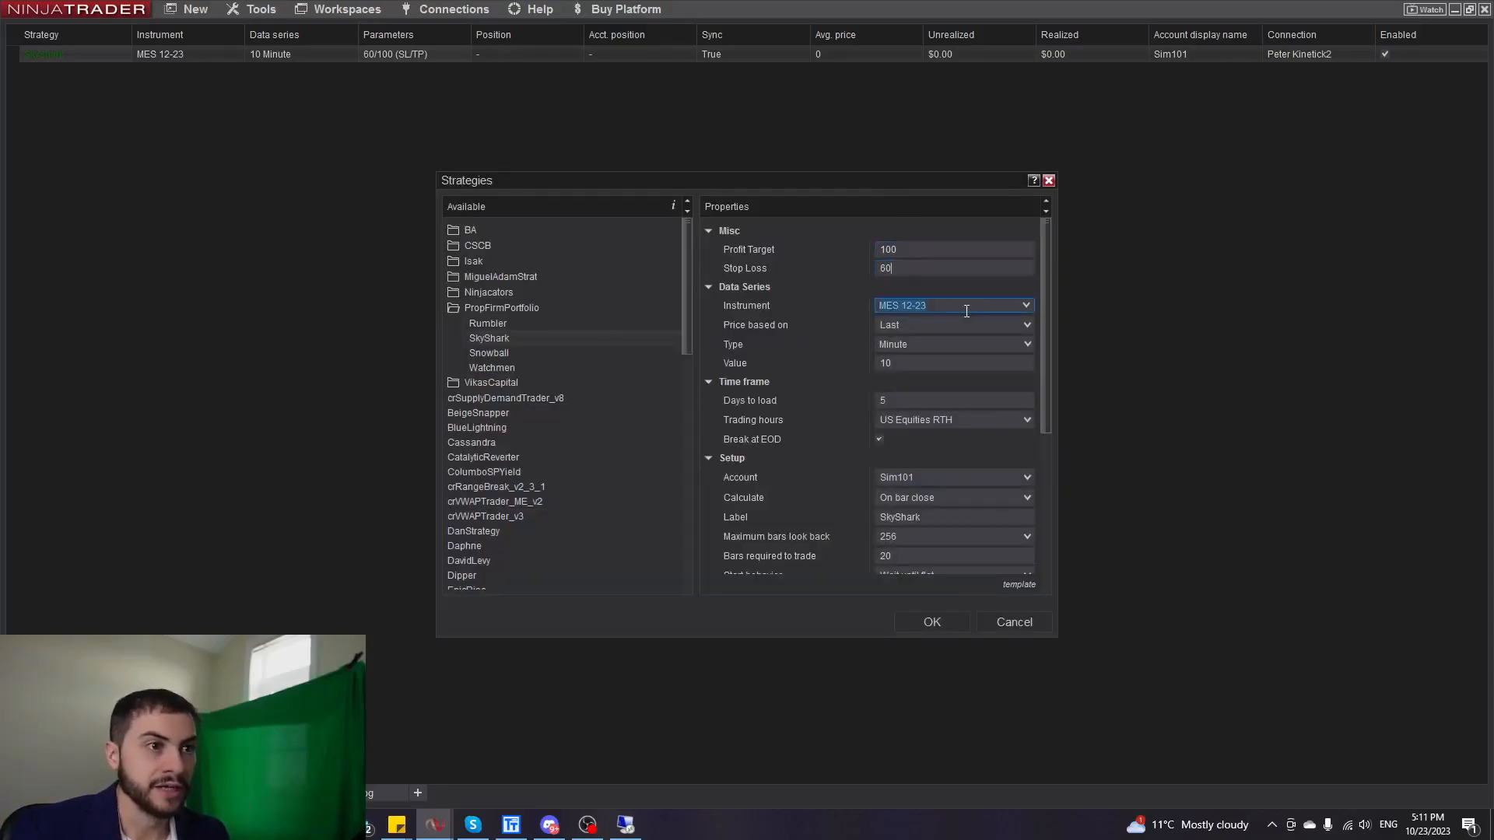
pyautogui.click(952, 363)
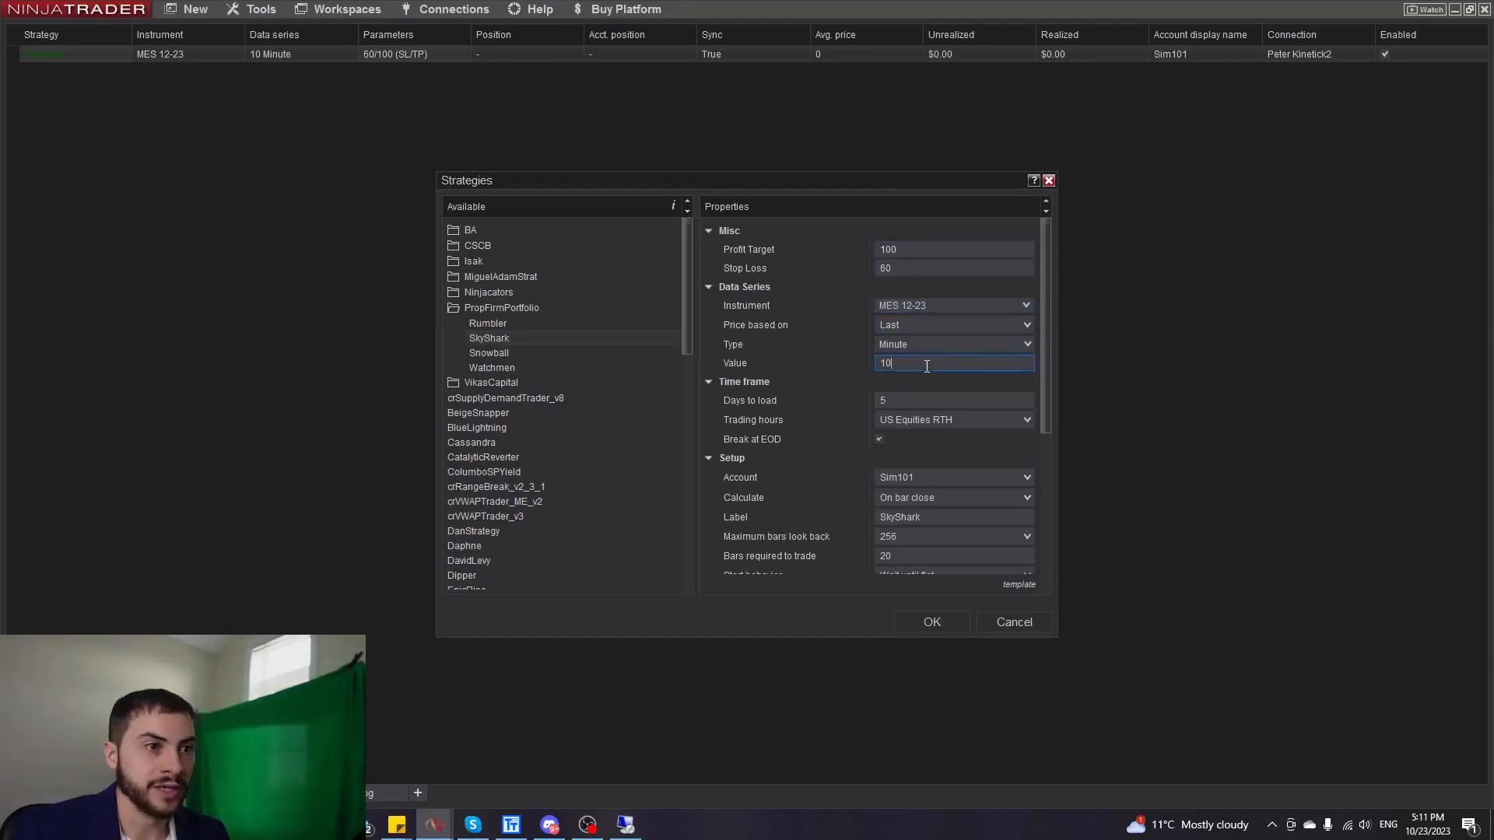
# Set Days to load to 200, review the properties, and accept the strategy.
pyautogui.click(953, 399)
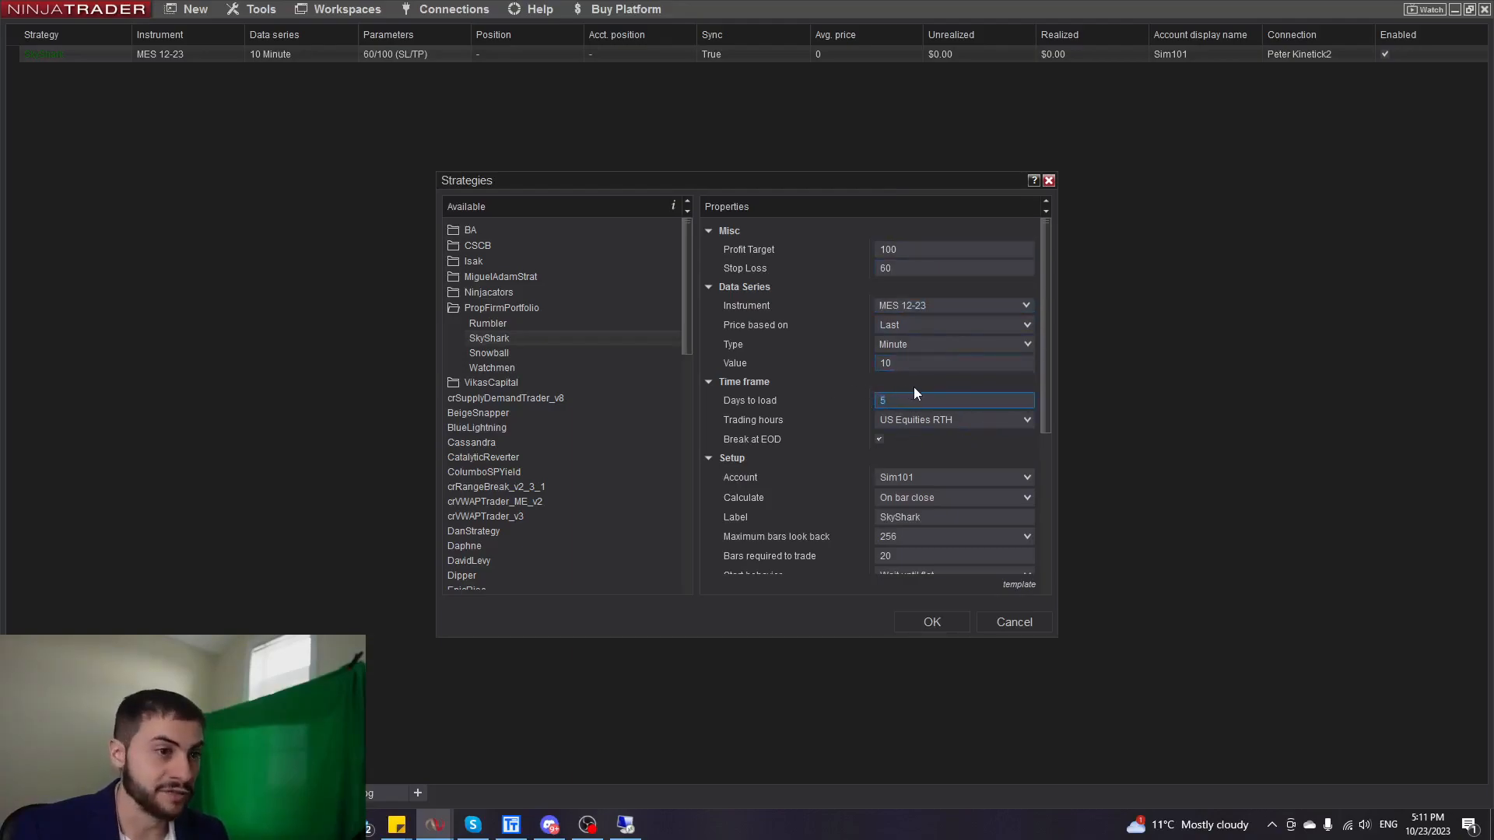
pyautogui.moveTo(929, 392)
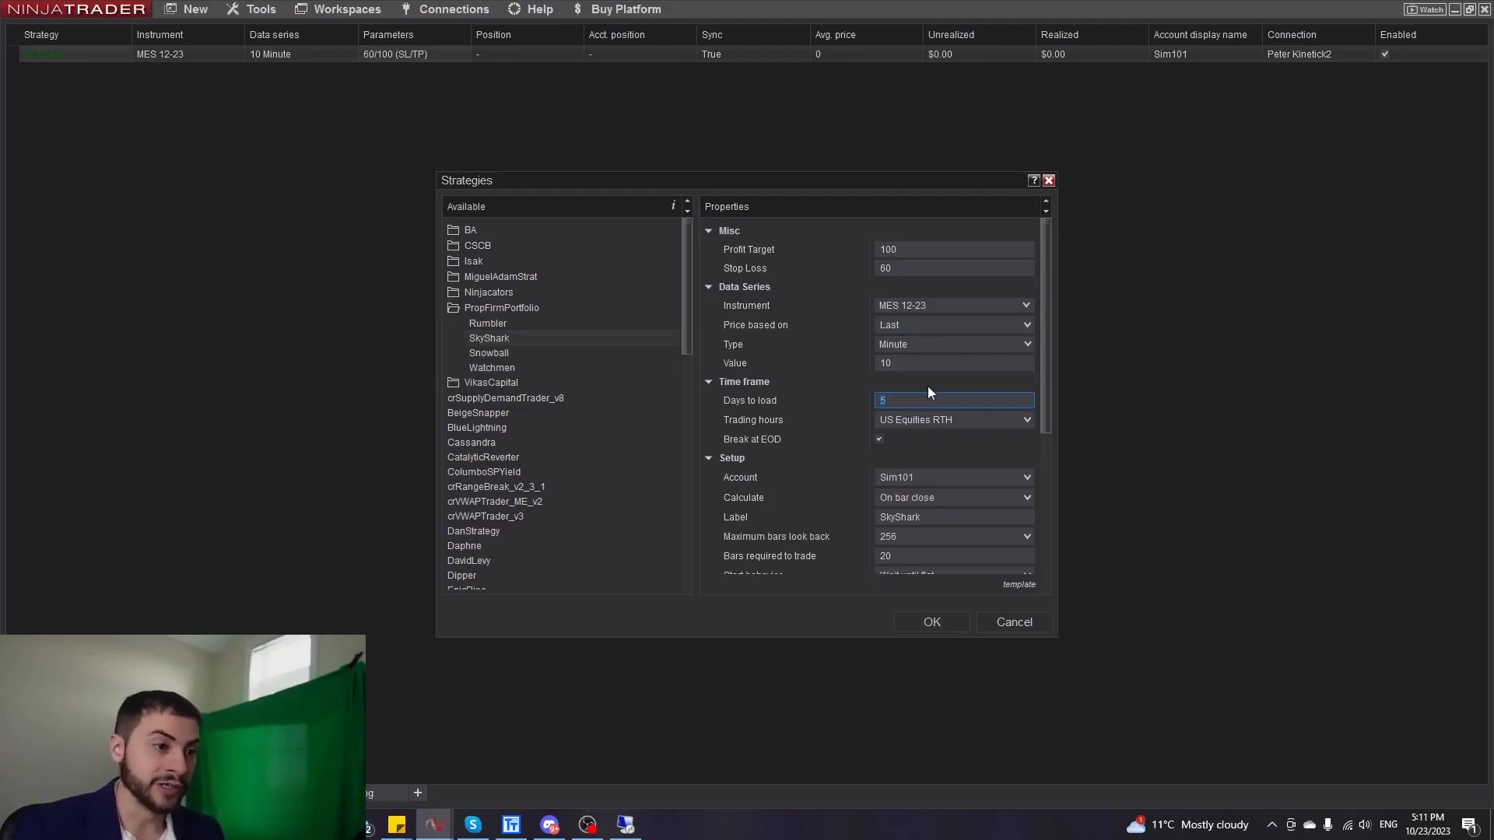
pyautogui.write('200')
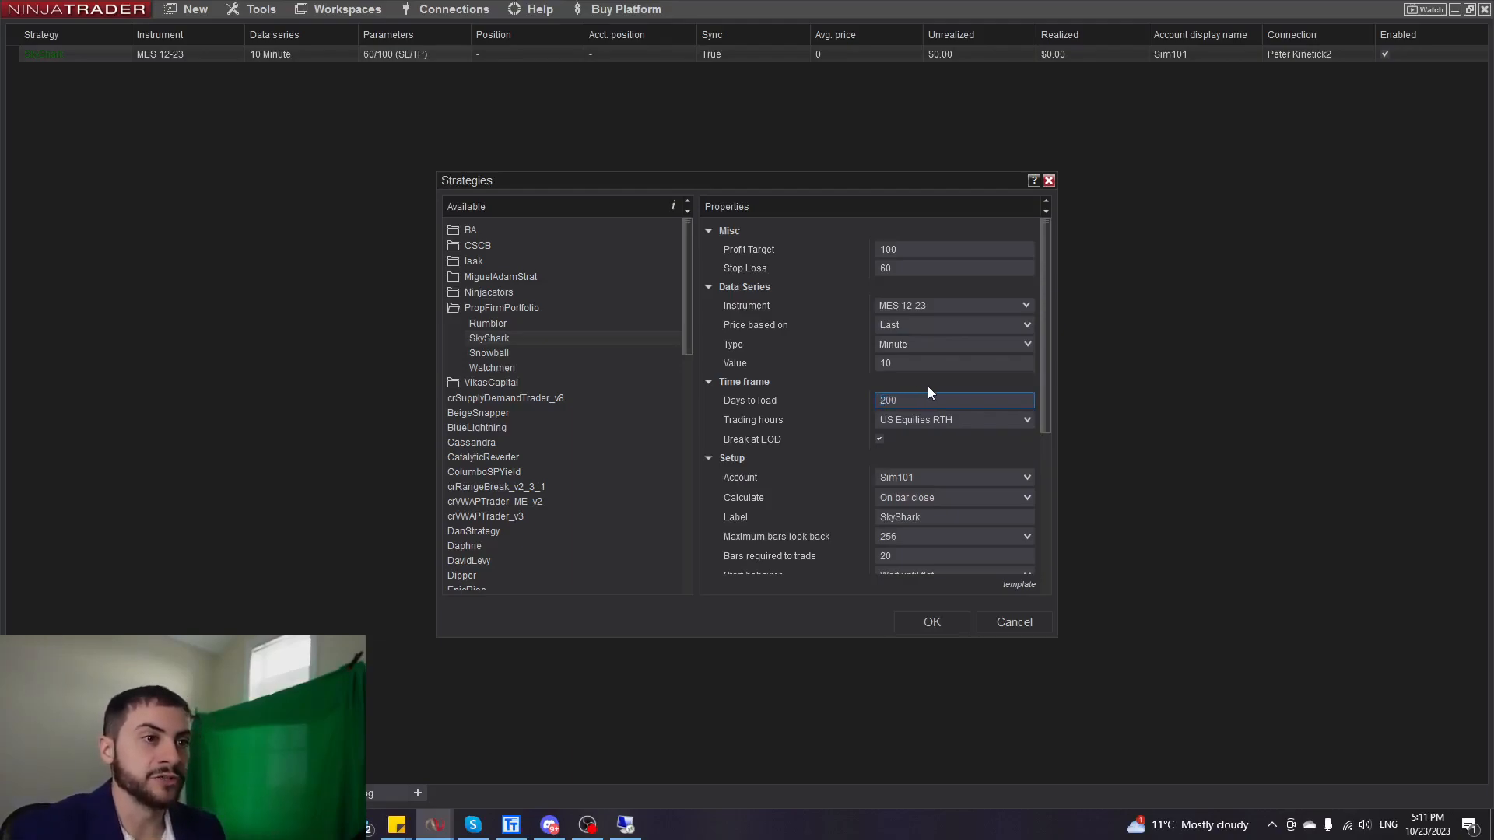
pyautogui.scroll(-3)
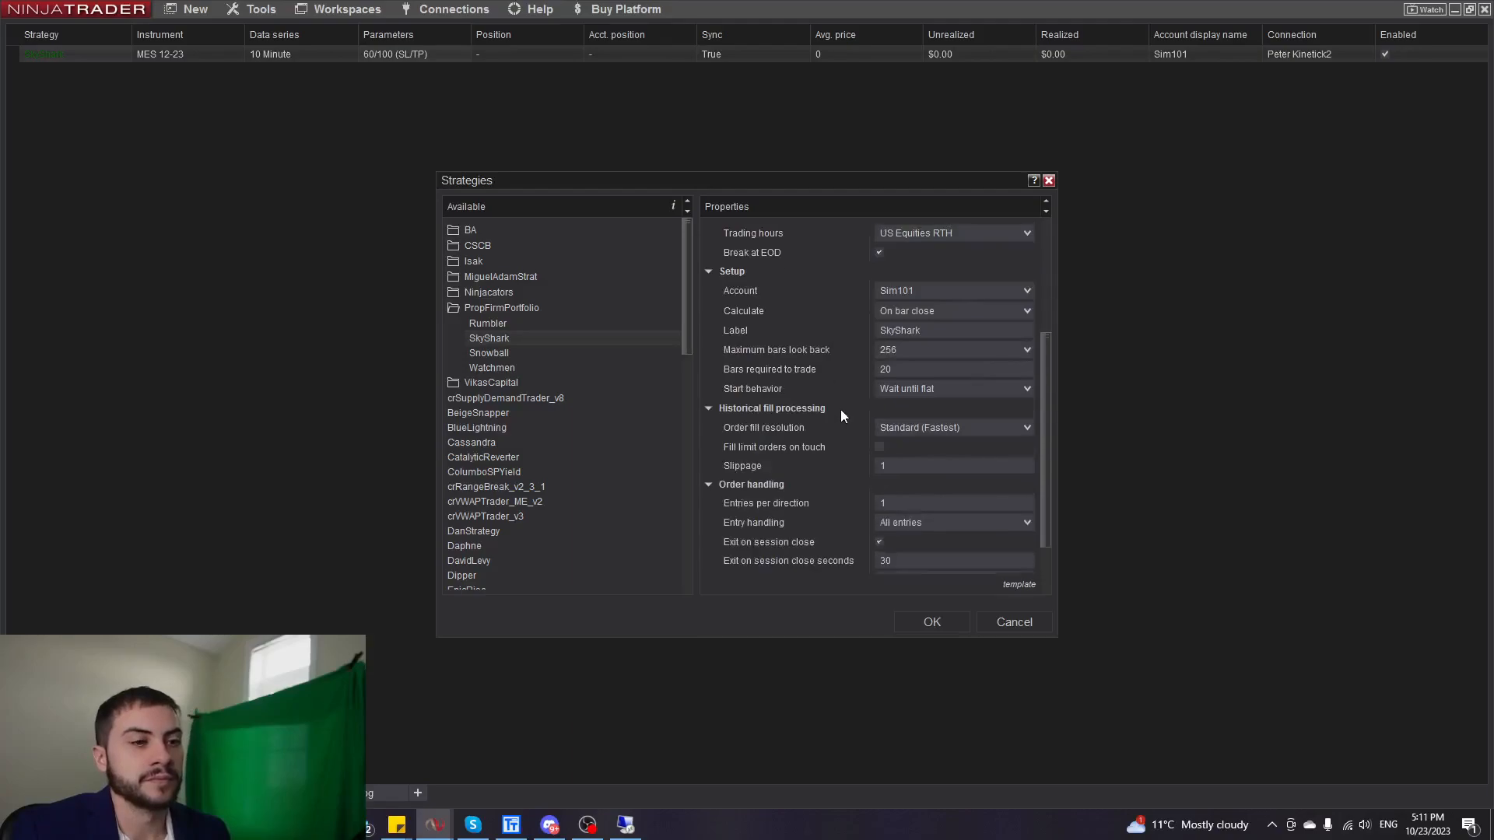
pyautogui.scroll(-3)
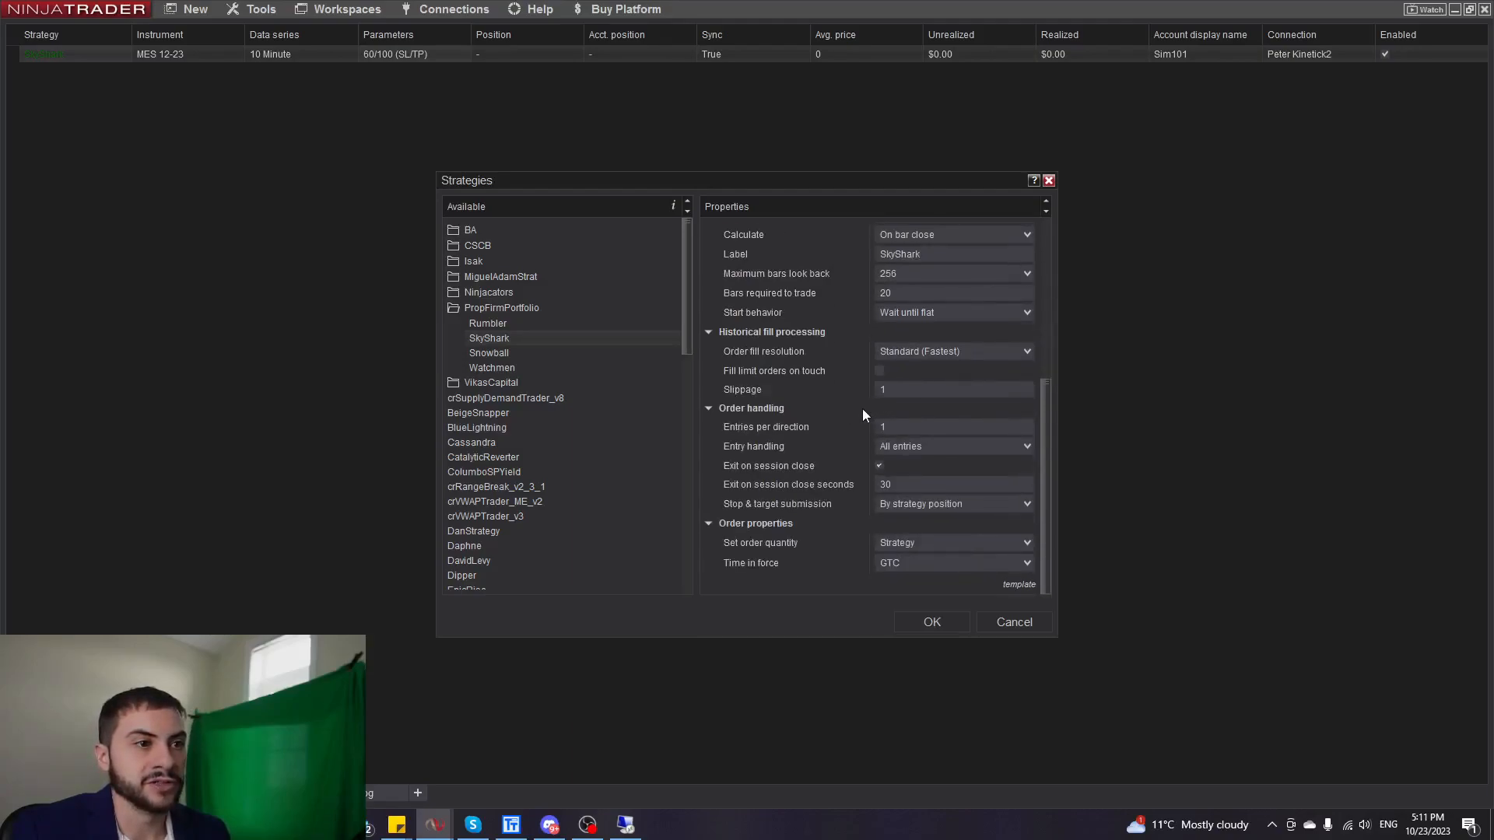
pyautogui.moveTo(822, 421)
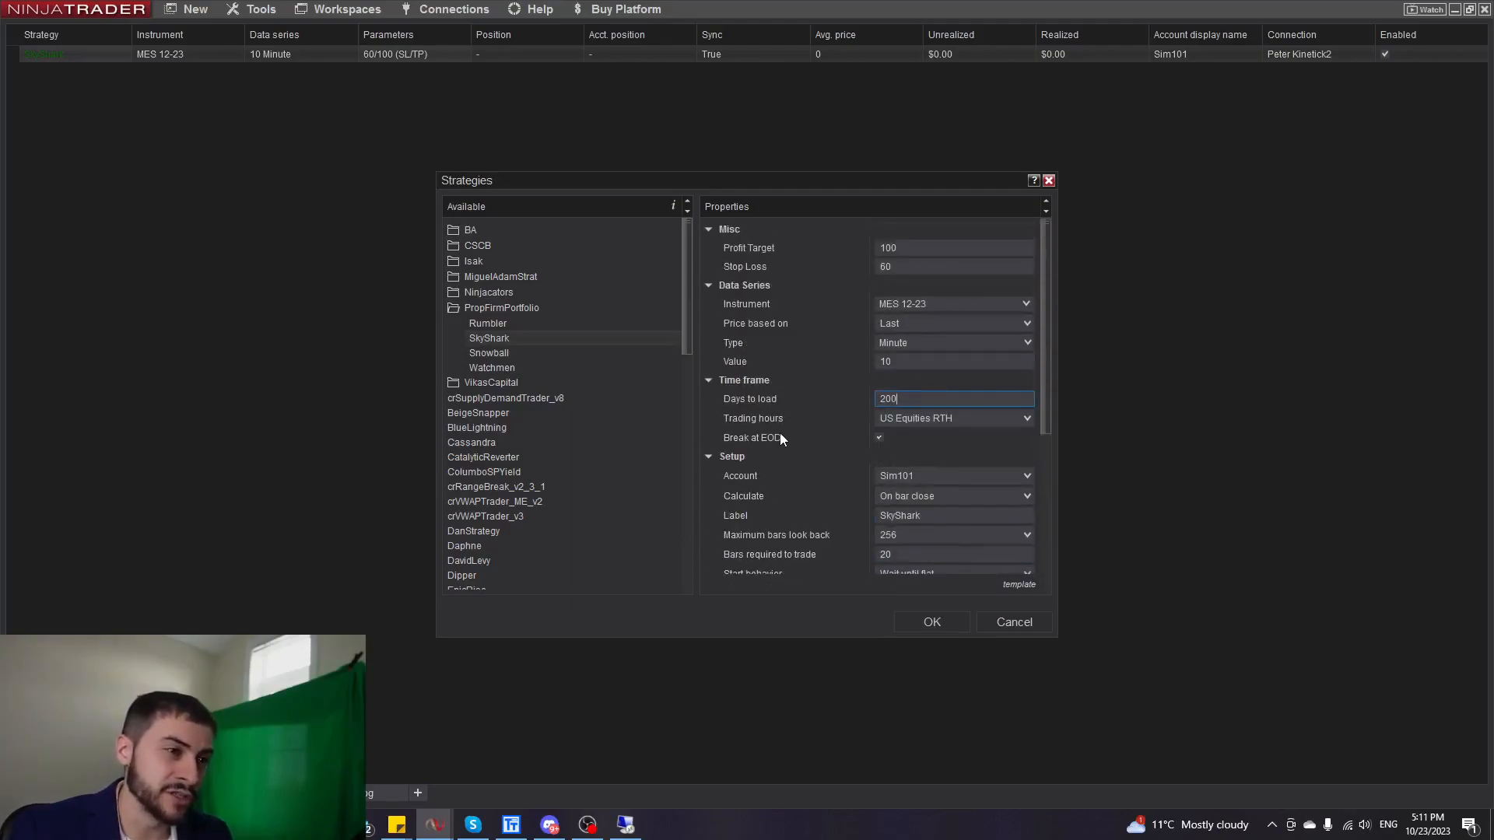
pyautogui.click(930, 621)
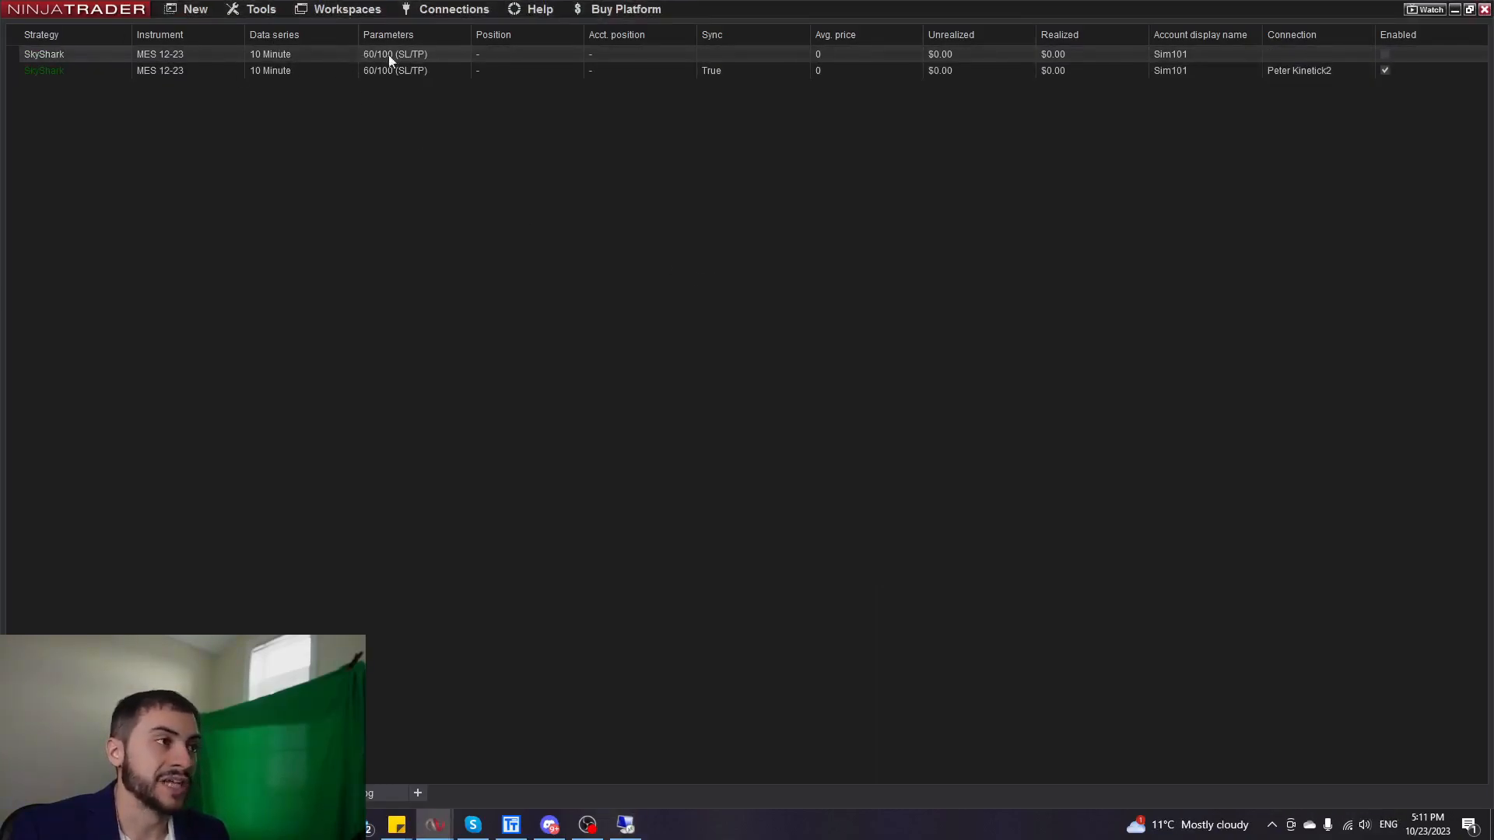
pyautogui.click(1384, 53)
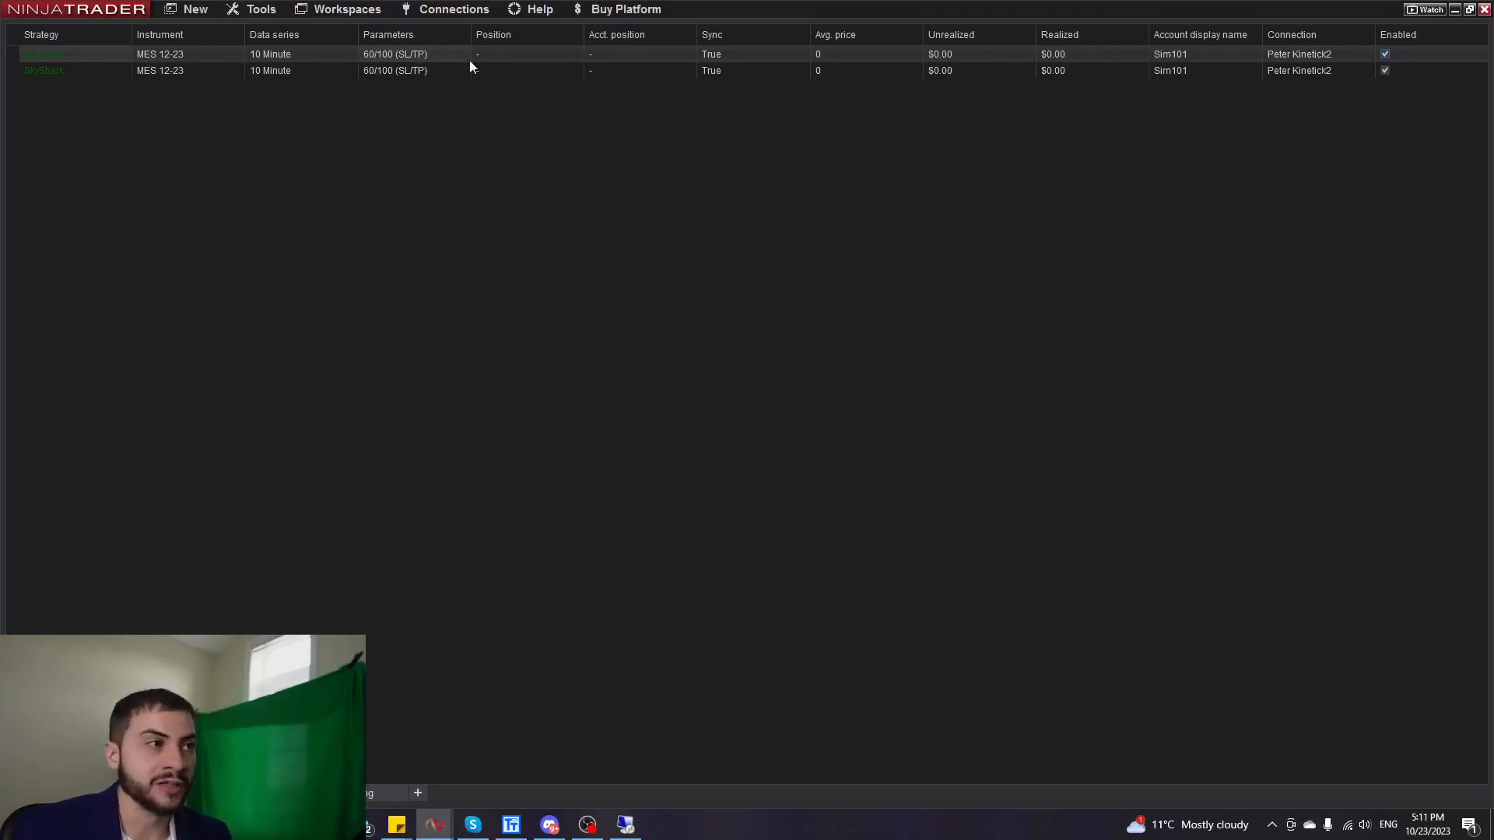
pyautogui.moveTo(479, 62)
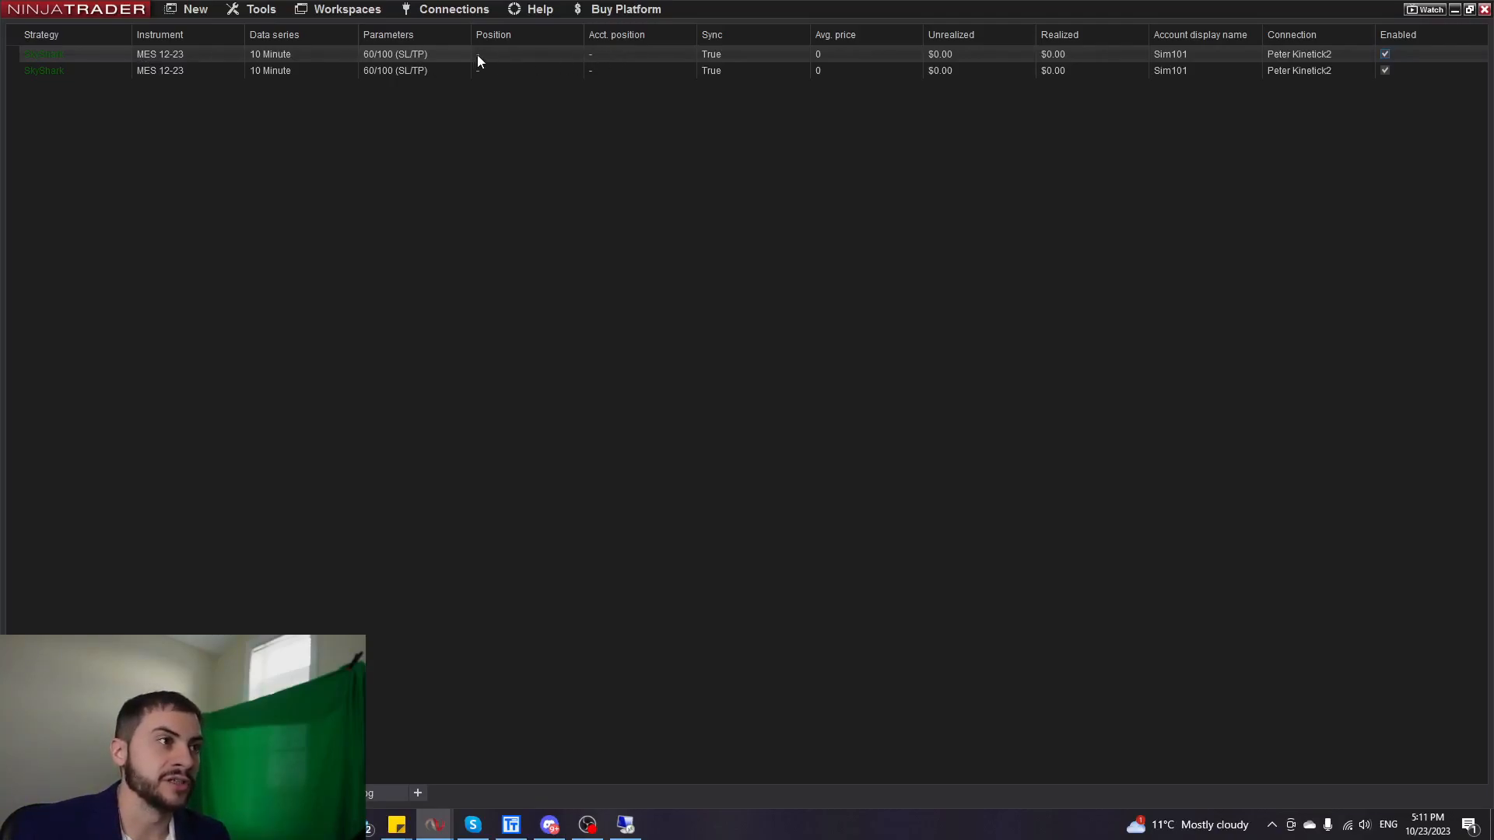
pyautogui.moveTo(489, 58)
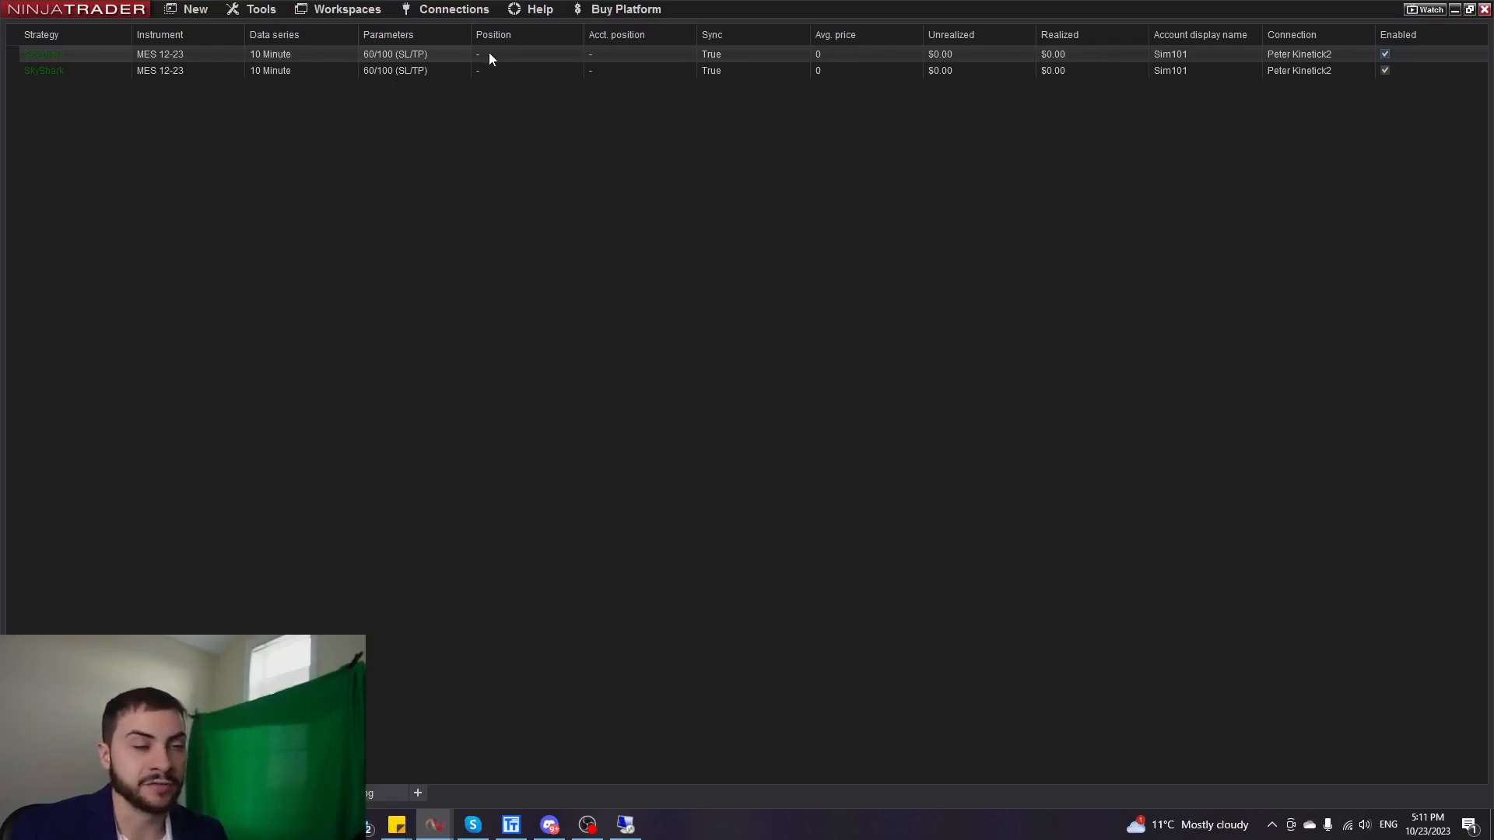
pyautogui.moveTo(905, 64)
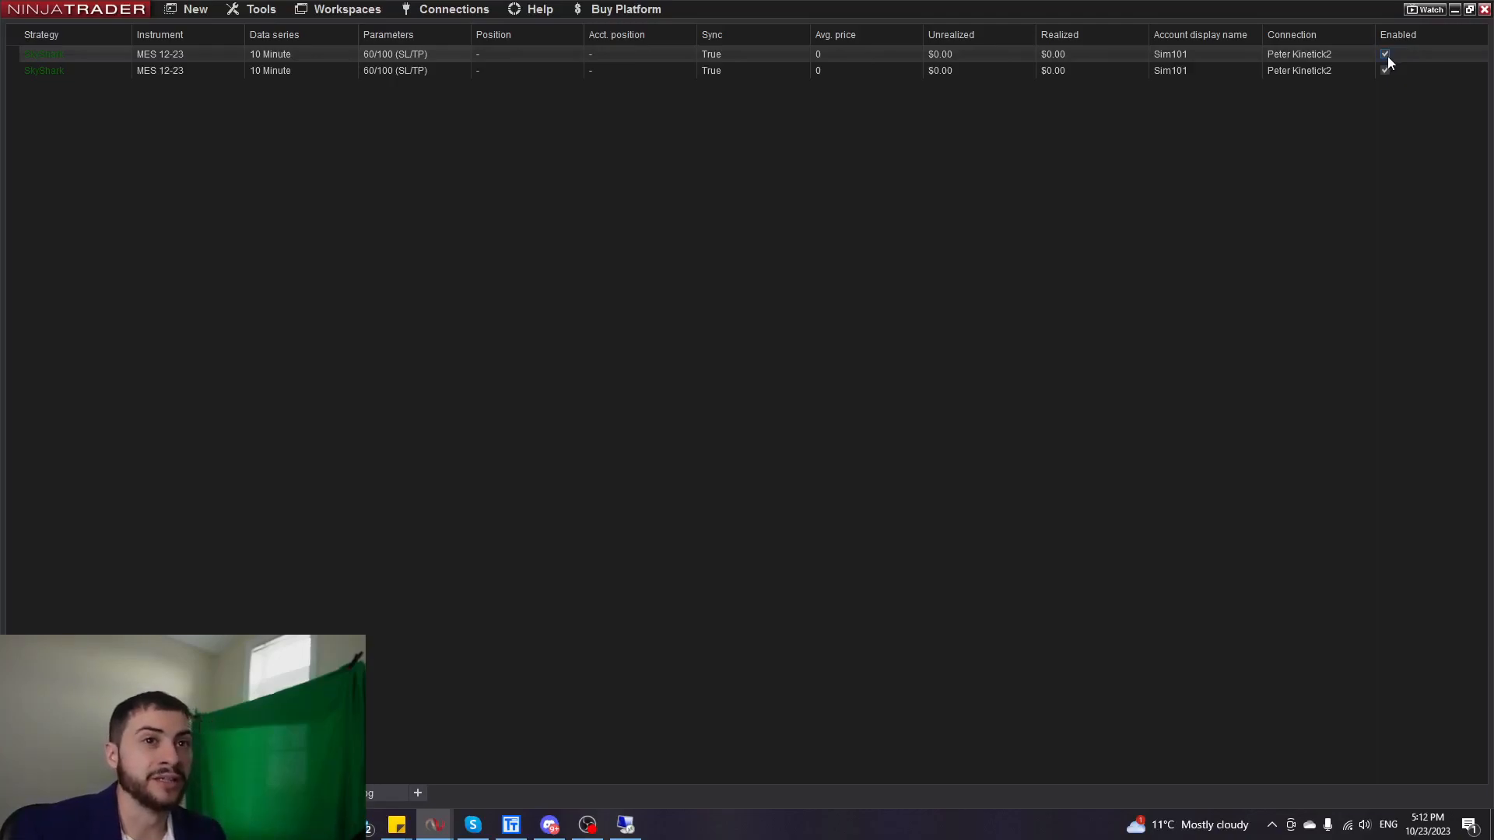
pyautogui.click(1384, 54)
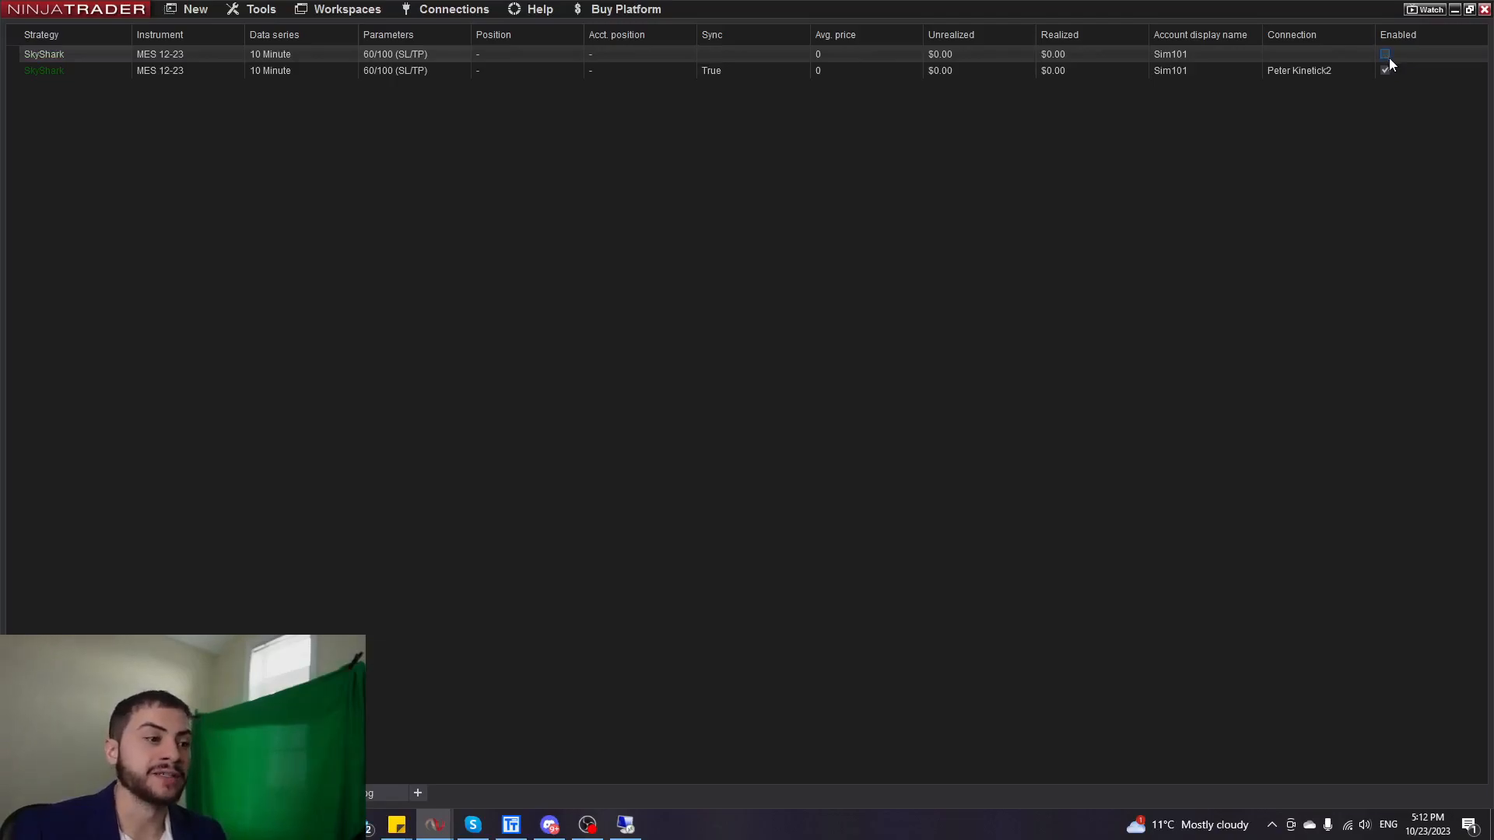